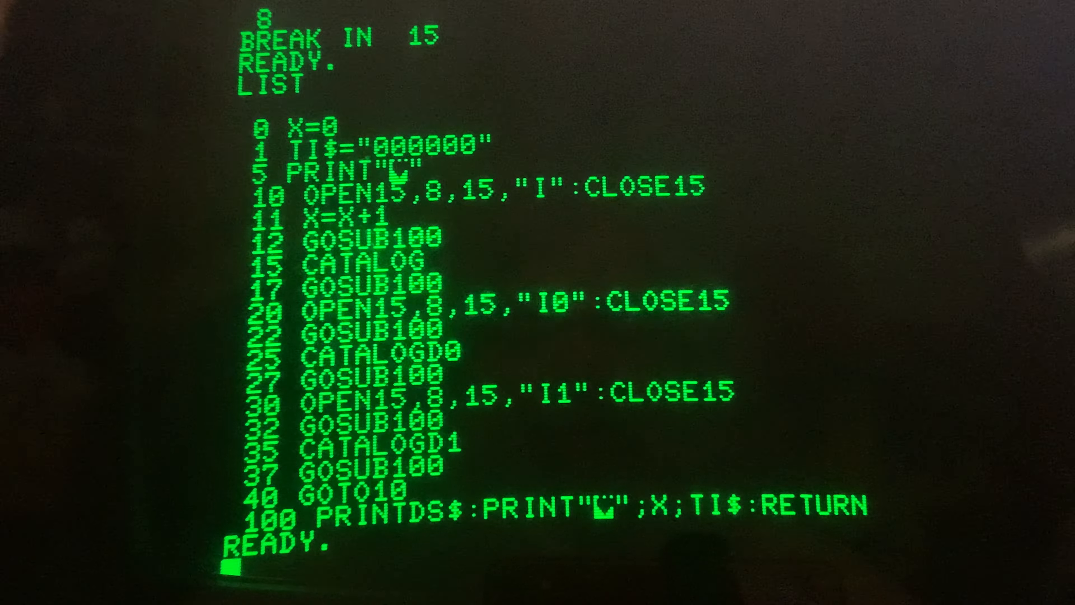
Enter line 200 OPEN15,8,15,"I";A$:CLOSE15 to initialise drive 8 and read its status string
{"action": "type", "text": "200"}
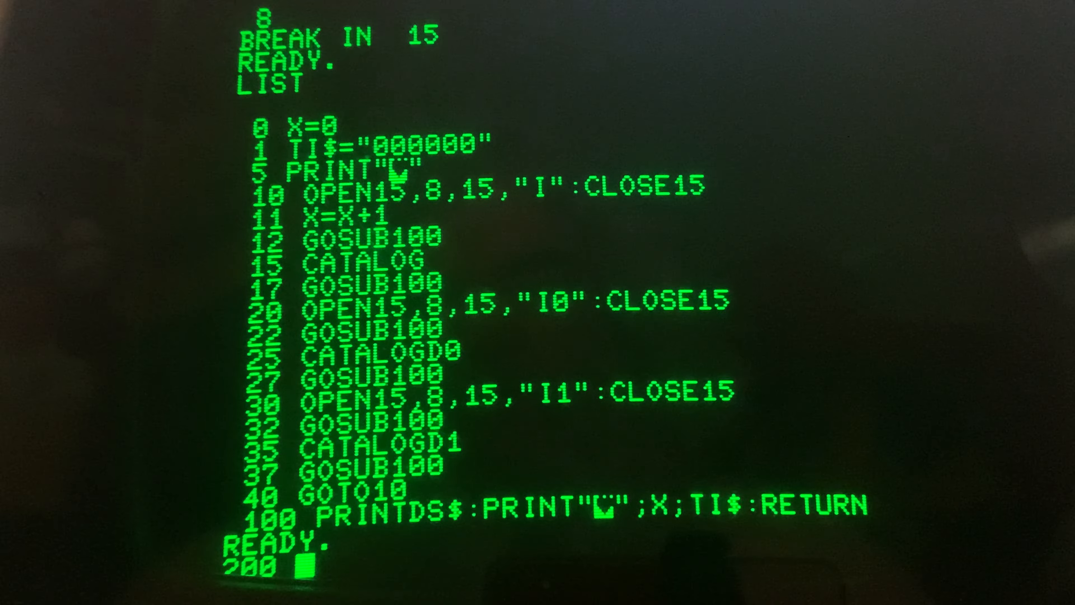
{"action": "type", "text": "0"}
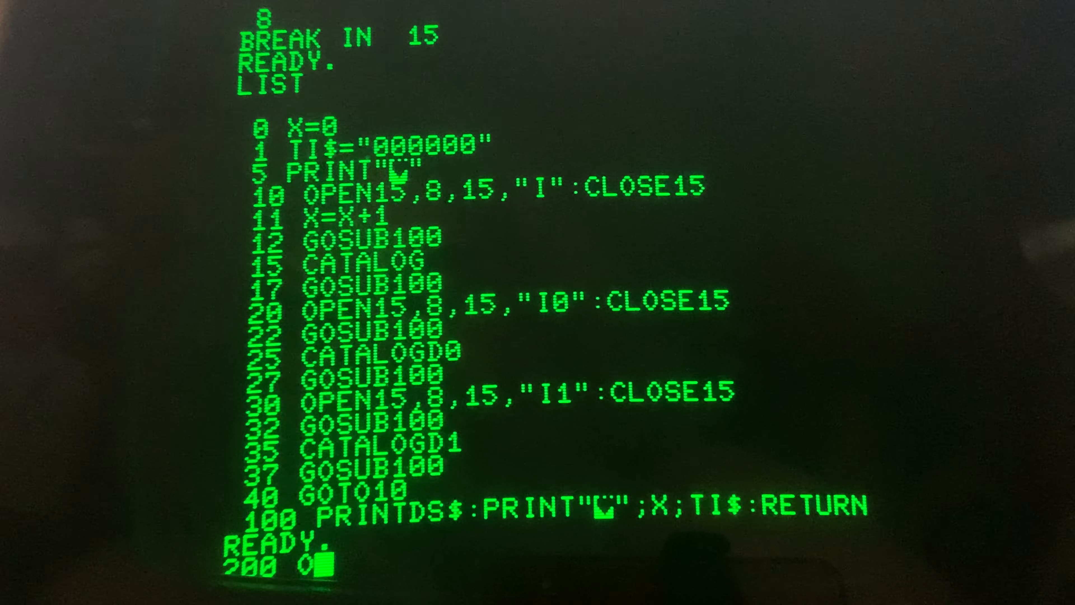
{"action": "type", "text": "PEN"}
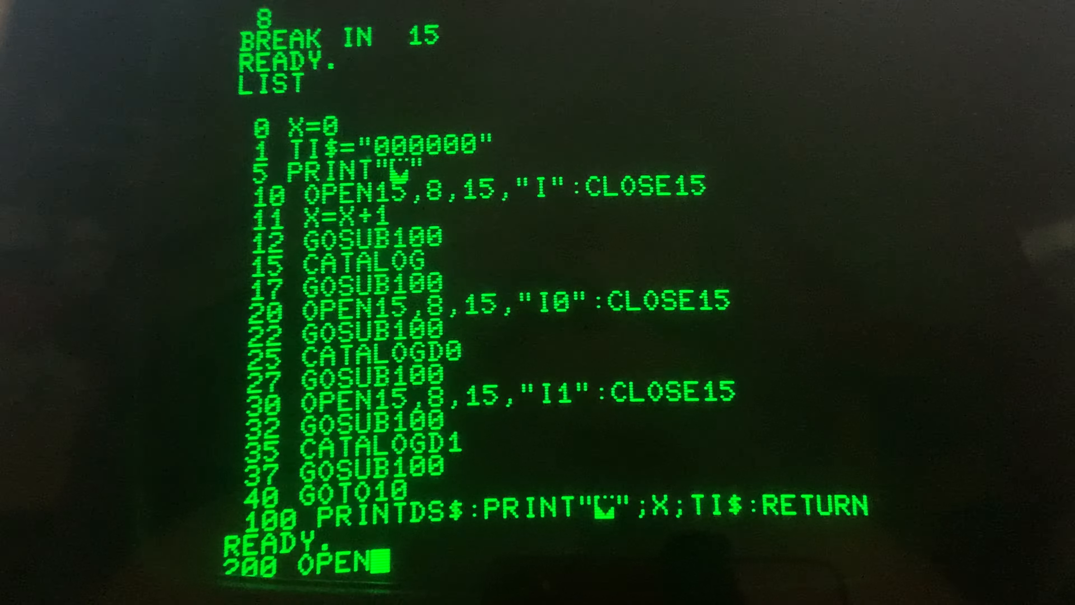
{"action": "type", "text": "15"}
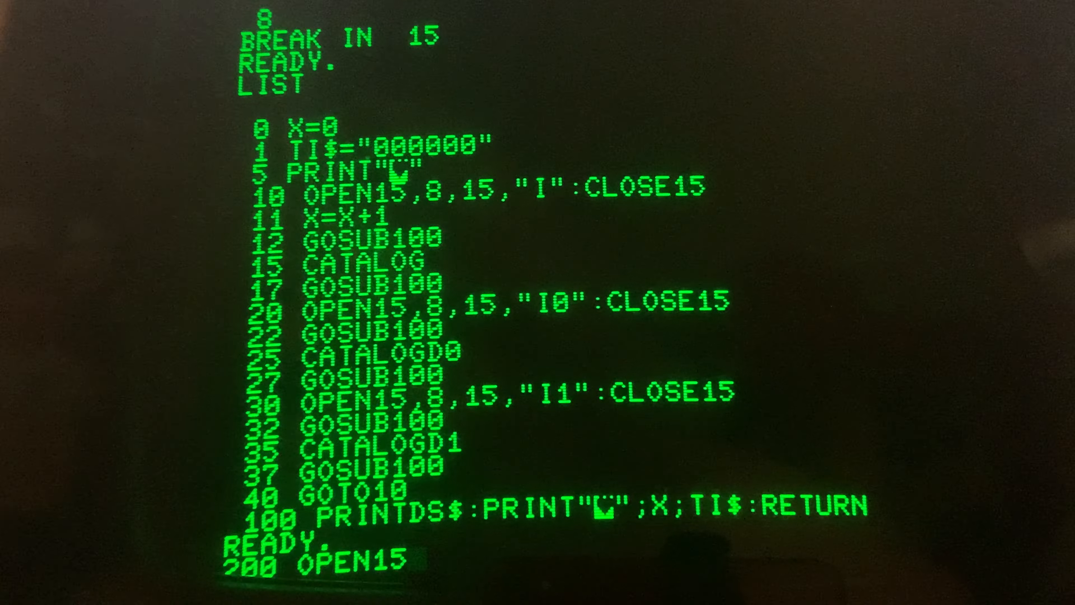
{"action": "type", "text": ","}
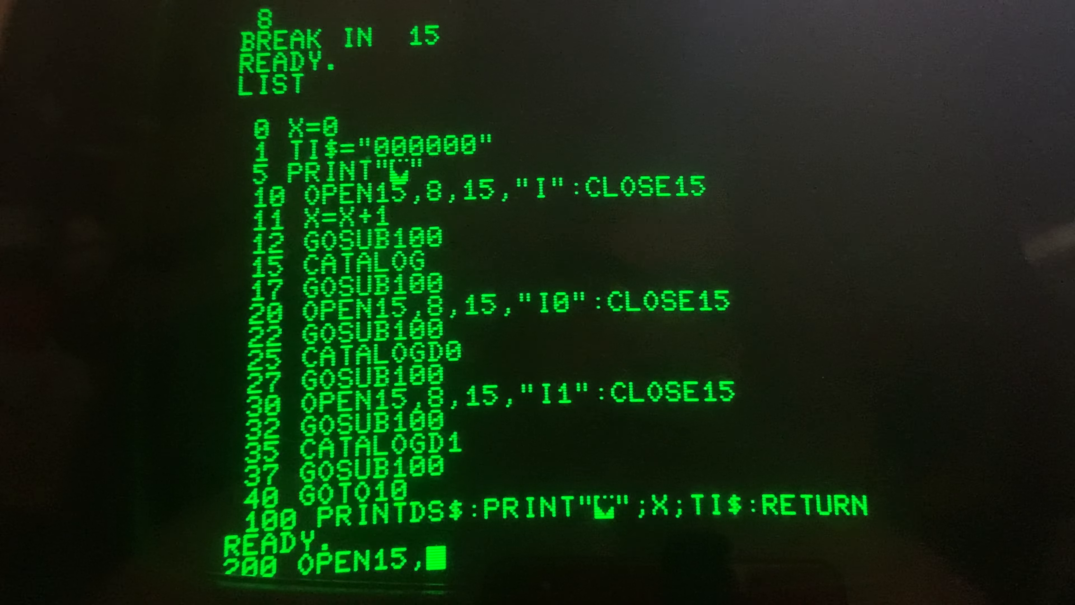
{"action": "type", "text": "8,"}
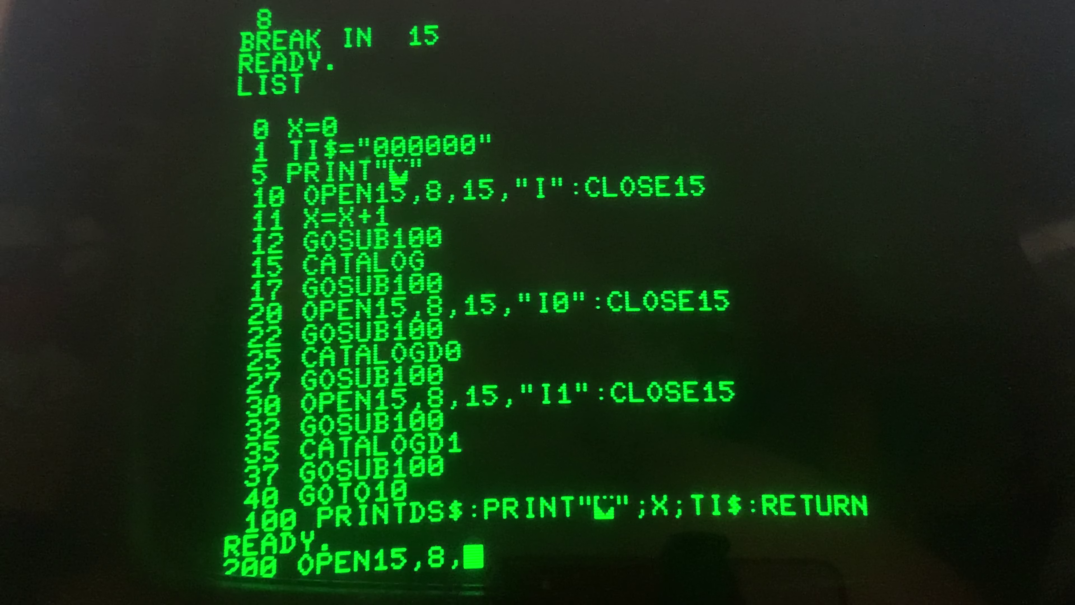
{"action": "type", "text": "1"}
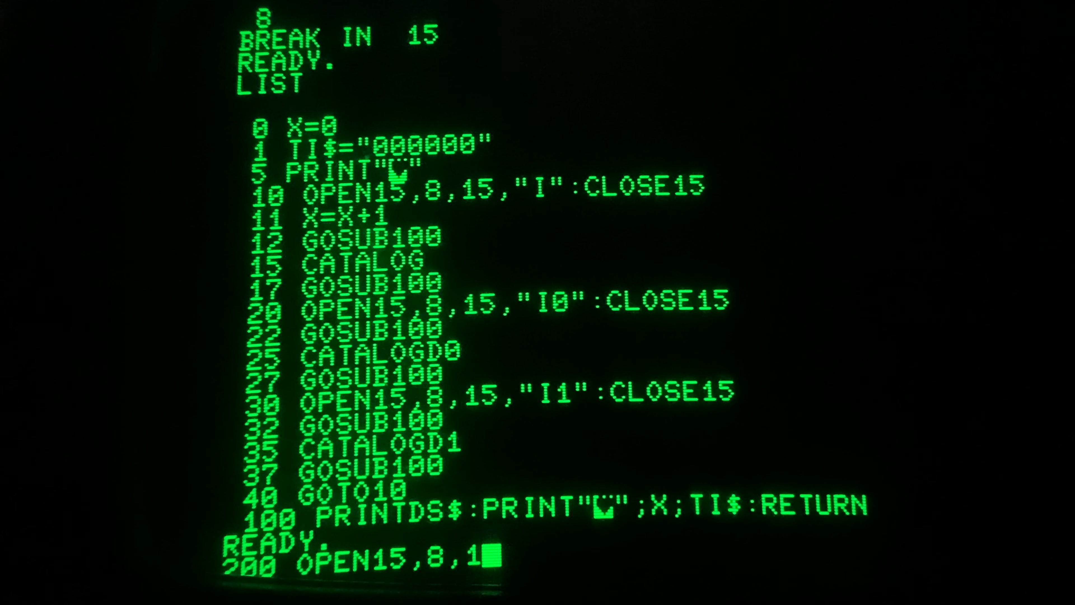
{"action": "type", "text": "5,"}
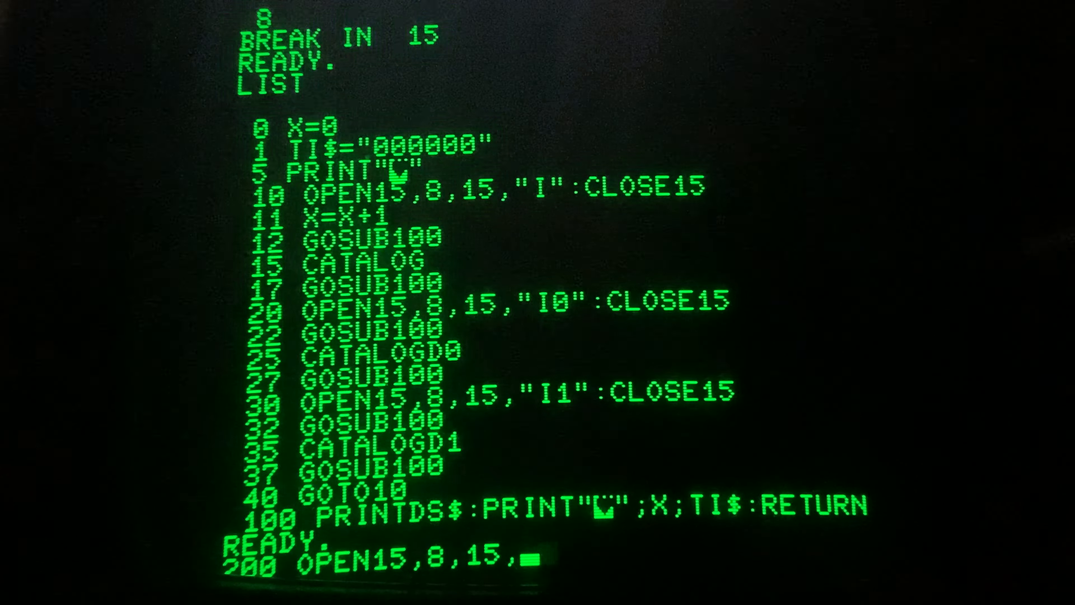
{"action": "type", "text": "\""}
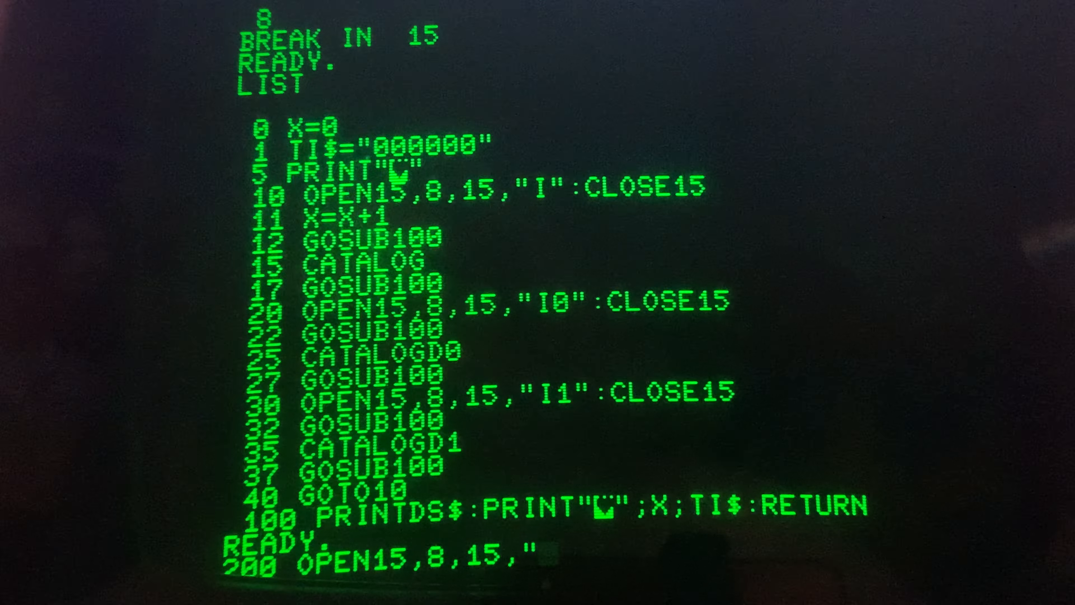
{"action": "type", "text": "I"}
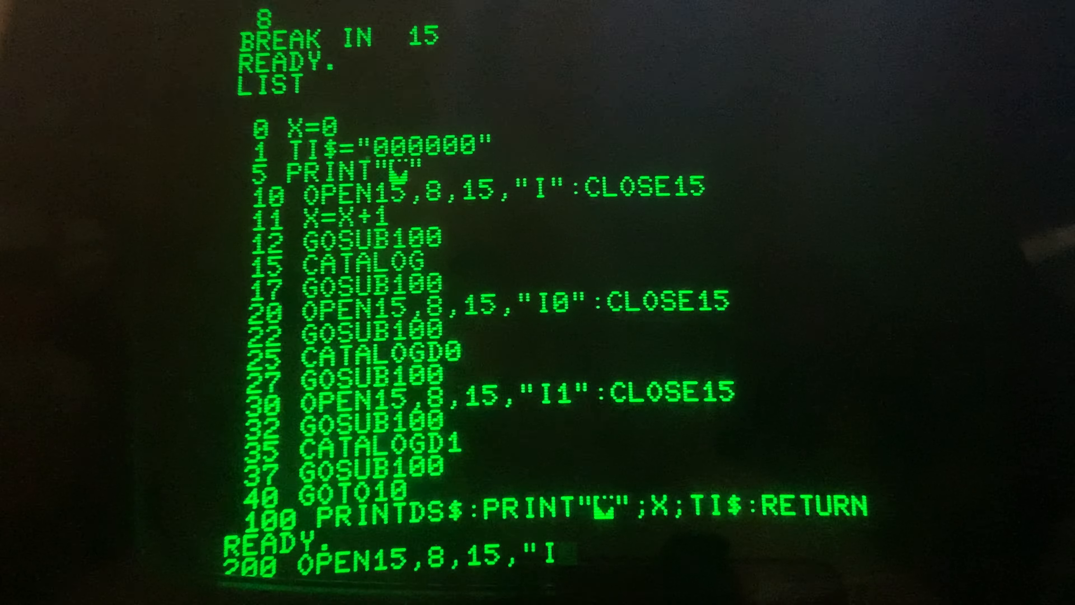
{"action": "type", "text": "\""}
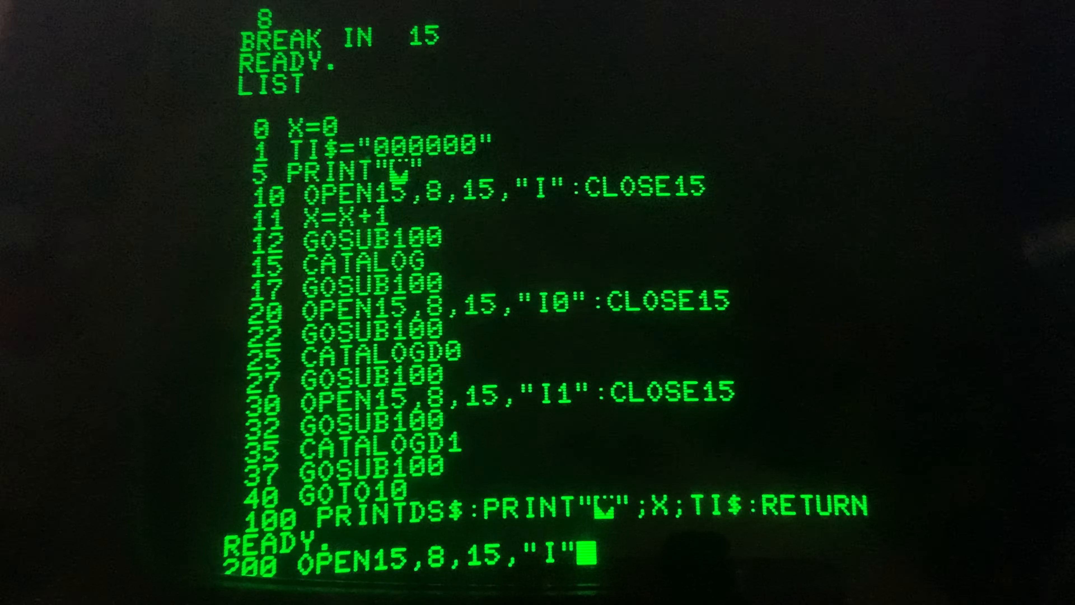
{"action": "type", "text": ";"}
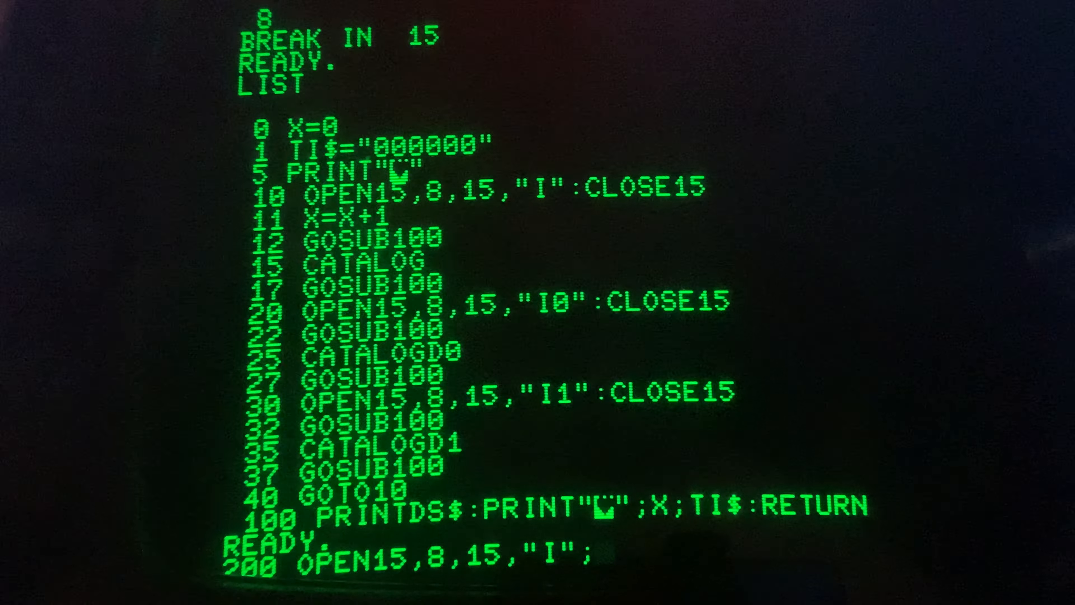
{"action": "type", "text": "A"}
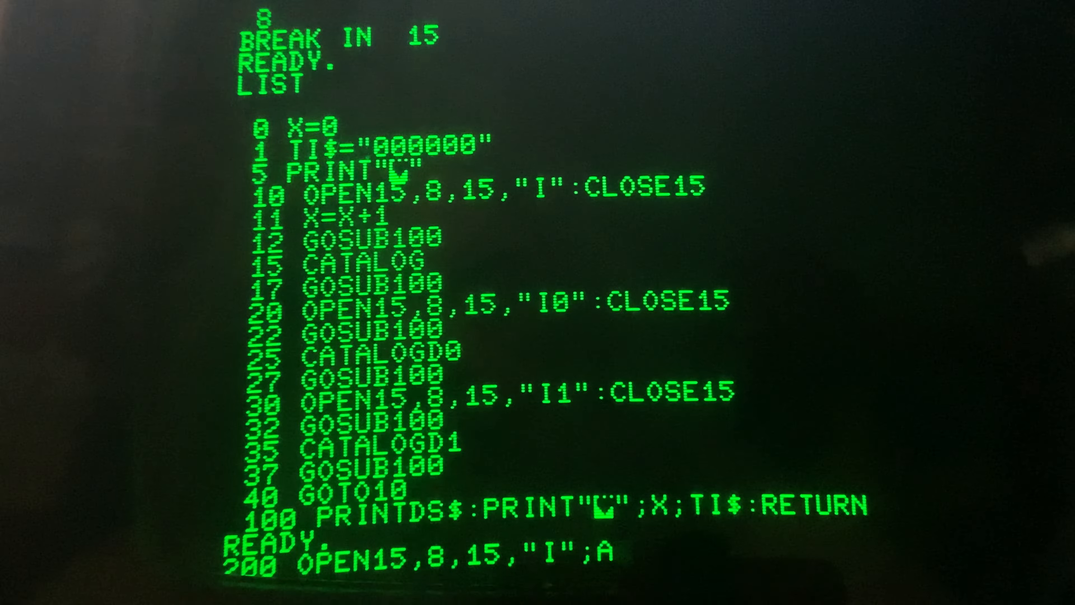
{"action": "type", "text": "$"}
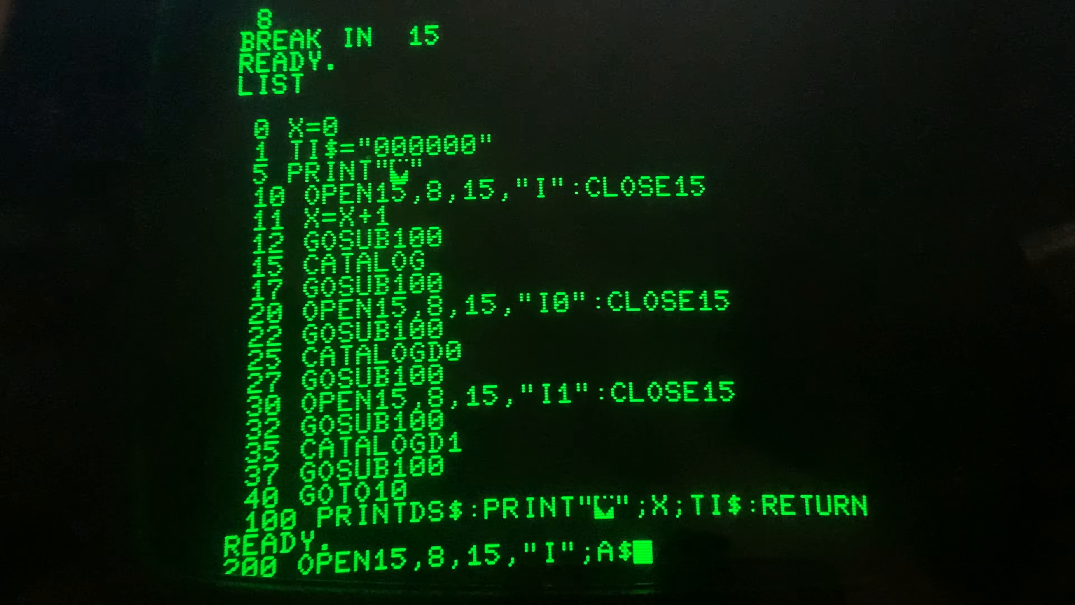
{"action": "type", "text": ":CLOS"}
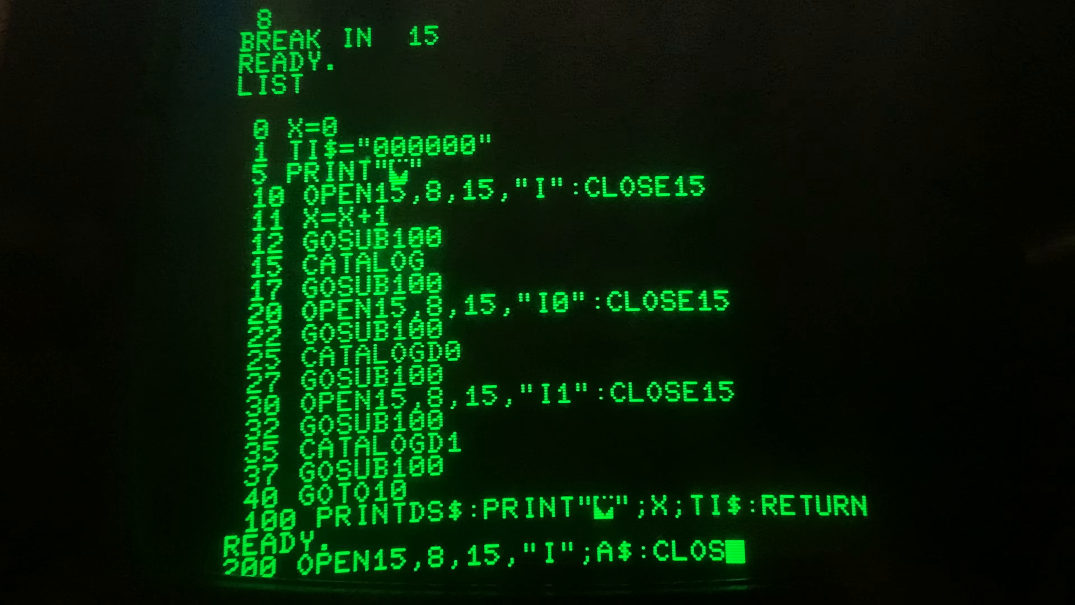
{"action": "type", "text": "E15"}
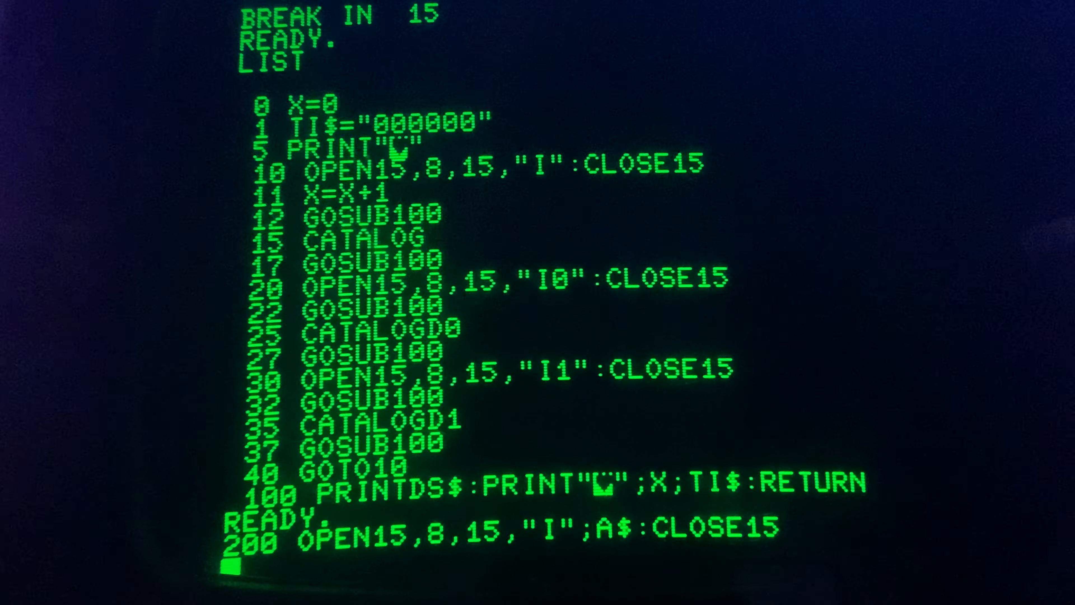
Run from line 200 with GOTO200, getting ?SYNTAX ERROR IN 200
{"action": "type", "text": "GOTO"}
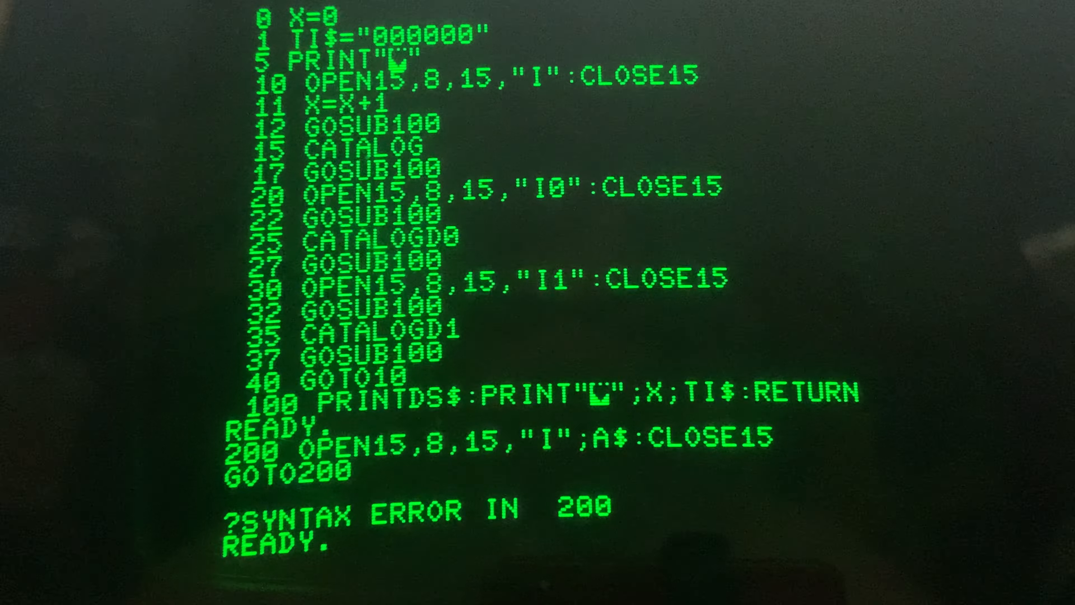
{"action": "type", "text": "200"}
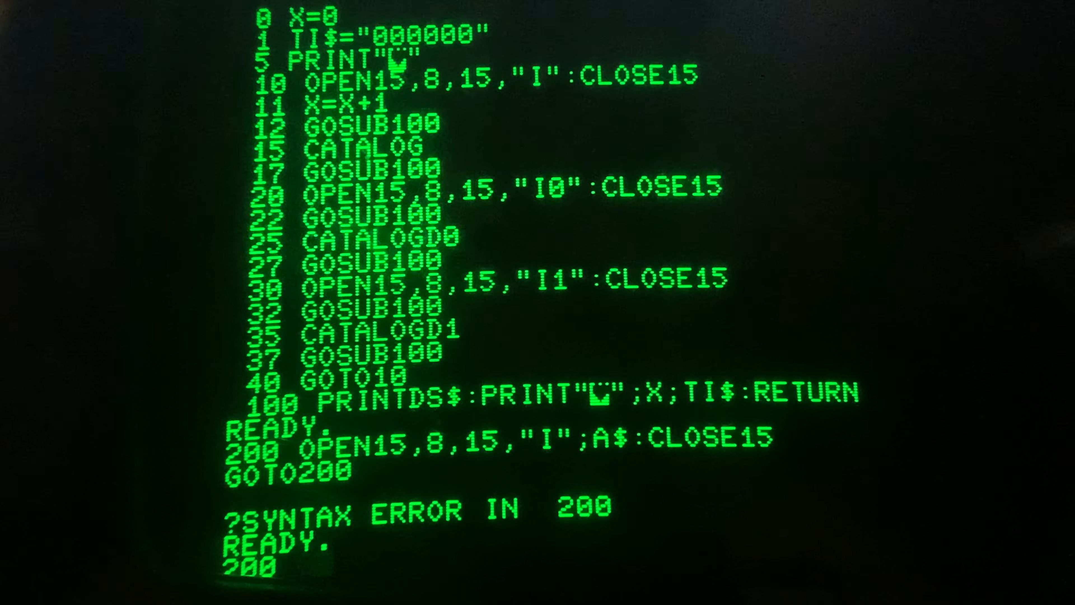
Delete the faulty line 200 so the program again ends at line 100
{"action": "type", "text": "C"}
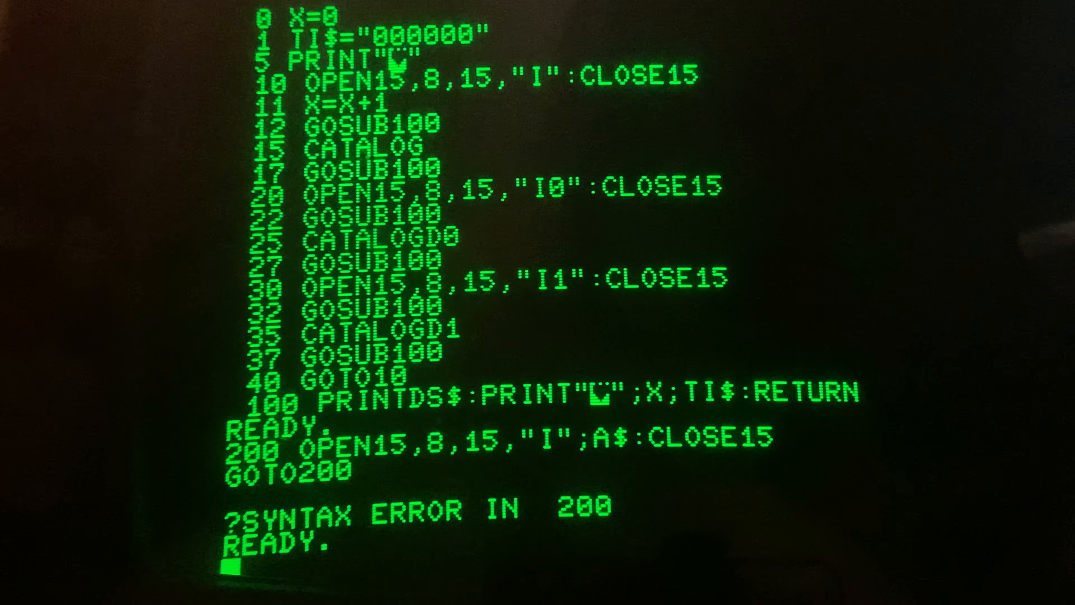
{"action": "type", "text": "200"}
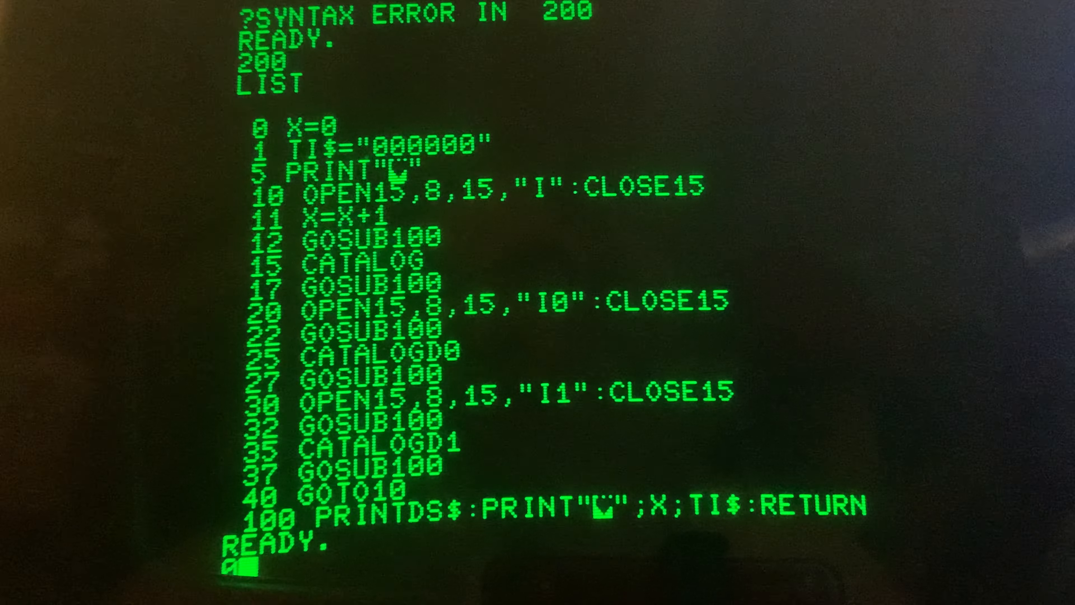
Rewrite line 0 as X=0:TI$="000000" so the timer reset no longer needs line 1
{"action": "type", "text": "X=0:"}
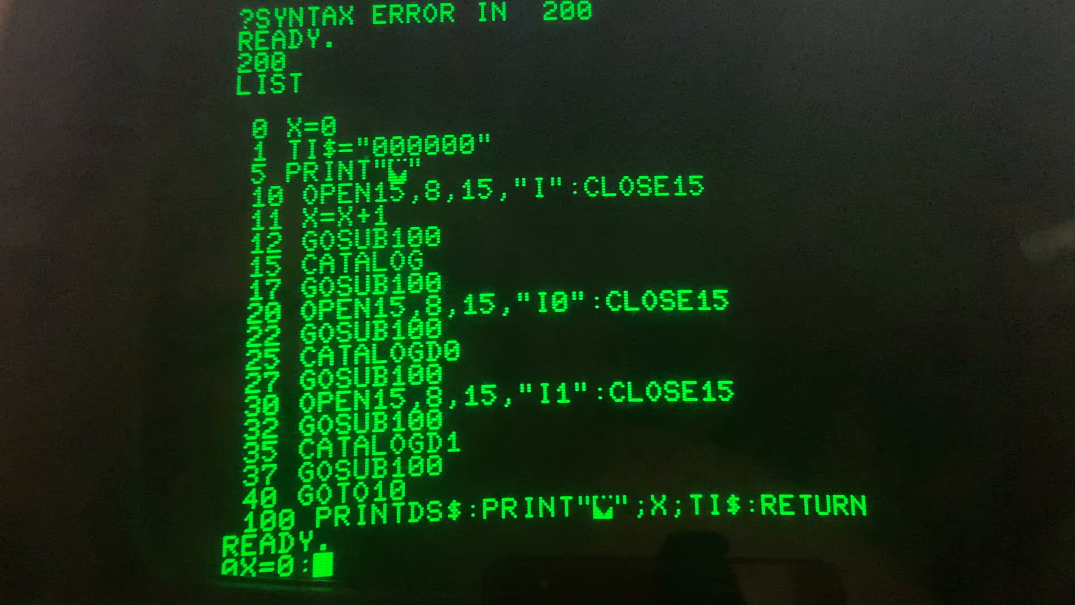
{"action": "type", "text": "TI"}
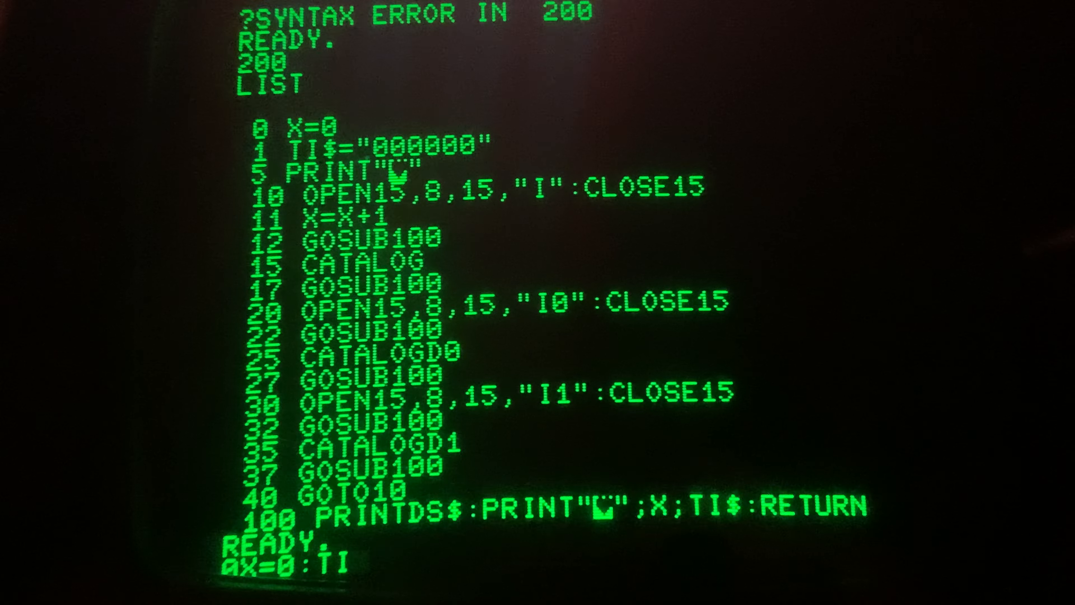
{"action": "type", "text": "$"}
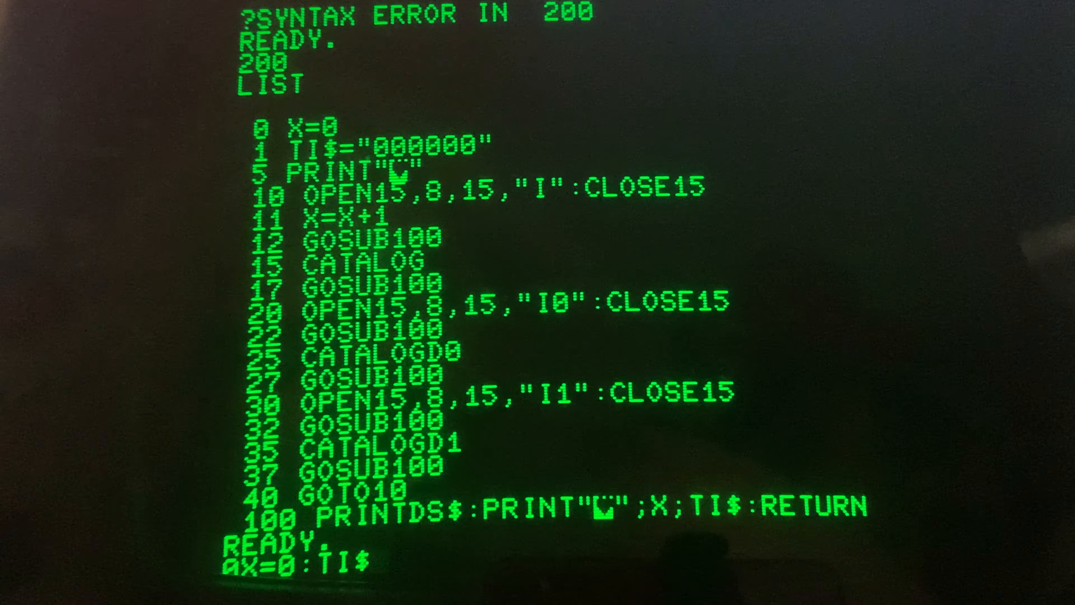
{"action": "type", "text": "=\""}
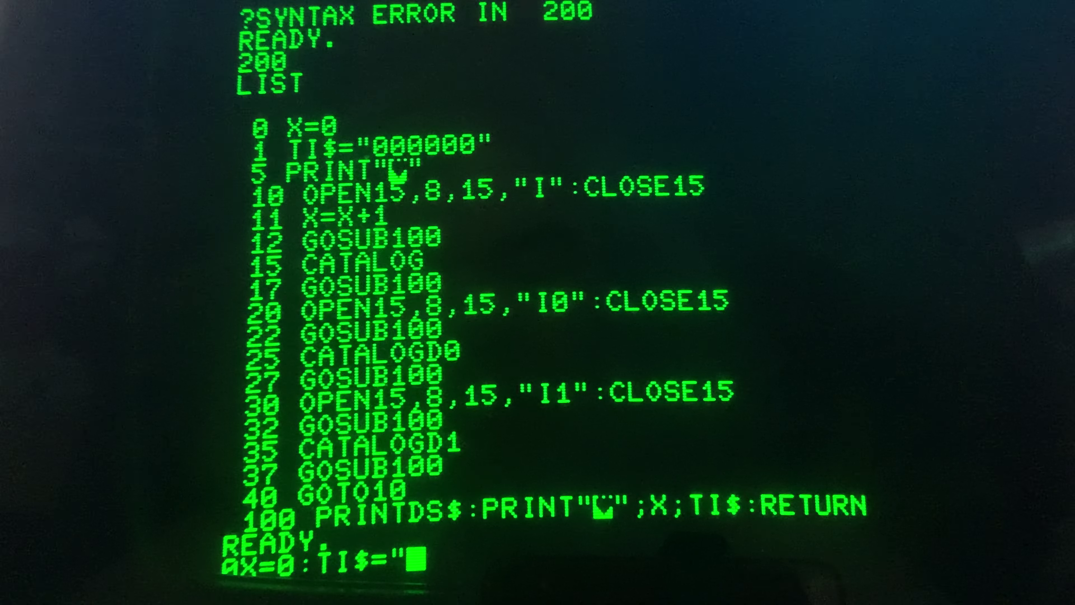
{"action": "type", "text": "000000"}
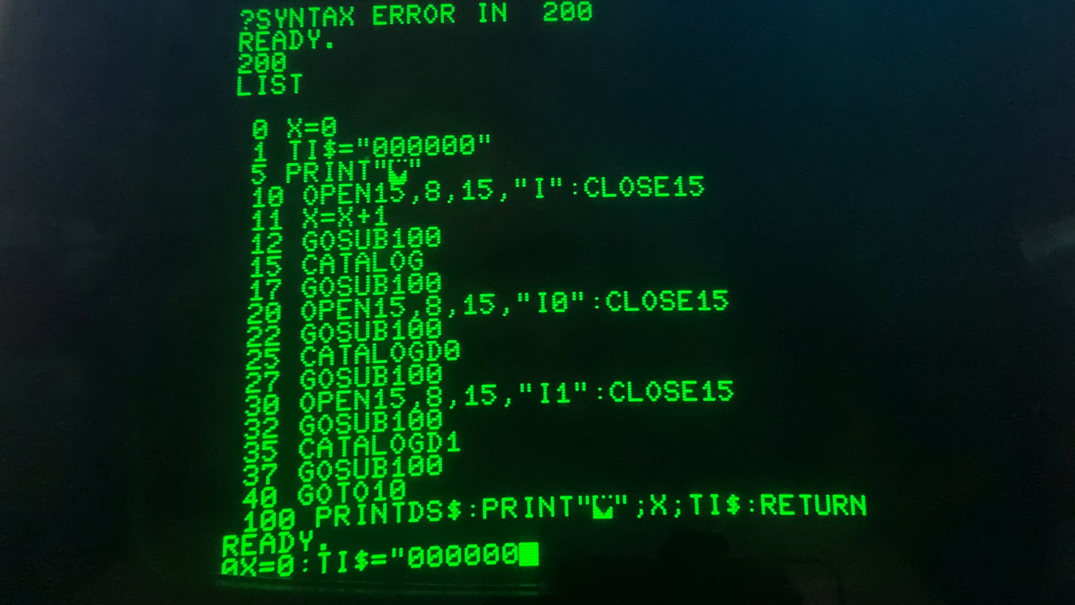
{"action": "type", "text": "\""}
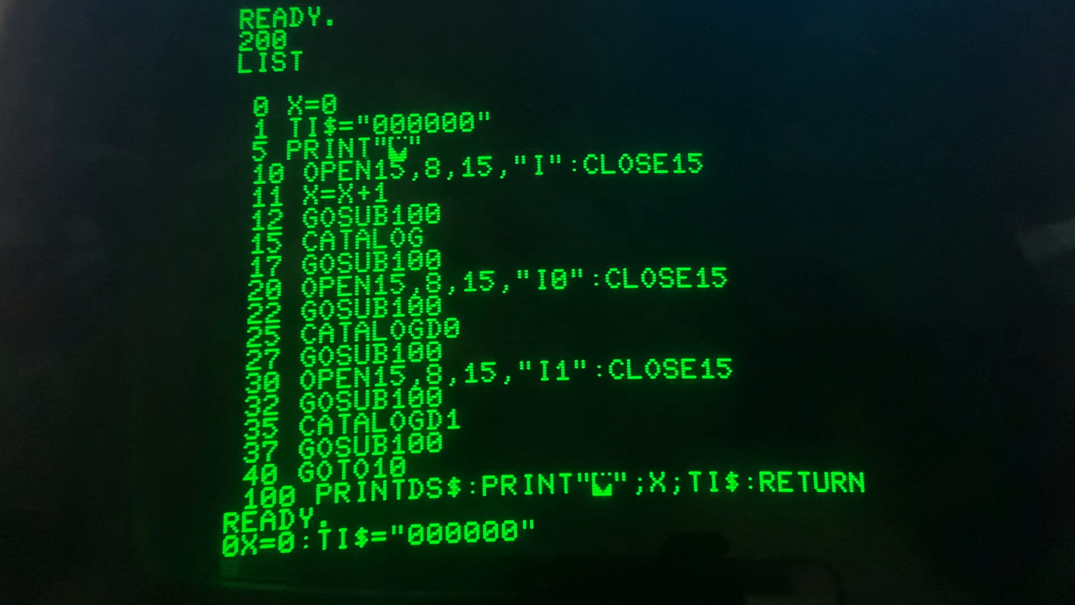
{"action": "scroll", "scroll_direction": "down", "scroll_amount": 3}
{"action": "type", "text": "10"}
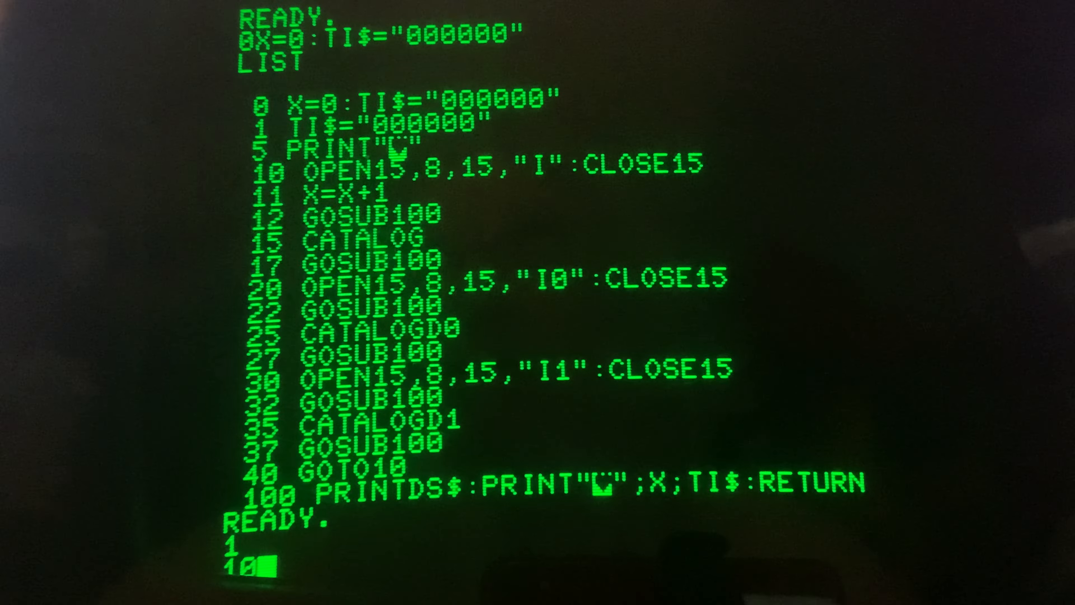
Begin line 10 with the drive reset OPEN15,8,15,"I":CLOSE15
{"action": "type", "text": "OP"}
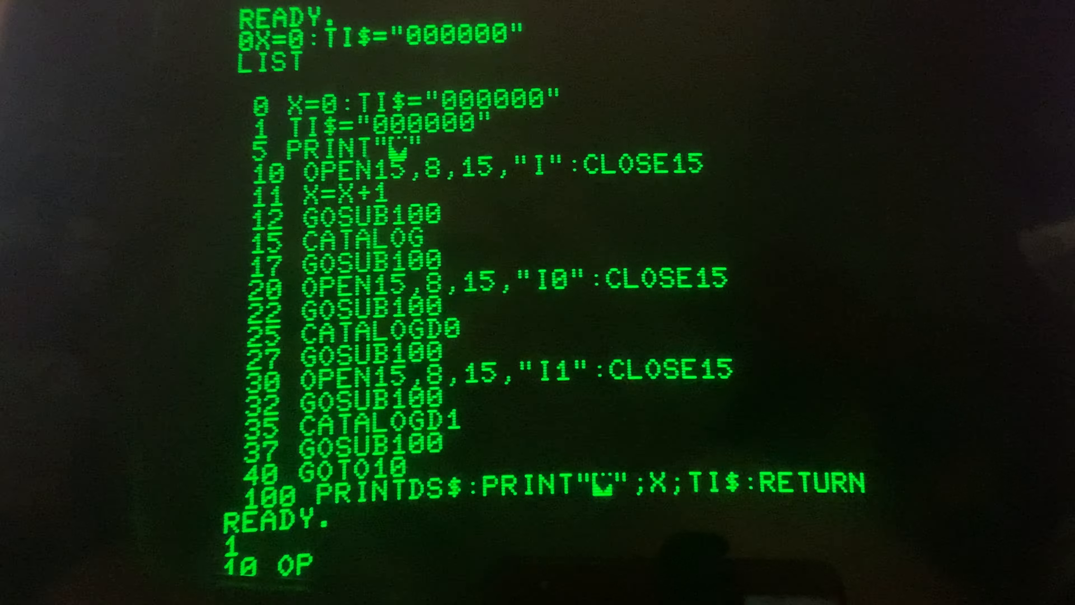
{"action": "type", "text": "EN"}
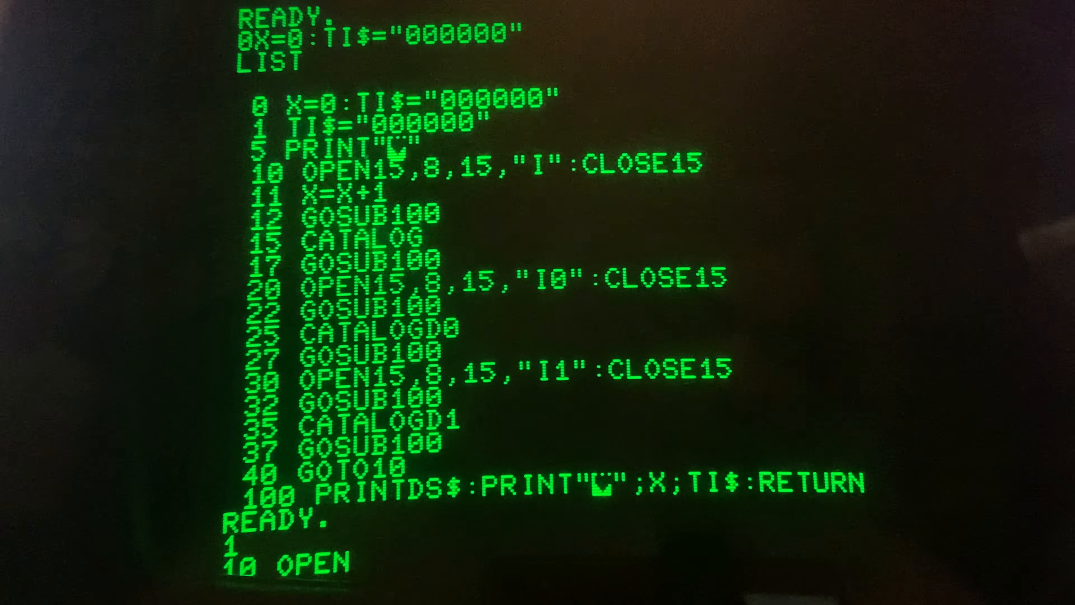
{"action": "type", "text": "15"}
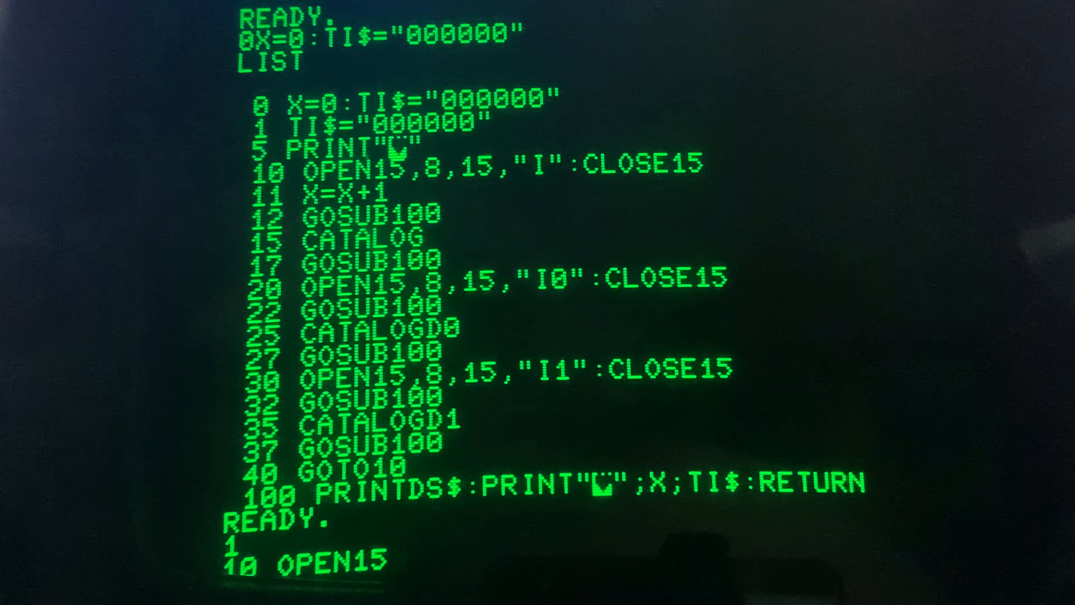
{"action": "type", "text": ",8"}
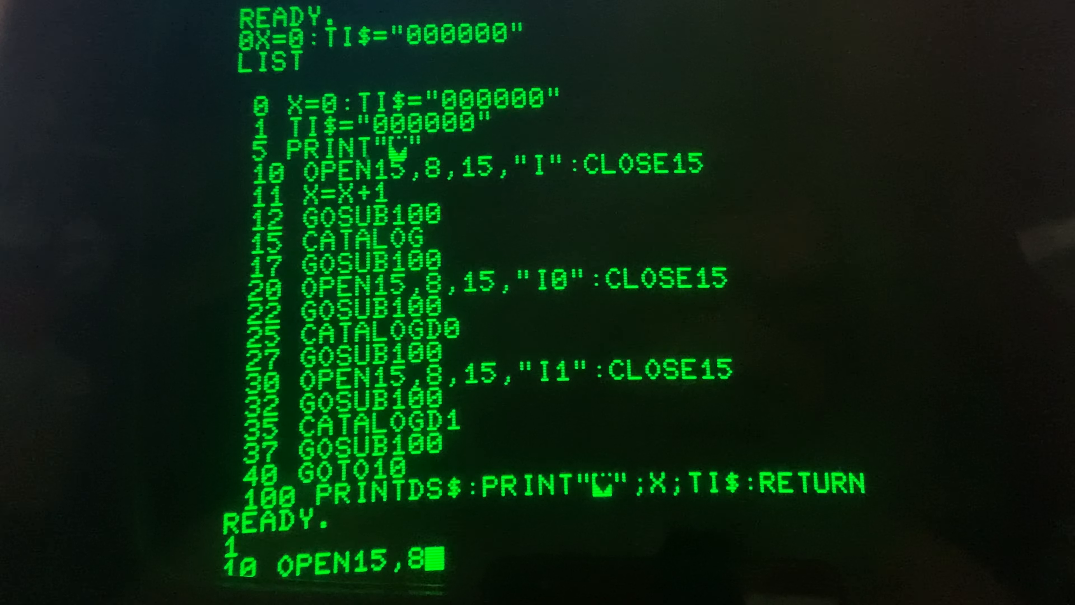
{"action": "type", "text": ","}
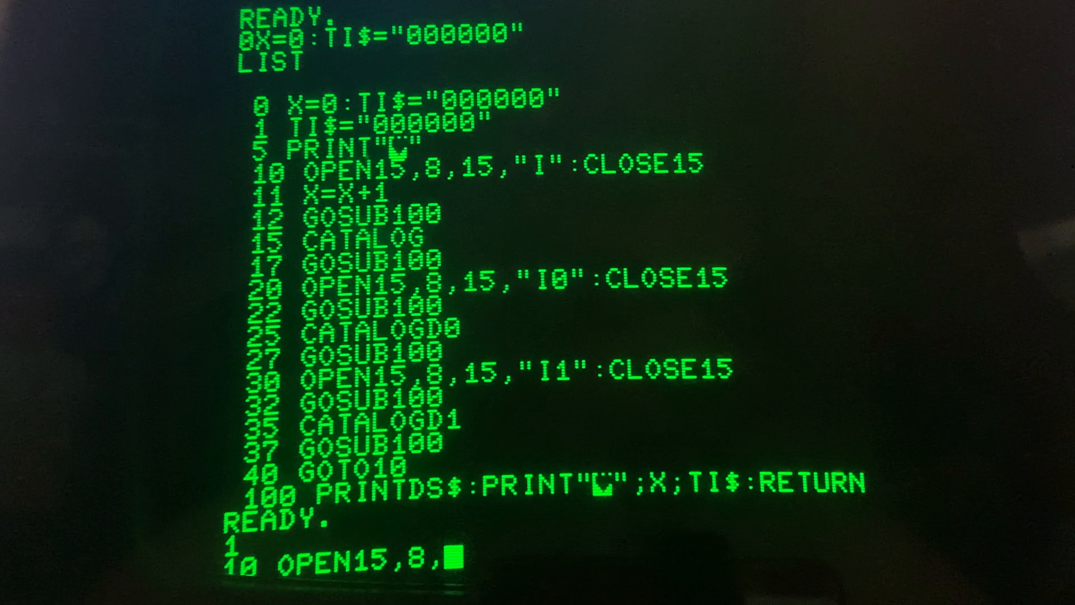
{"action": "type", "text": "15"}
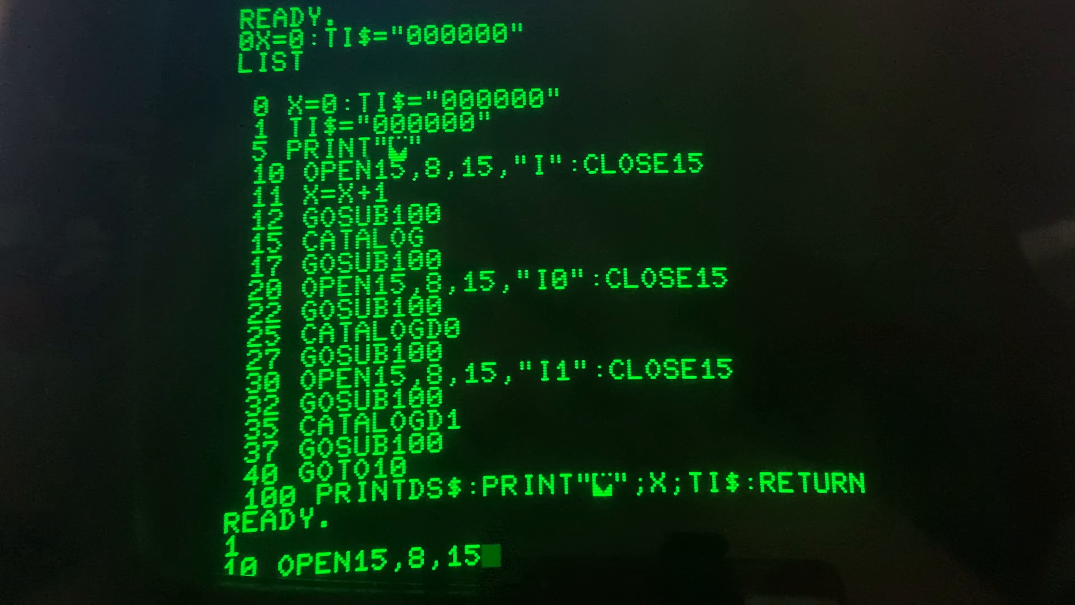
{"action": "type", "text": ",\""}
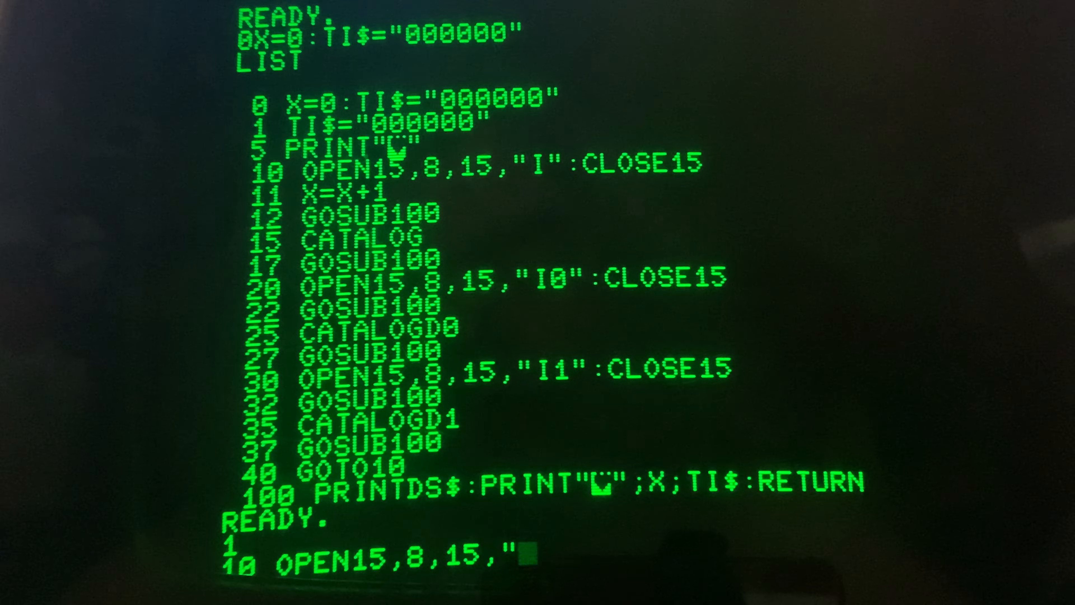
{"action": "type", "text": "I"}
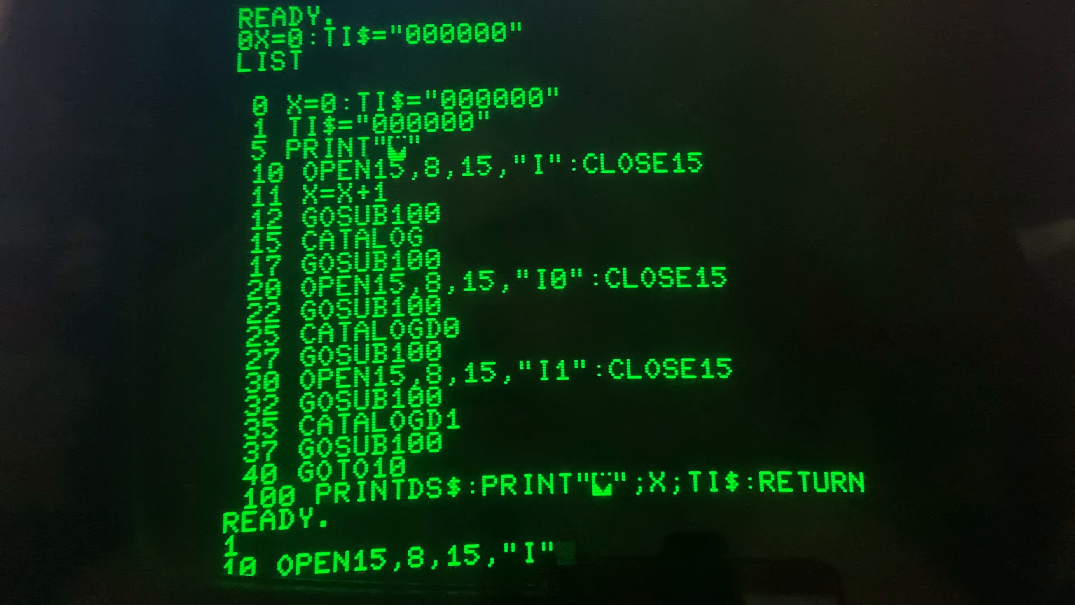
{"action": "type", "text": ":C"}
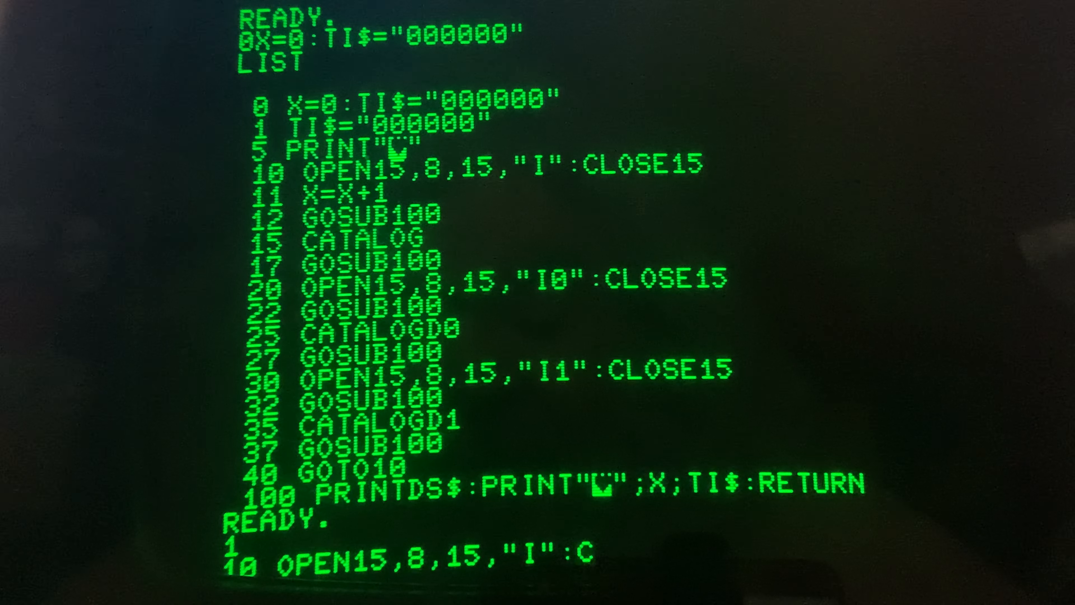
{"action": "type", "text": "LOSE1"}
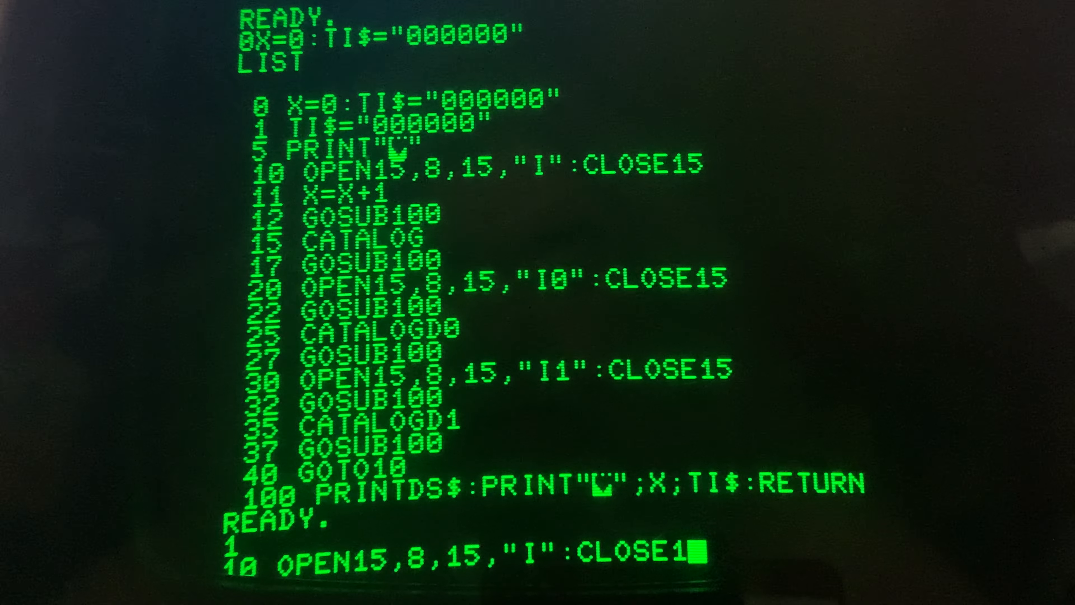
{"action": "type", "text": "5"}
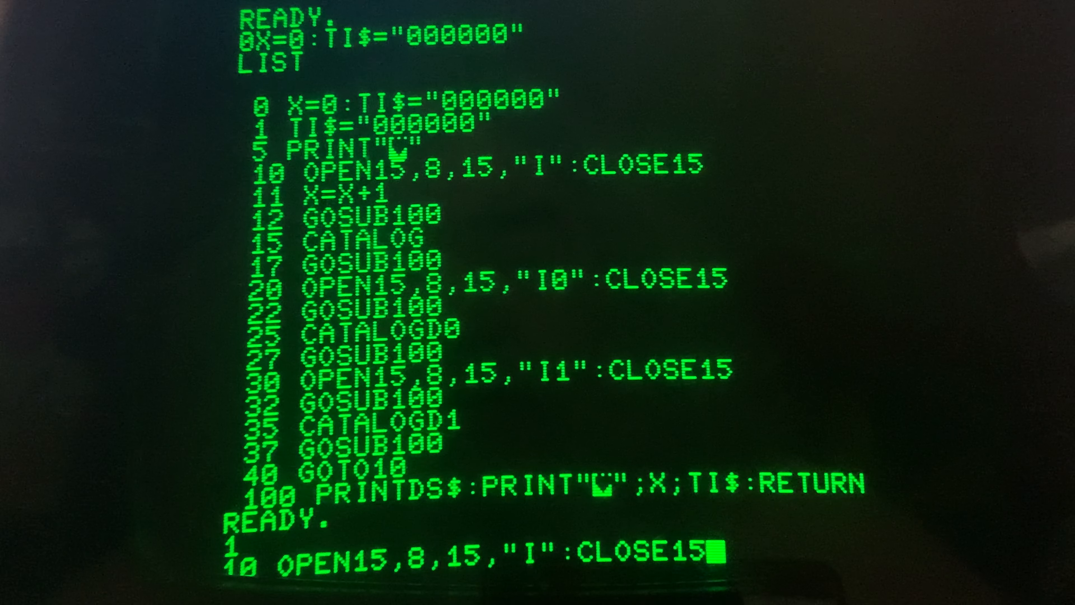
{"action": "type", "text": ":"}
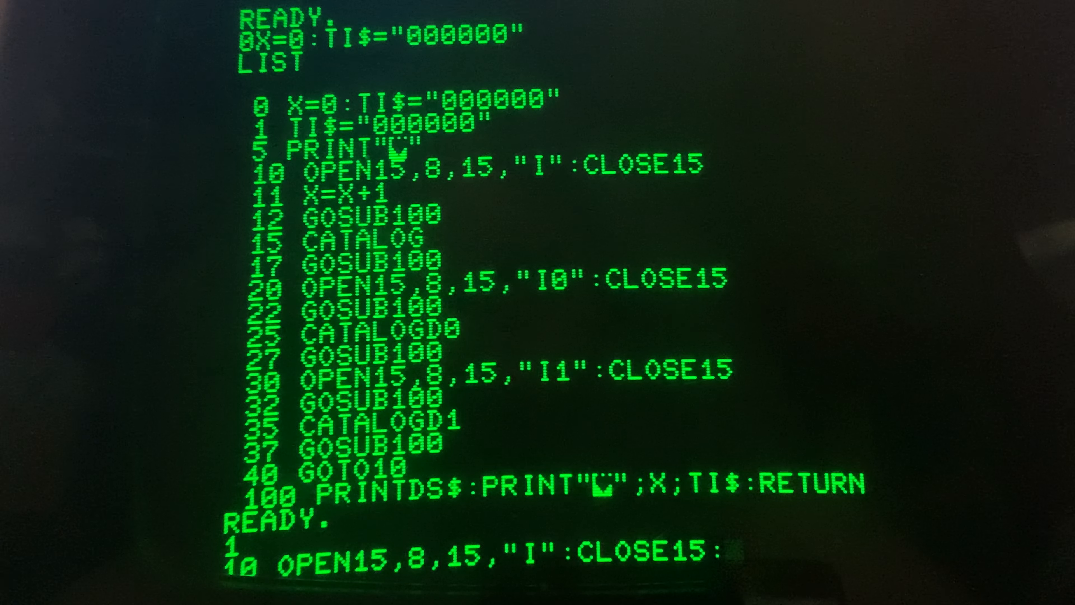
Finish line 10 with :X=X+1:GOSUB100:CATALOG:GOSUB100 and store it
{"action": "type", "text": ":X=X"}
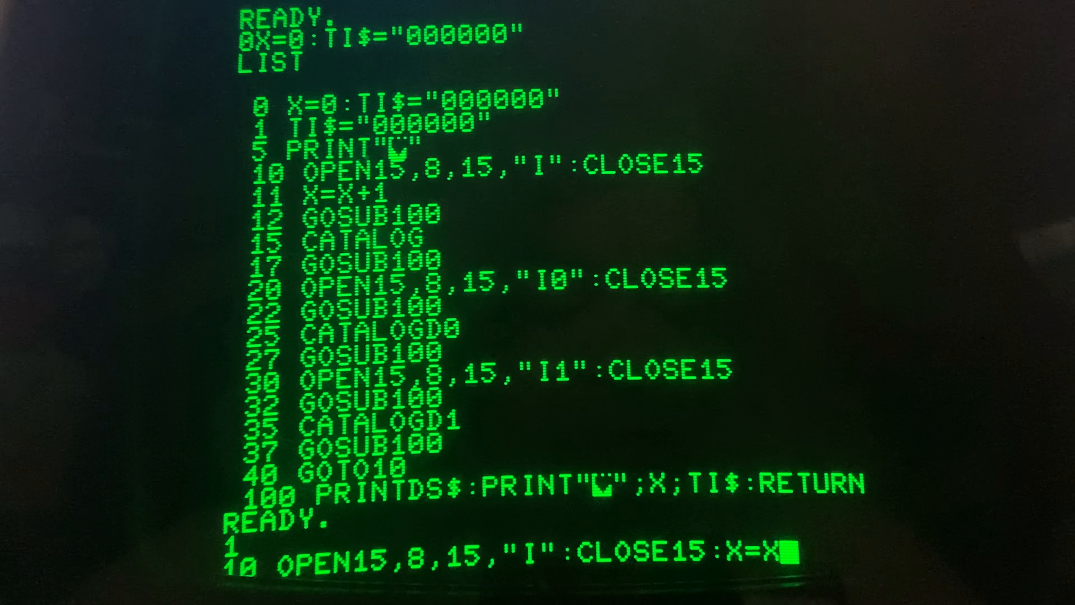
{"action": "type", "text": "+1"}
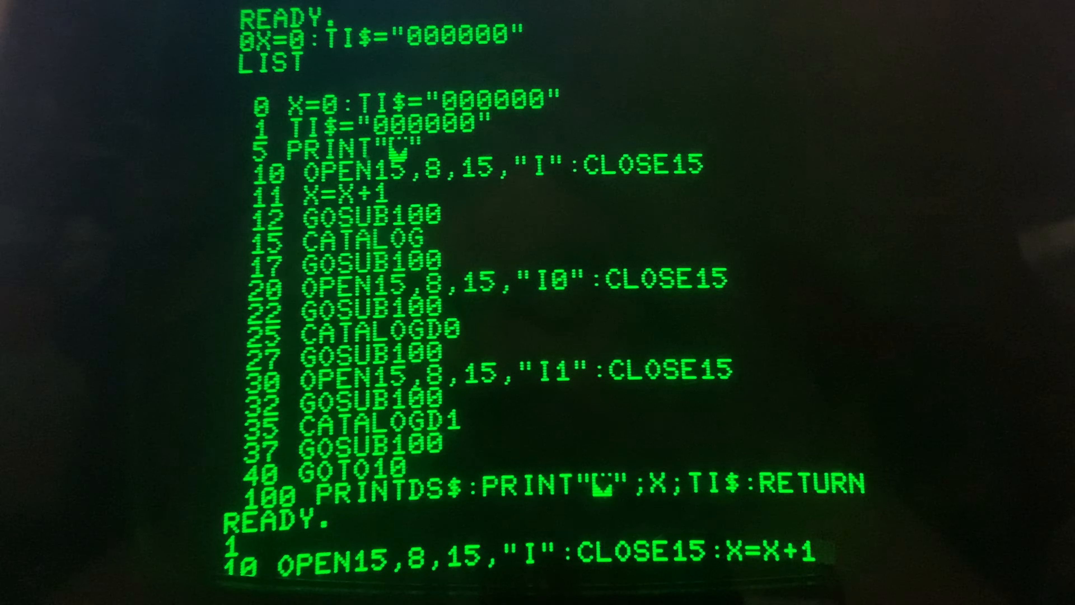
{"action": "type", "text": ":"}
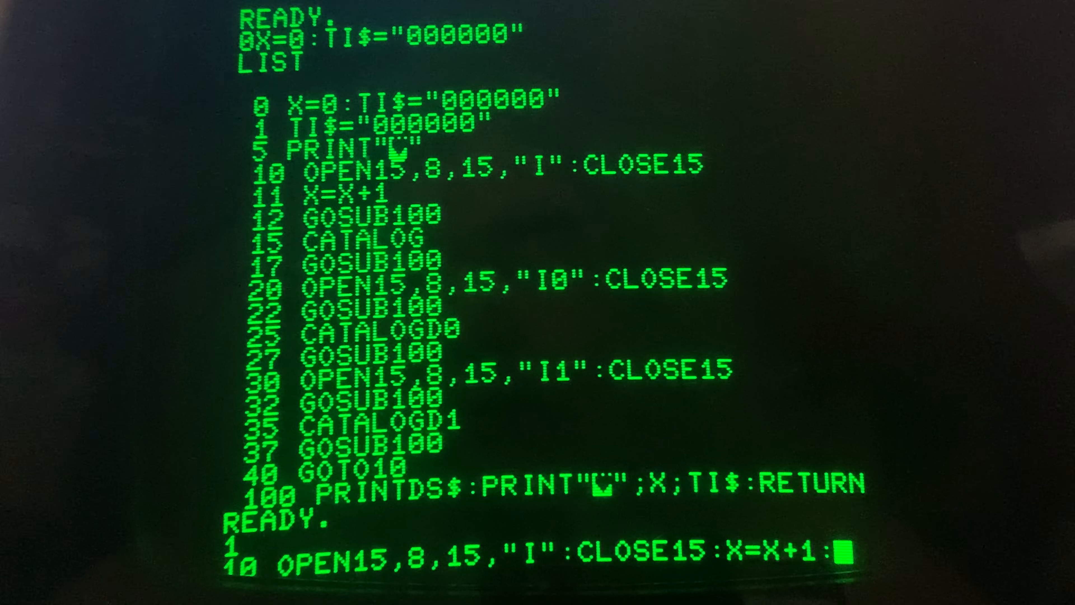
{"action": "type", "text": "GOSUB100:"}
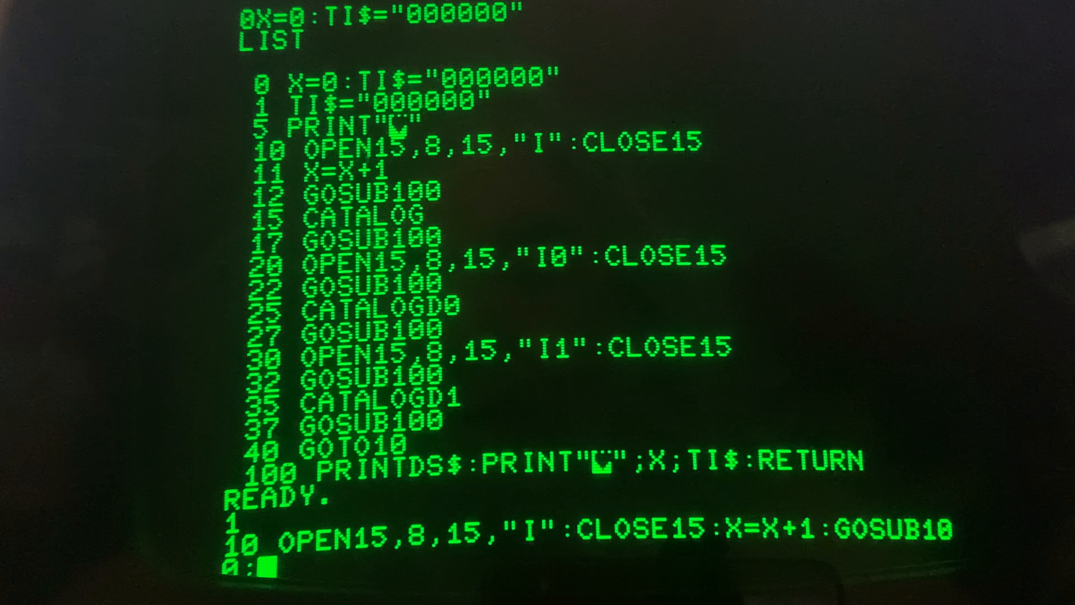
{"action": "type", "text": "CT"}
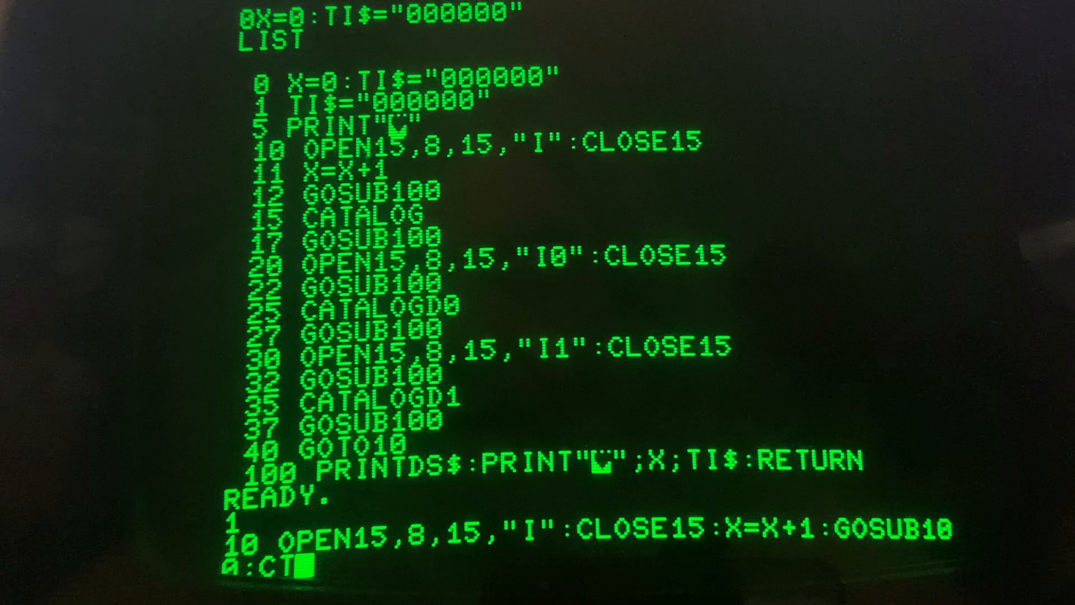
{"action": "type", "text": "A"}
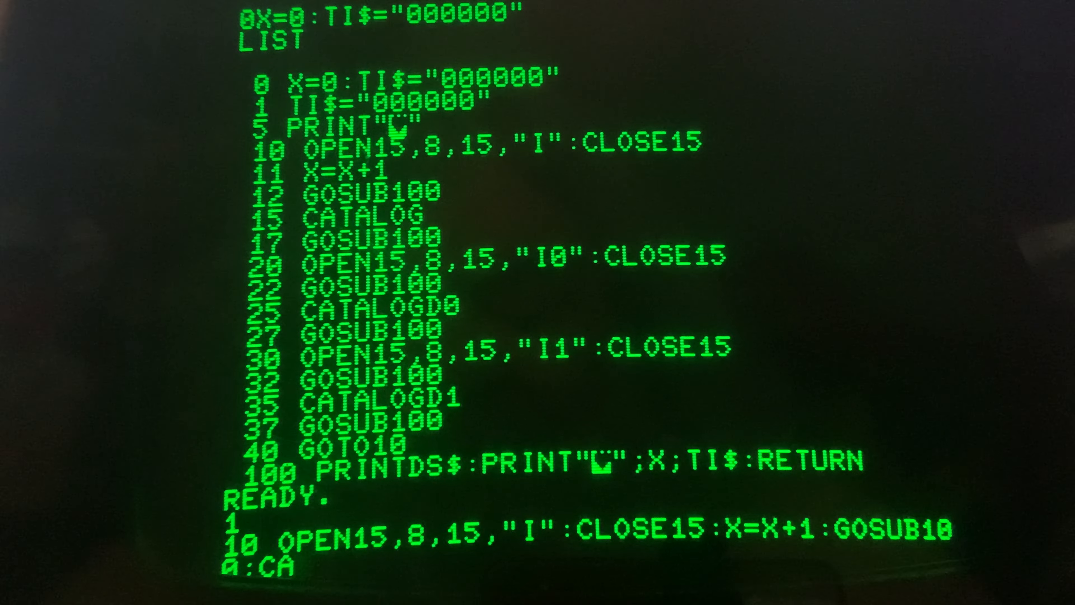
{"action": "type", "text": "TALOG"}
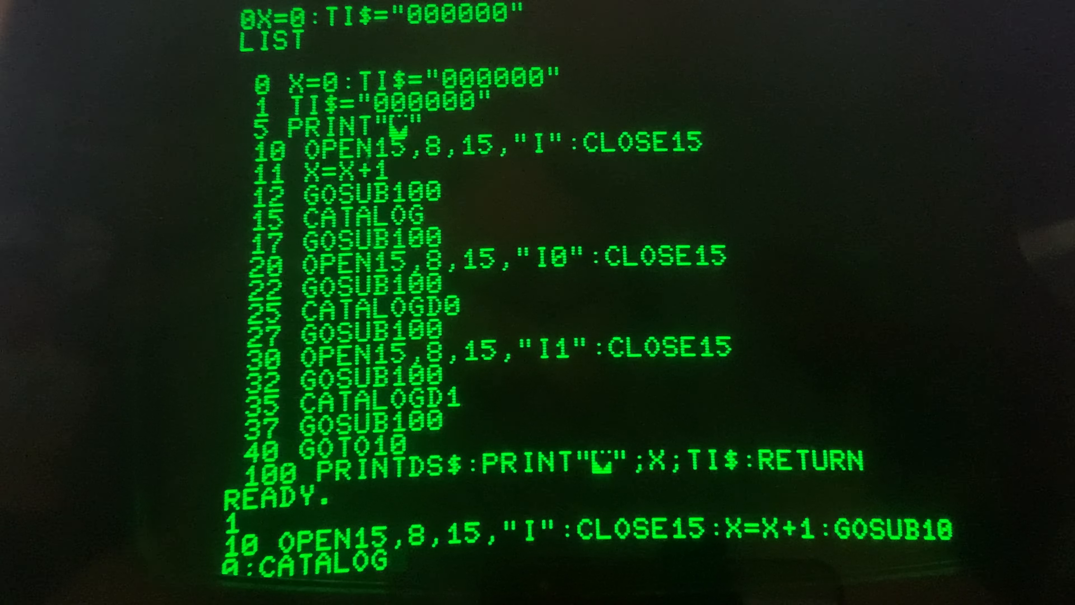
{"action": "type", "text": ":"}
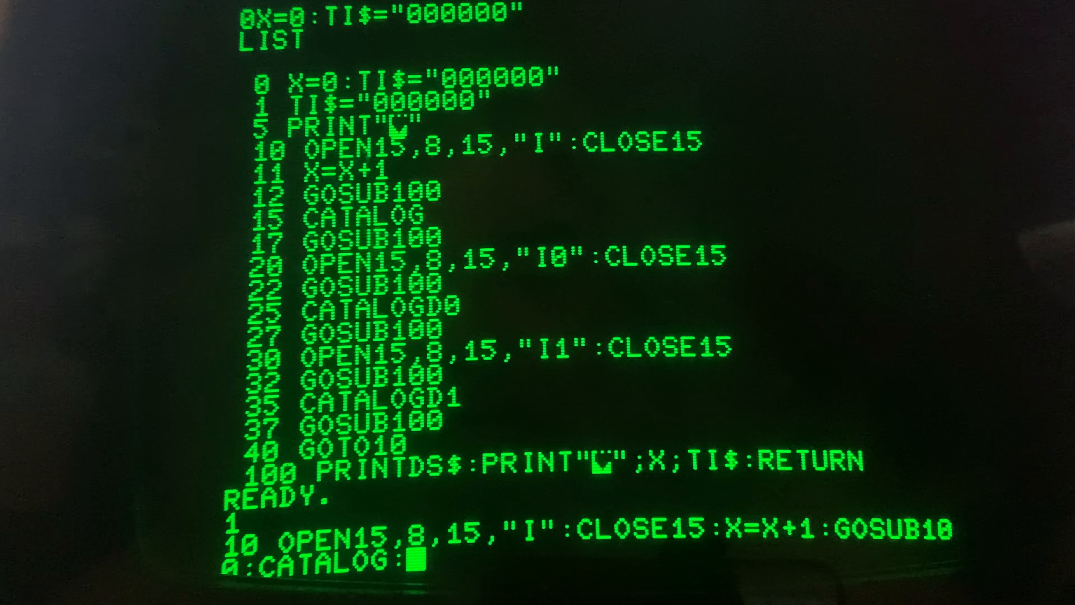
{"action": "type", "text": "GOSU"}
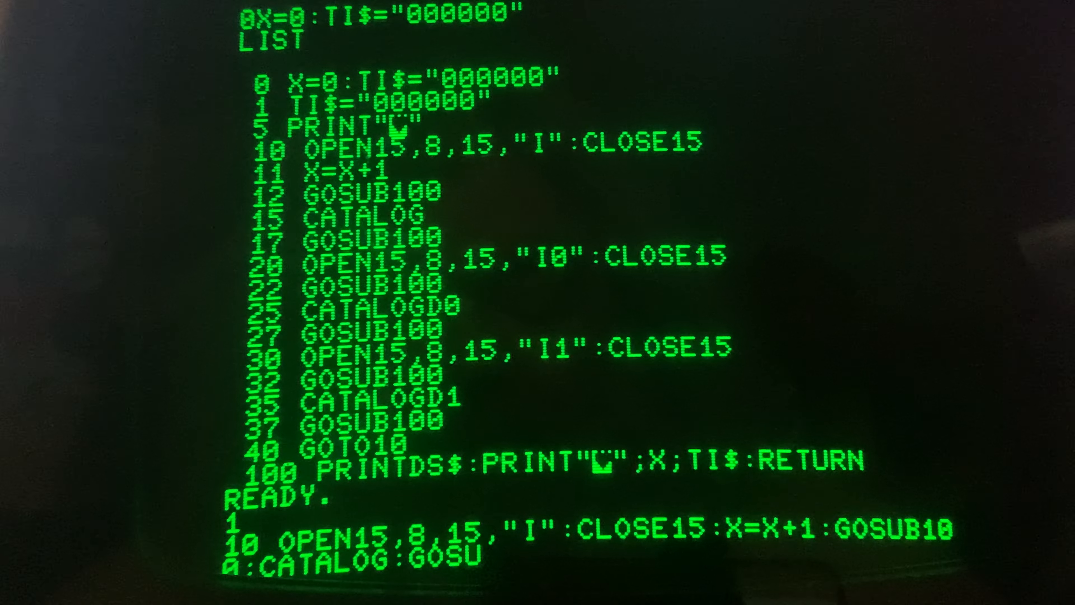
{"action": "type", "text": "B100"}
{"action": "type", "text": "LIST"}
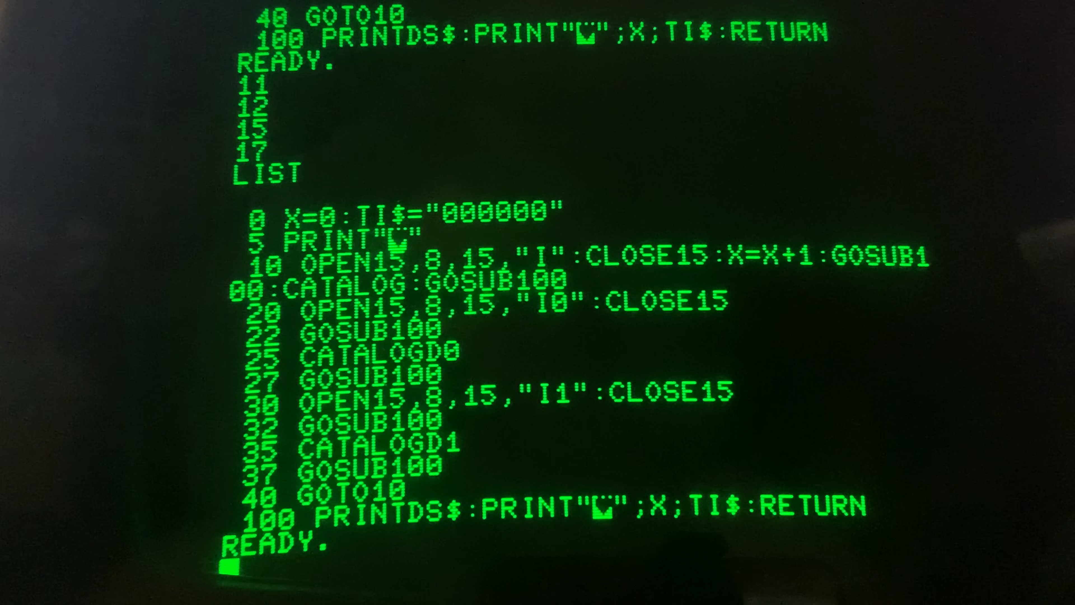
RUN the test loop, showing pass count 1, the timer and the 1571 TEST / DEMO directory
{"action": "type", "text": "RUN"}
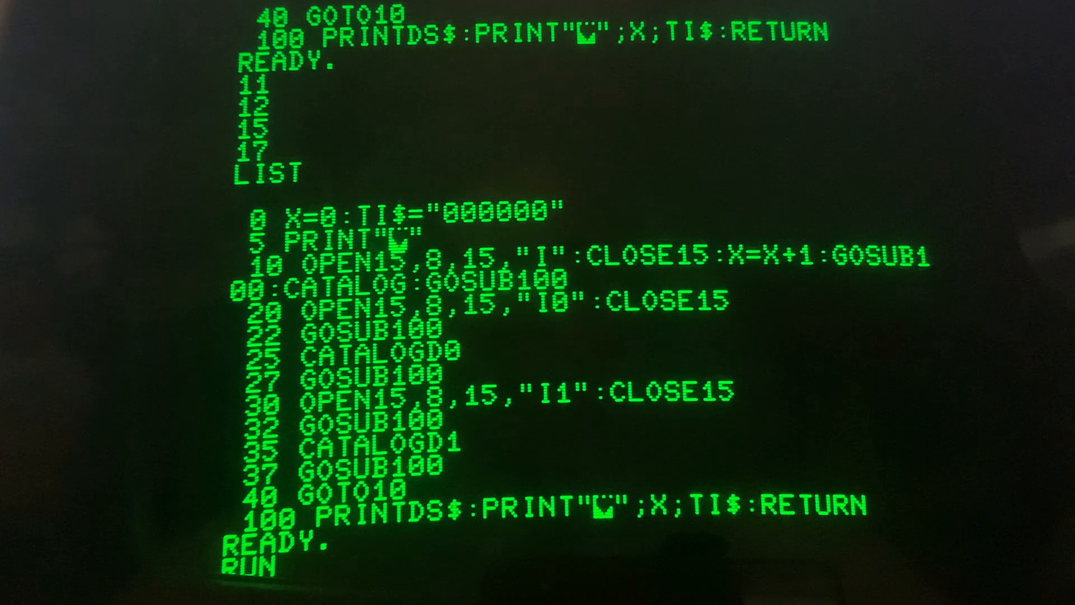
{"action": "key", "text": "Return"}
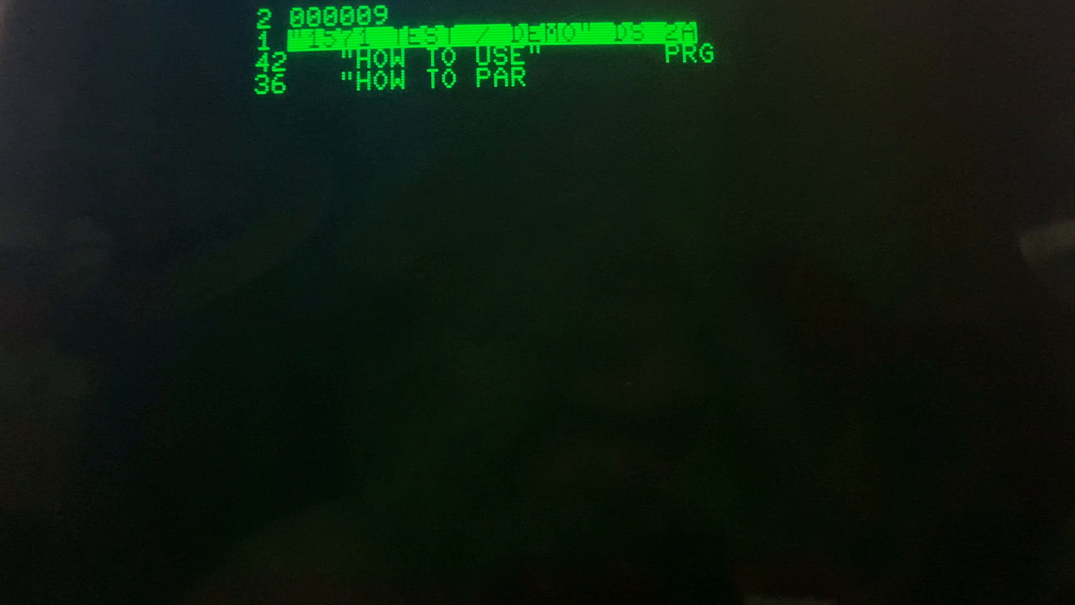
{"action": "scroll", "scroll_direction": "down", "scroll_amount": 3}
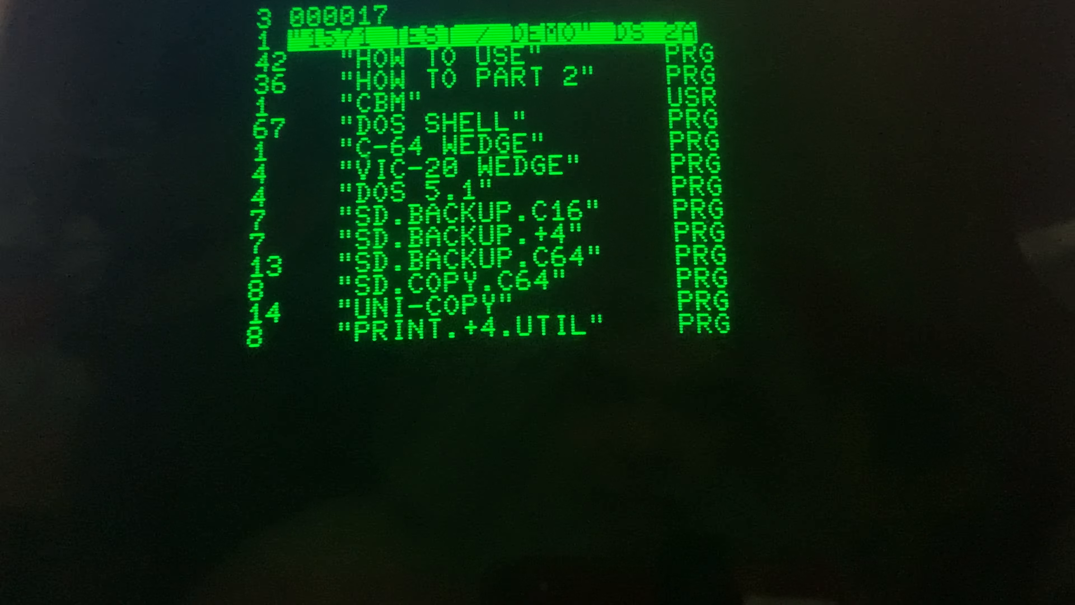
{"action": "scroll", "scroll_direction": "down", "scroll_amount": 3}
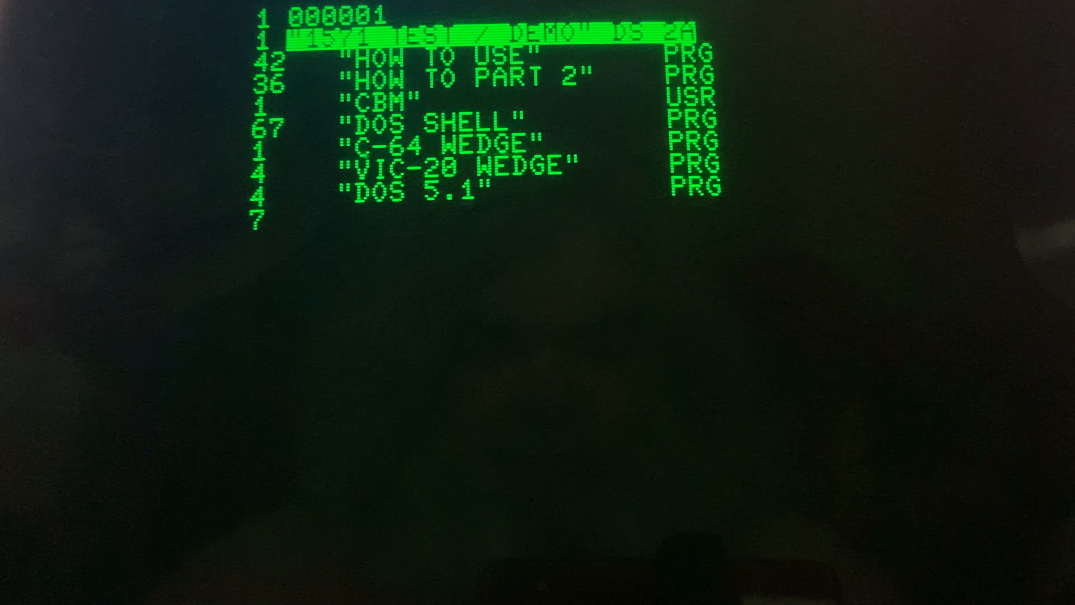
{"action": "scroll", "scroll_direction": "down", "scroll_amount": 3}
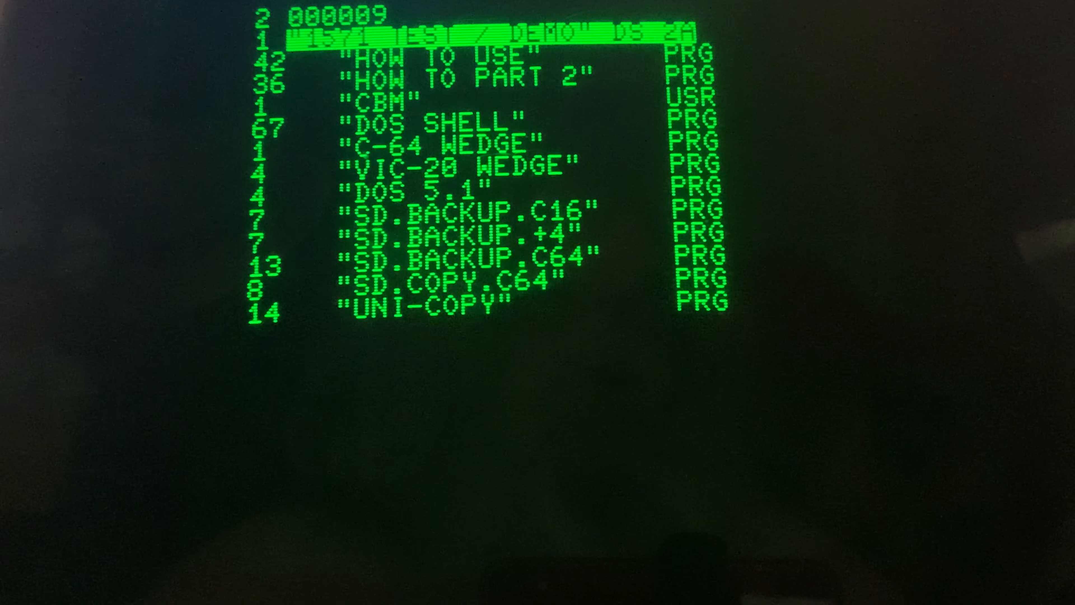
{"action": "scroll", "scroll_direction": "down", "scroll_amount": 3}
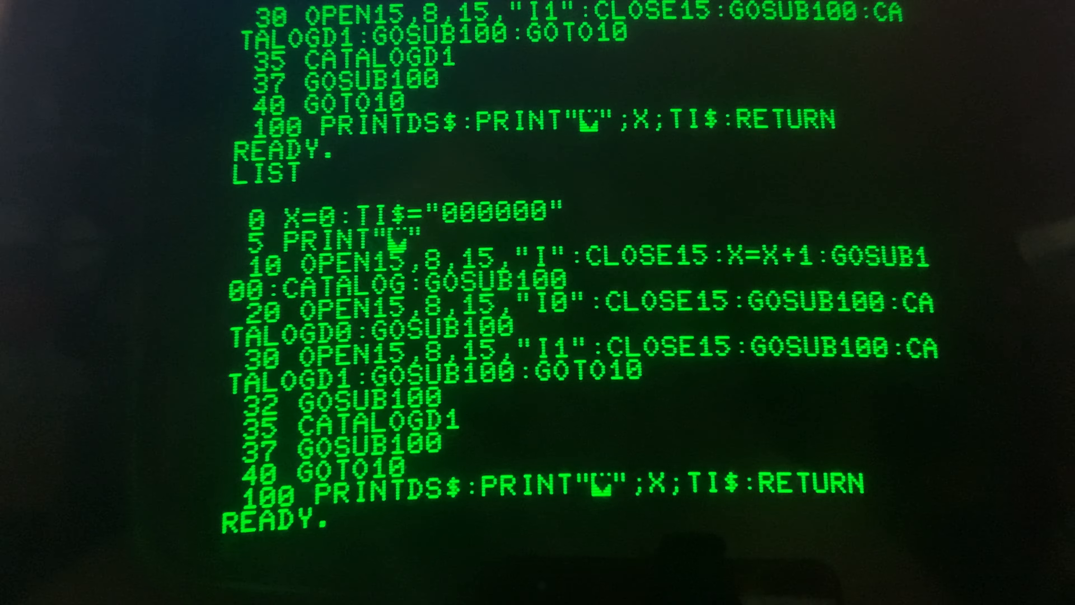
Delete lines 32 through 40 so line 30 loops straight back to line 10
{"action": "type", "text": "2"}
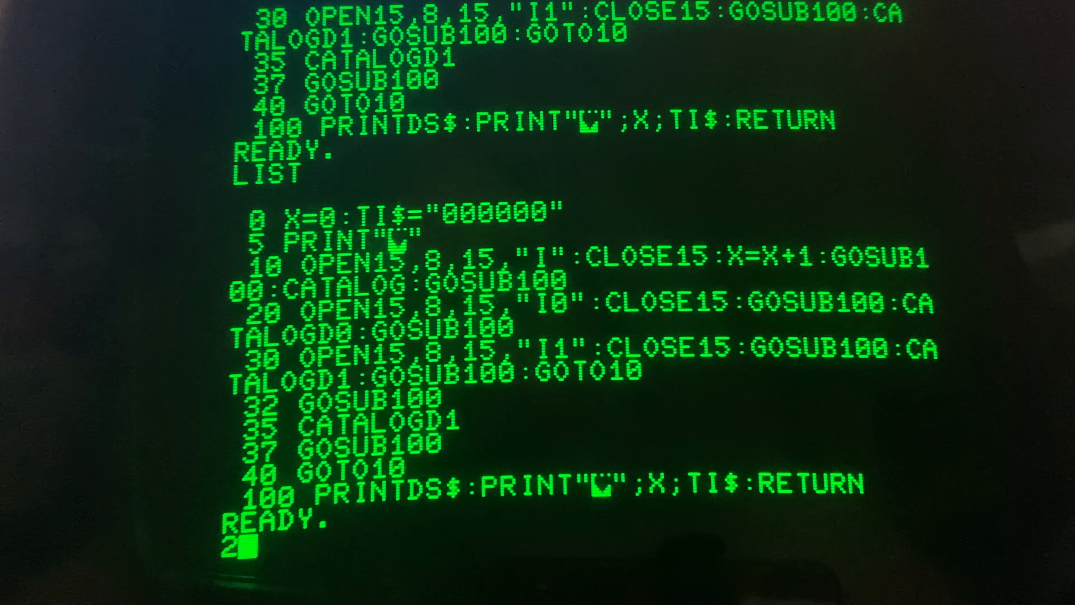
{"action": "type", "text": "2"}
{"action": "type", "text": "LIST"}
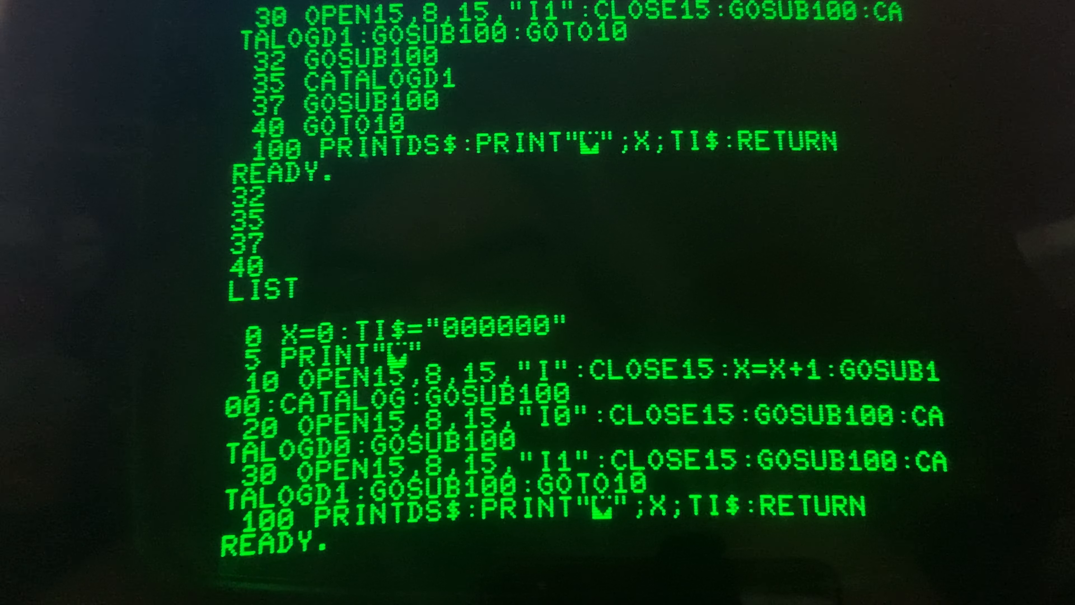
RUN the shortened loop through several cataloguing passes before stopping it at line 30
{"action": "type", "text": "RUN"}
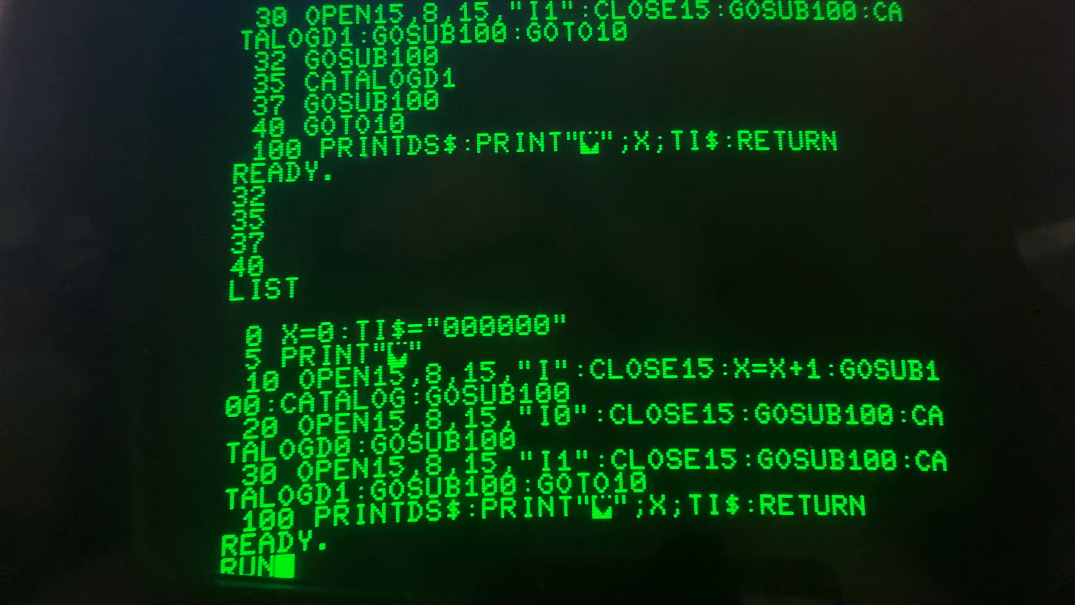
{"action": "key", "text": "Return"}
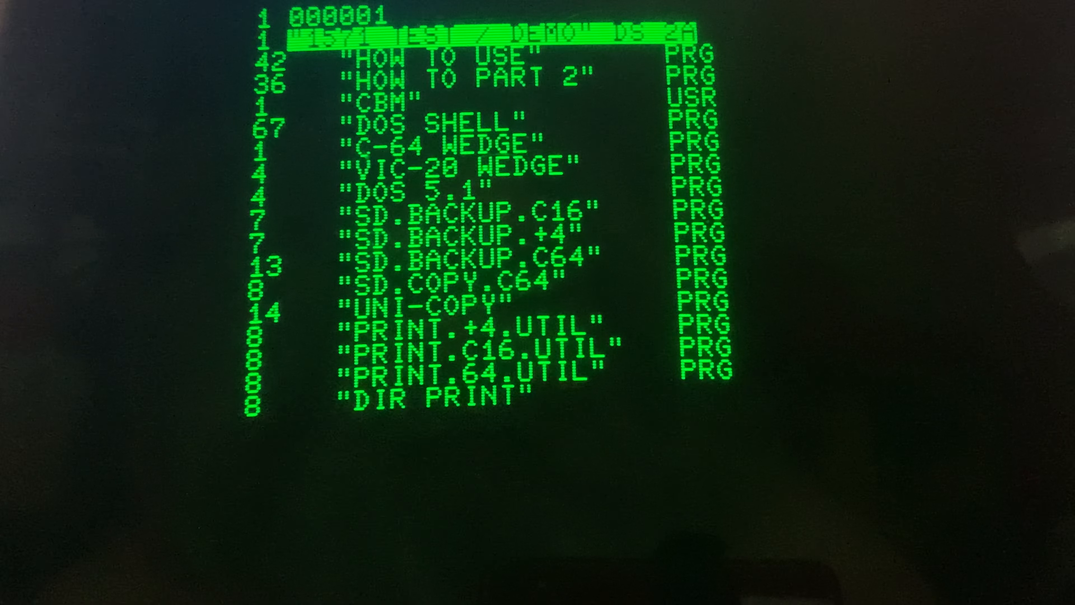
{"action": "scroll", "scroll_direction": "down", "scroll_amount": 3}
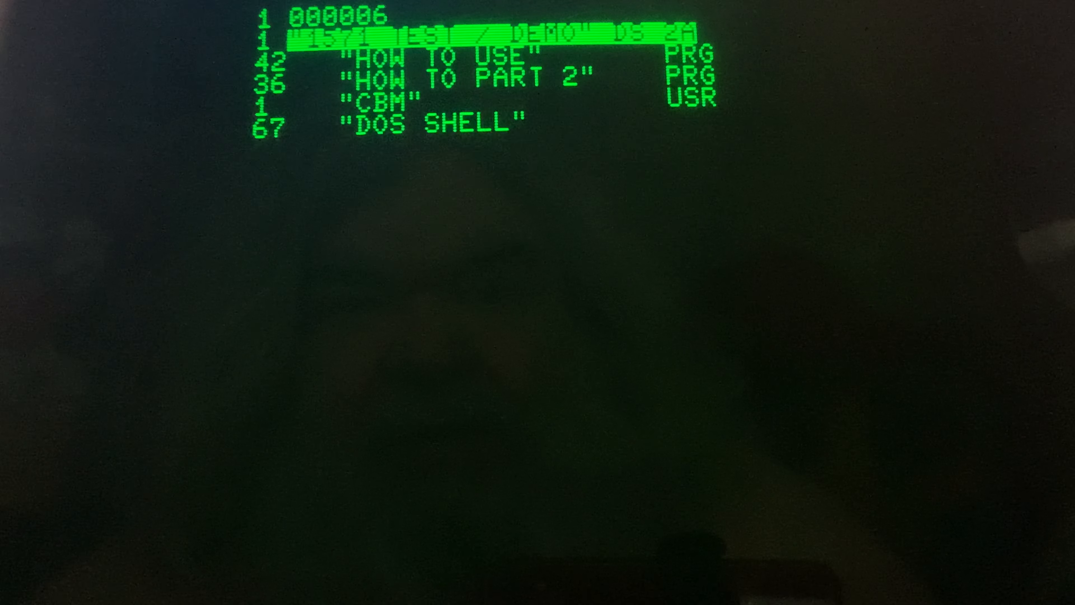
{"action": "scroll", "scroll_direction": "down", "scroll_amount": 3}
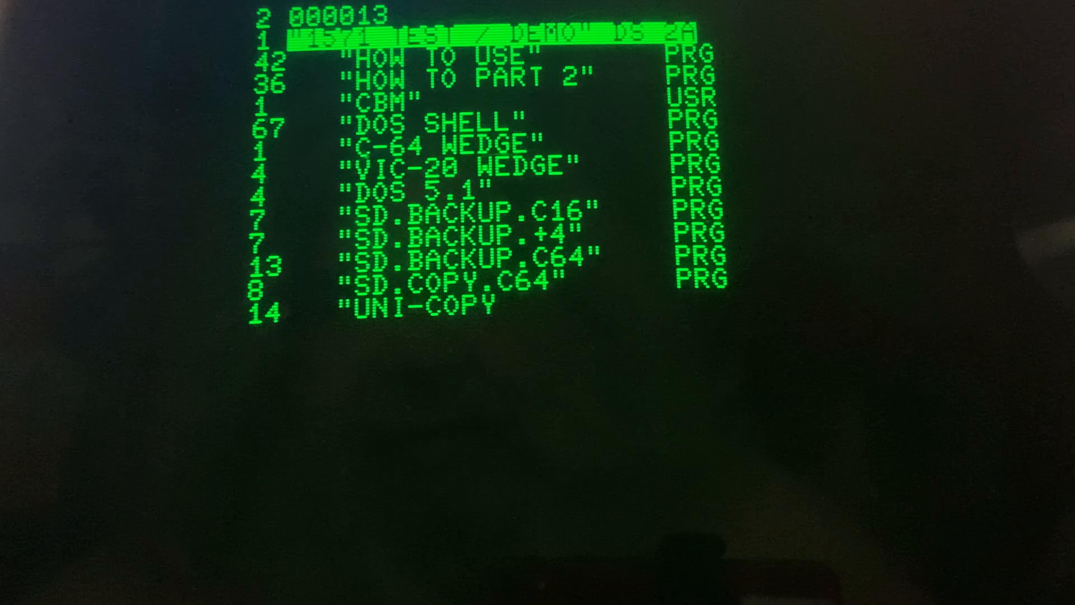
{"action": "scroll", "scroll_direction": "down", "scroll_amount": 3}
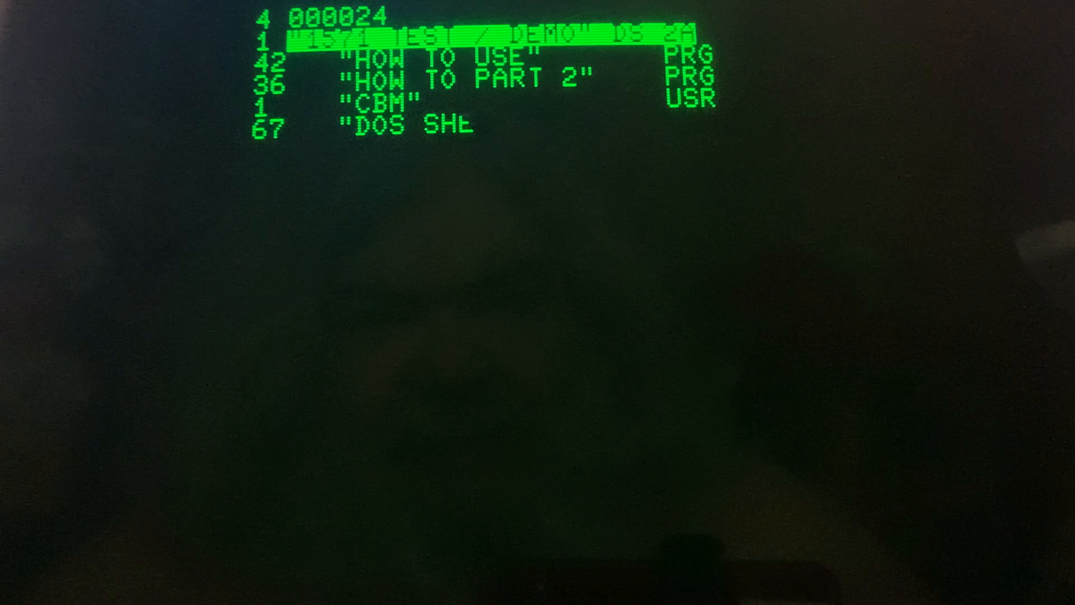
{"action": "scroll", "scroll_direction": "down", "scroll_amount": 3}
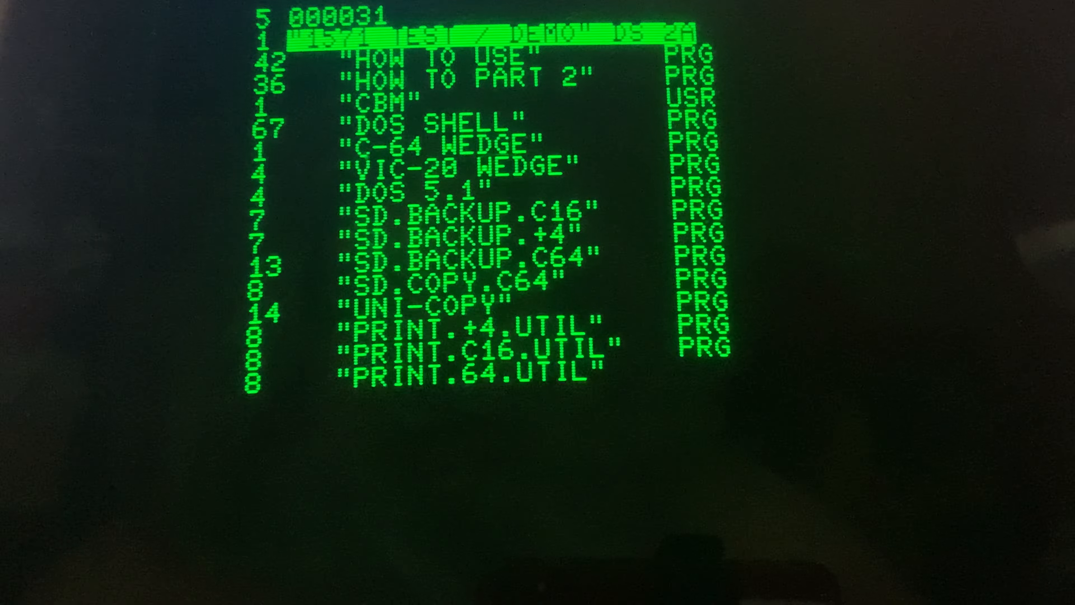
{"action": "scroll", "scroll_direction": "down", "scroll_amount": 3}
{"action": "type", "text": "1"}
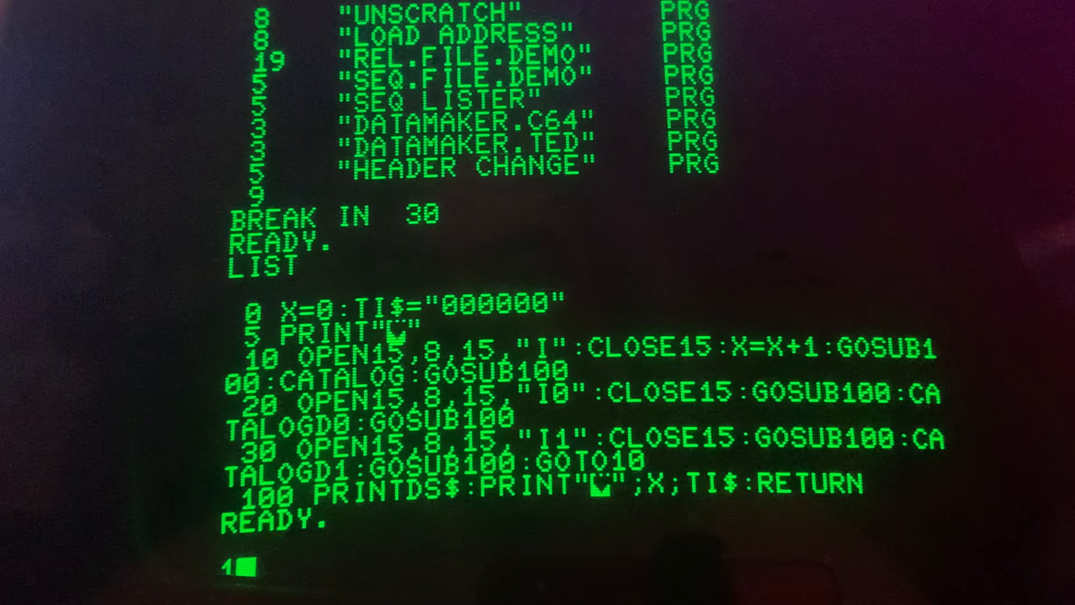
Start comment line 1: REM LINE 0 SETS VARIABLES - X IS THE COUNTER
{"action": "type", "text": "REM"}
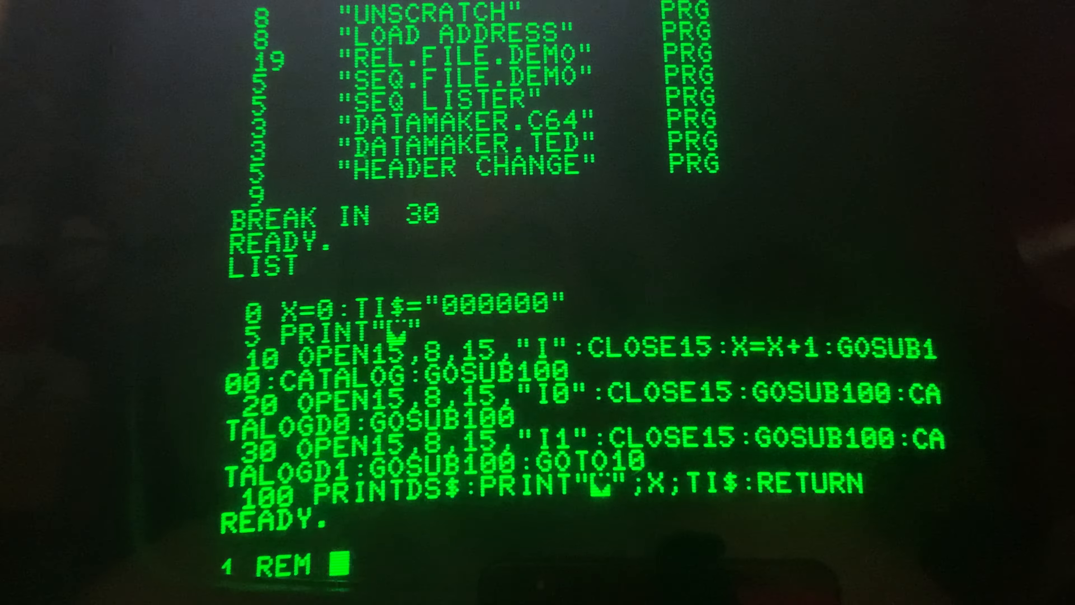
{"action": "type", "text": "LINE"}
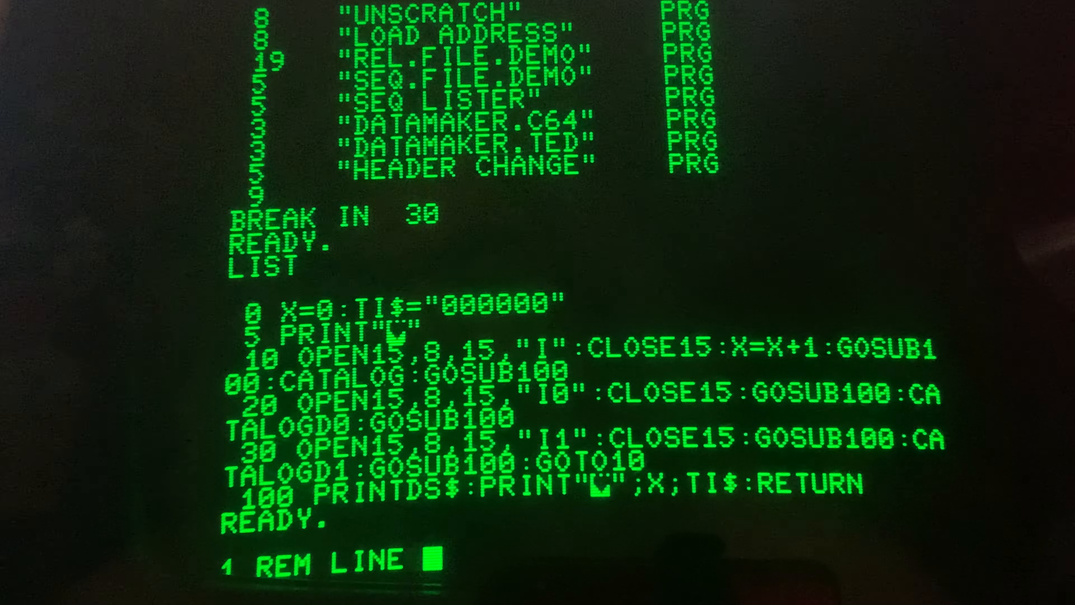
{"action": "type", "text": "0 SET"}
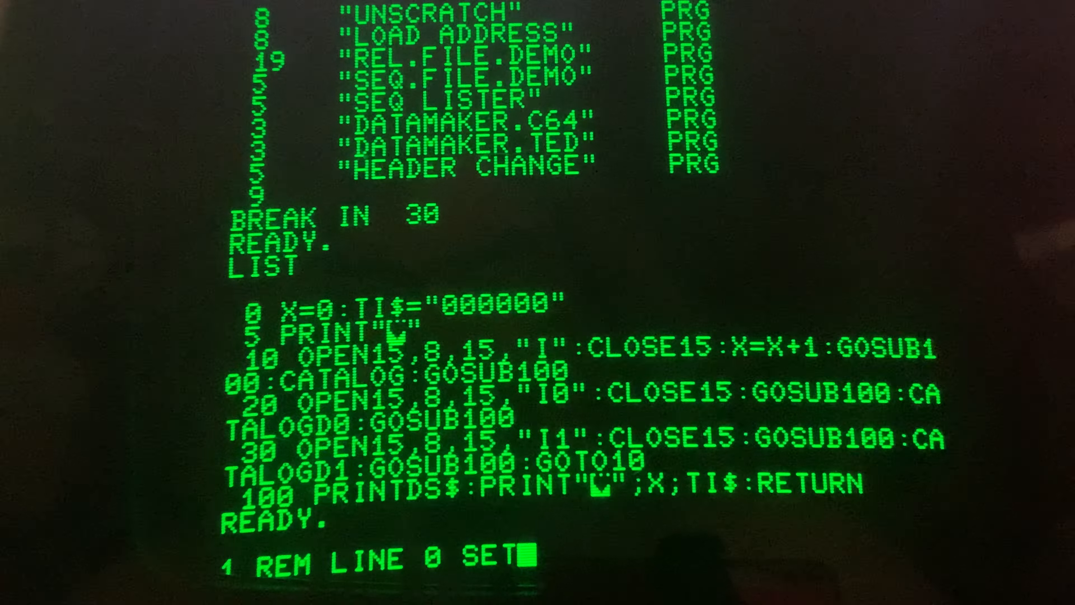
{"action": "type", "text": "S VAR"}
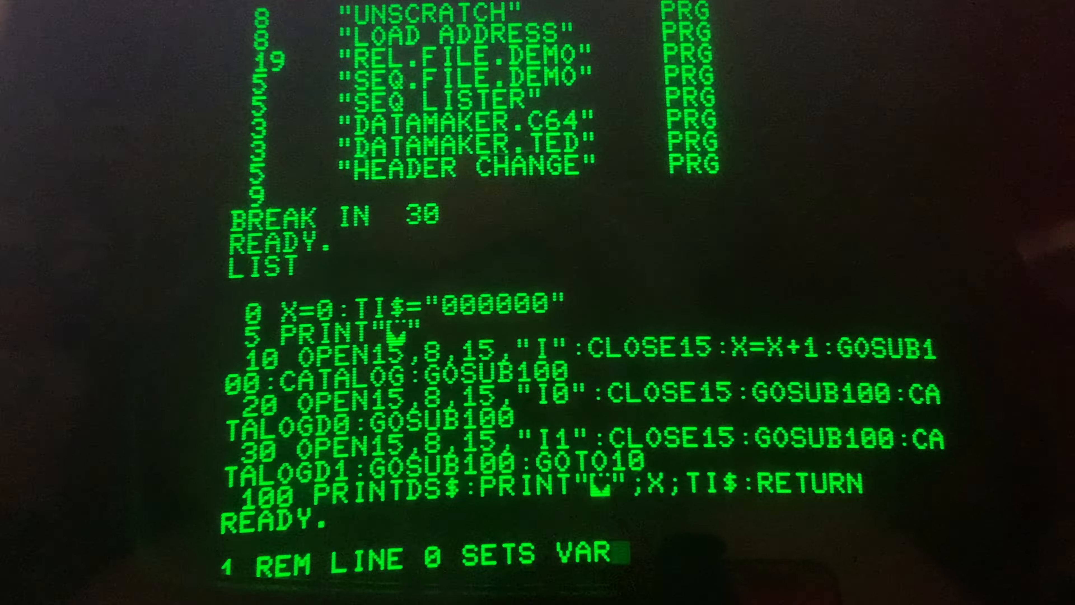
{"action": "type", "text": "AB"}
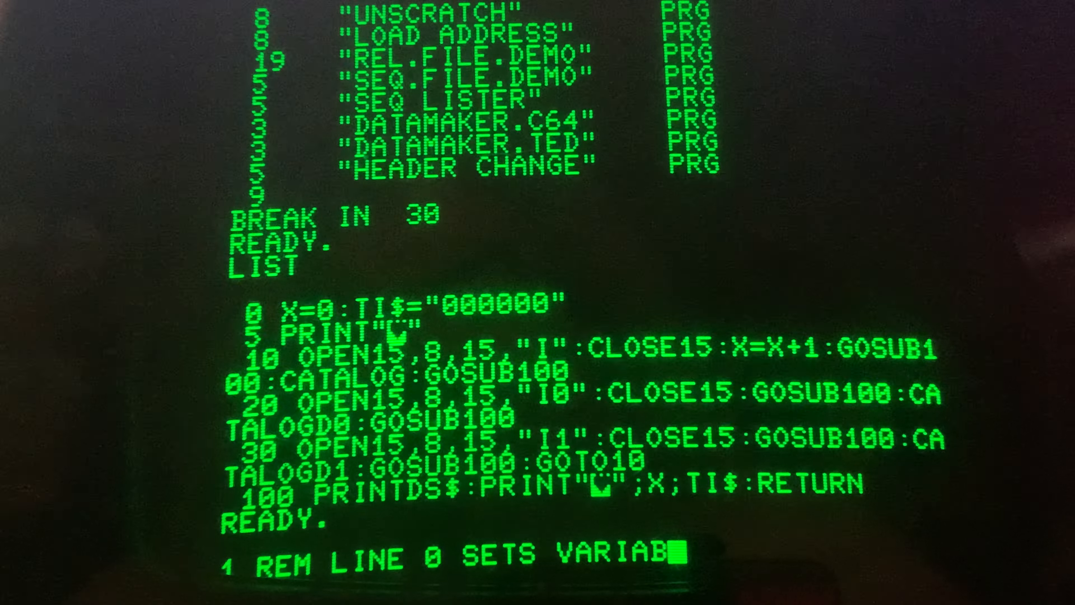
{"action": "type", "text": "LES"}
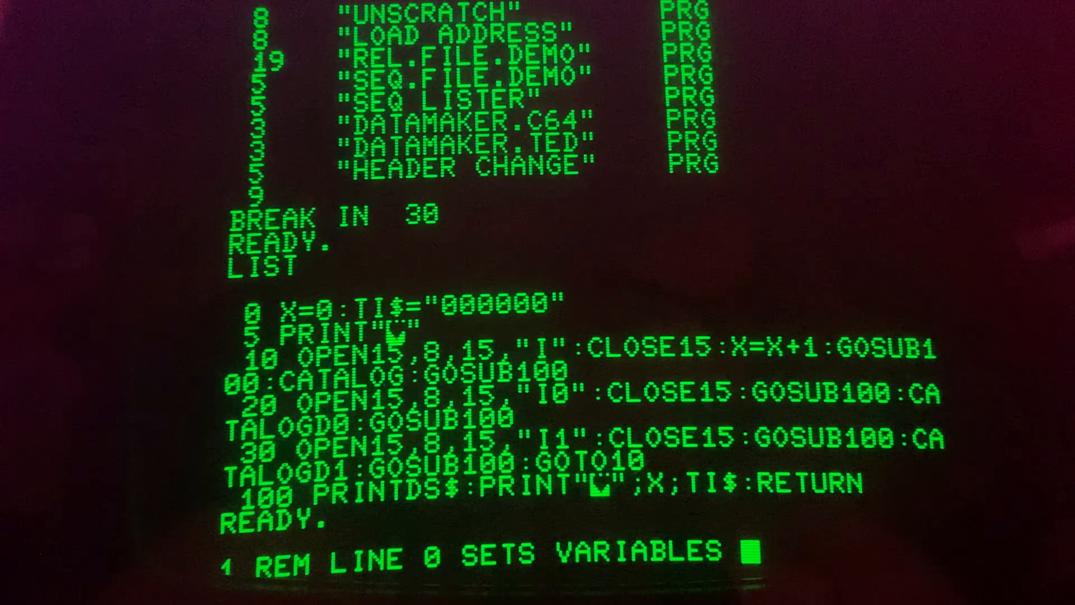
{"action": "type", "text": "-"}
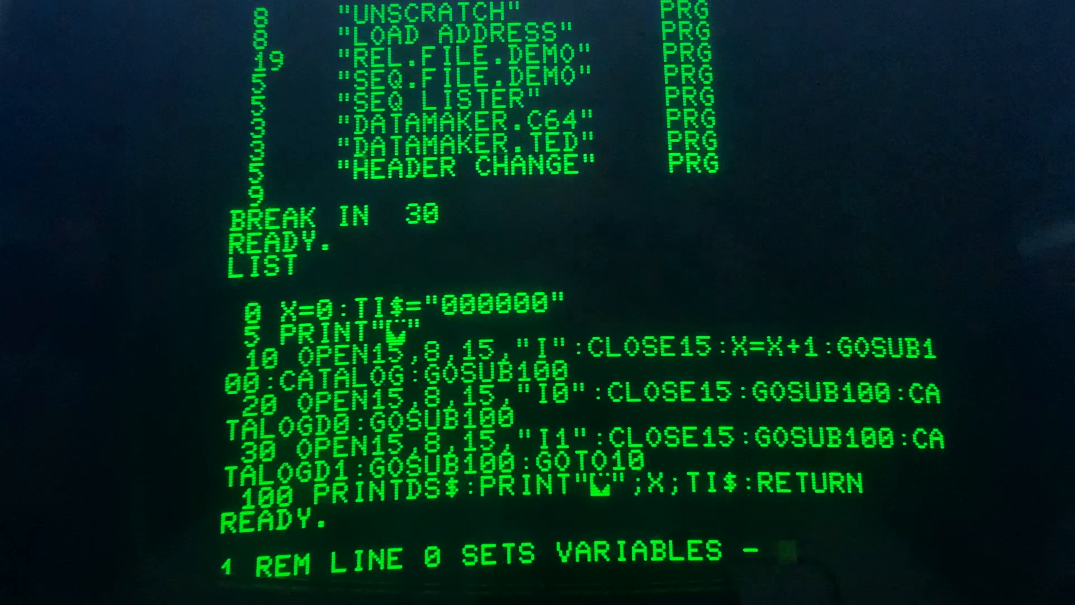
{"action": "type", "text": "X IS THE COUNTER"}
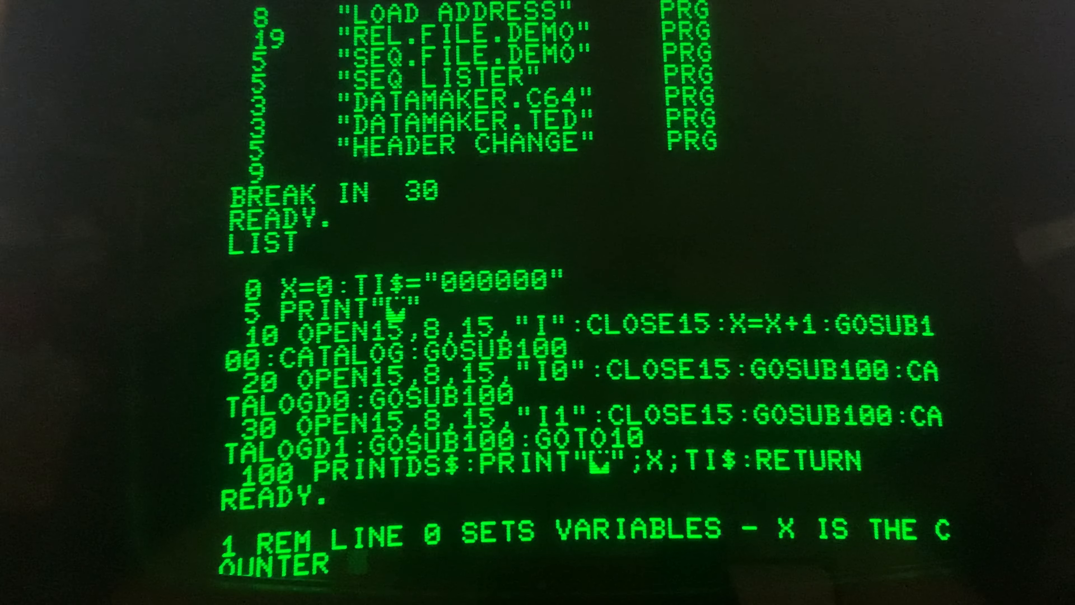
Finish the comment with - TI$ IS TO KEEP TRACK OF TIME and store line 1
{"action": "type", "text": "- T"}
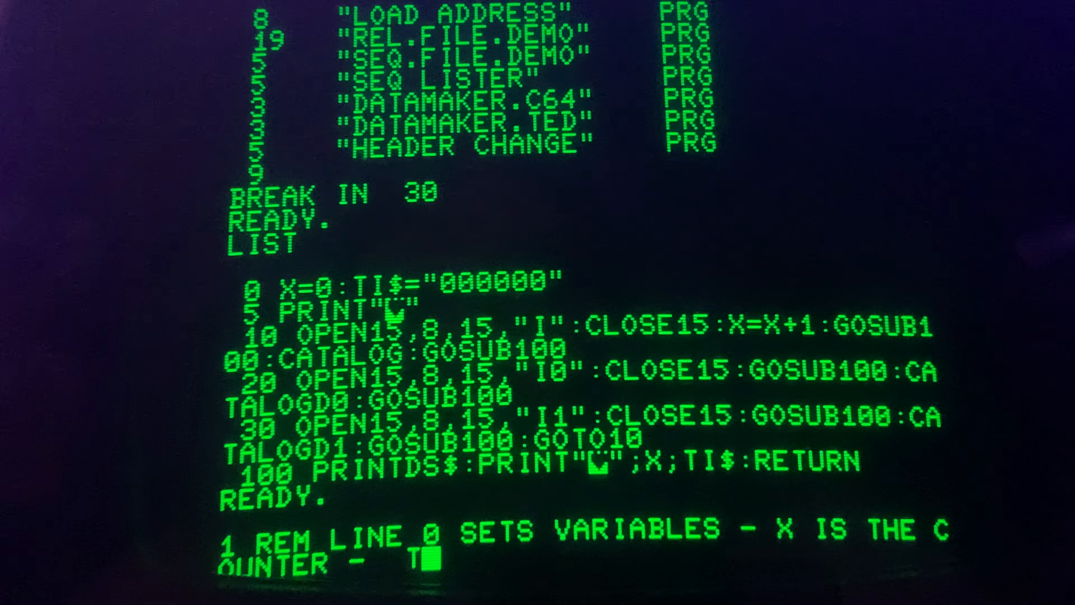
{"action": "type", "text": "I$"}
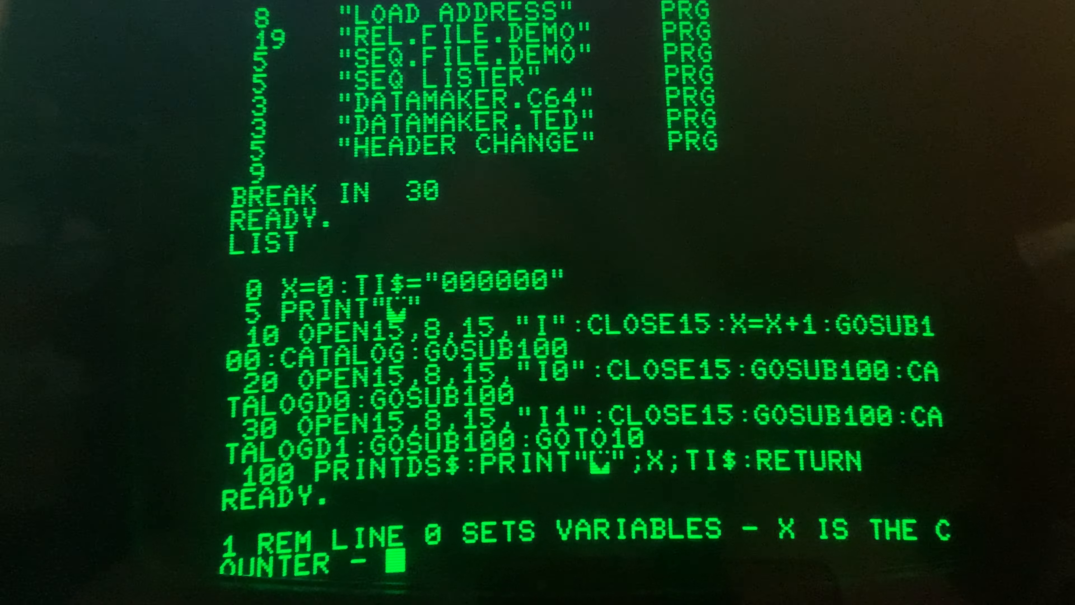
{"action": "type", "text": "TI"}
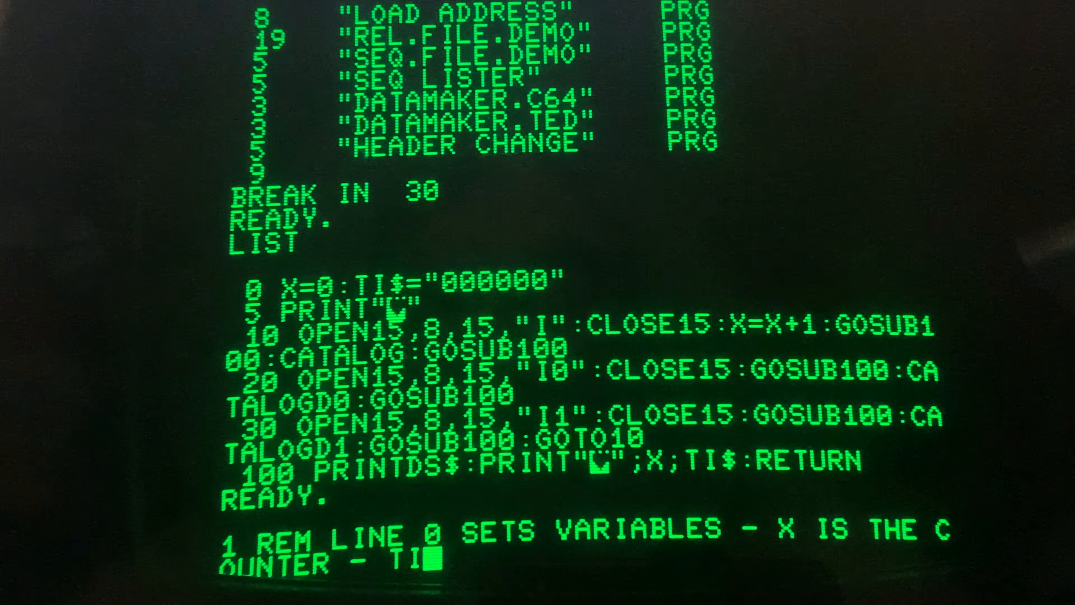
{"action": "type", "text": "$"}
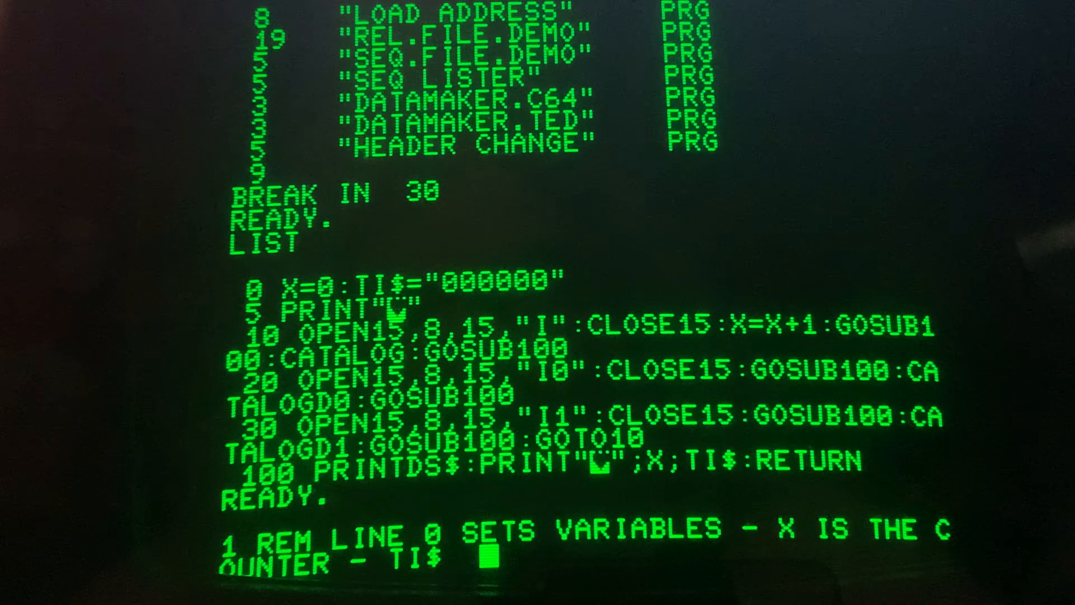
{"action": "type", "text": "I"}
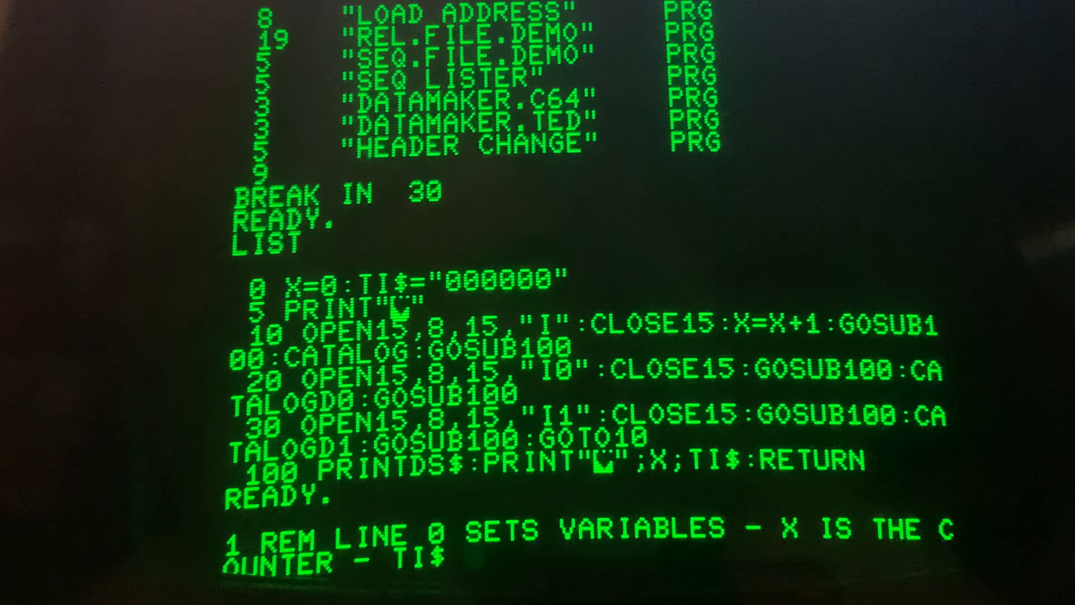
{"action": "type", "text": "IS"}
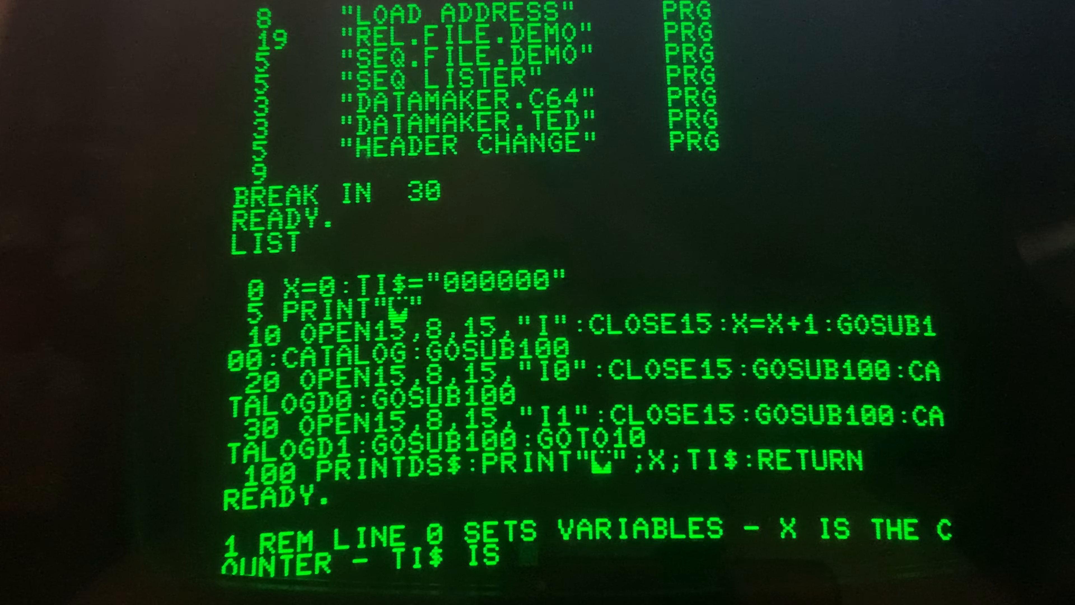
{"action": "type", "text": "TO"}
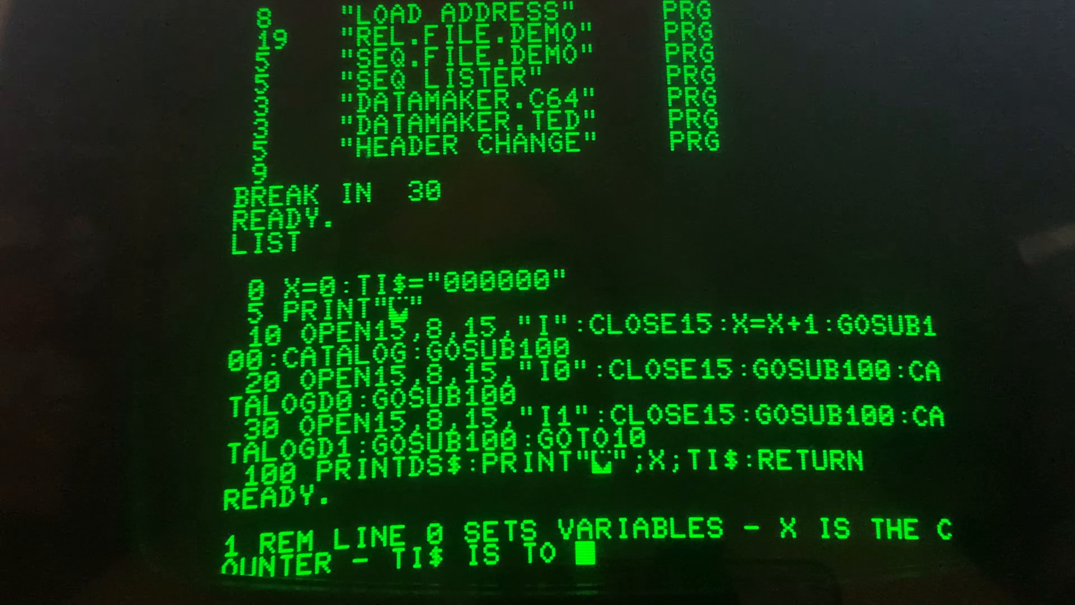
{"action": "type", "text": "KEEP"}
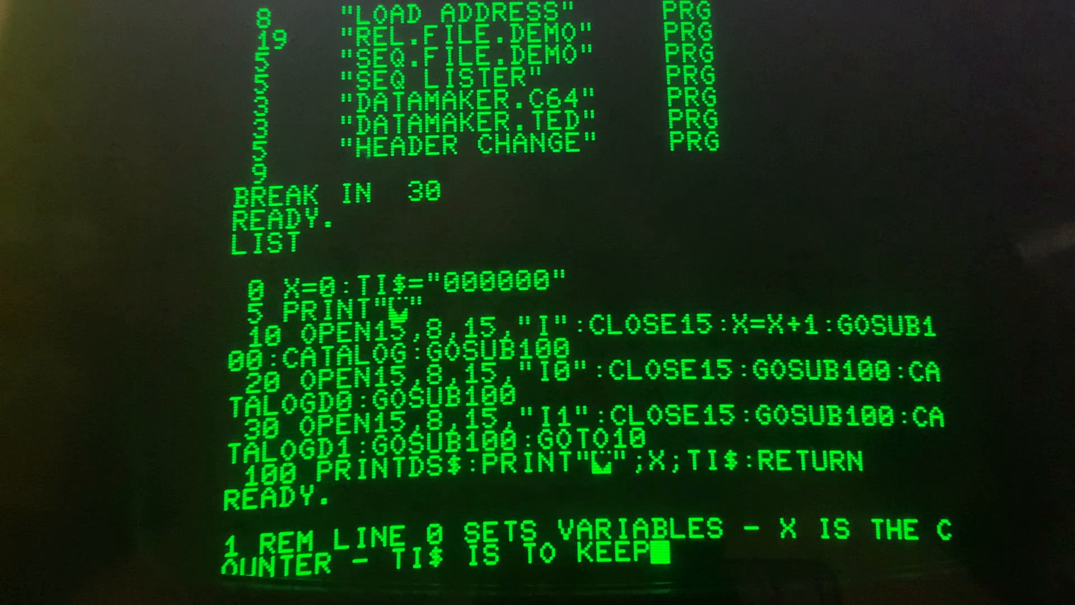
{"action": "type", "text": "RACK OF TIME"}
{"action": "type", "text": "LIS"}
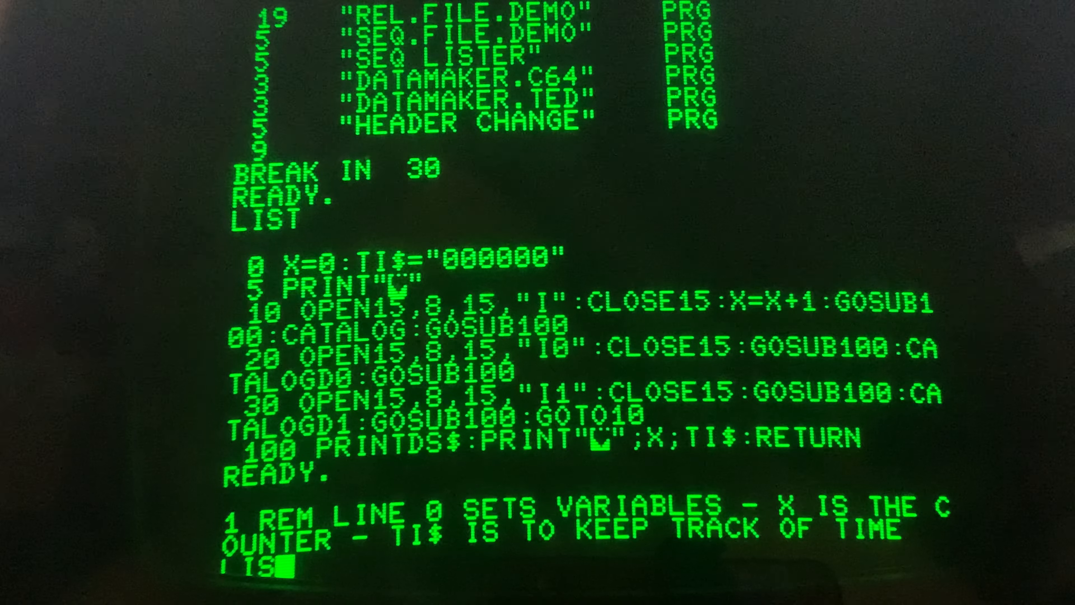
List the program showing comment line 1, then RUN the disk test loop again
{"action": "key", "text": "Return"}
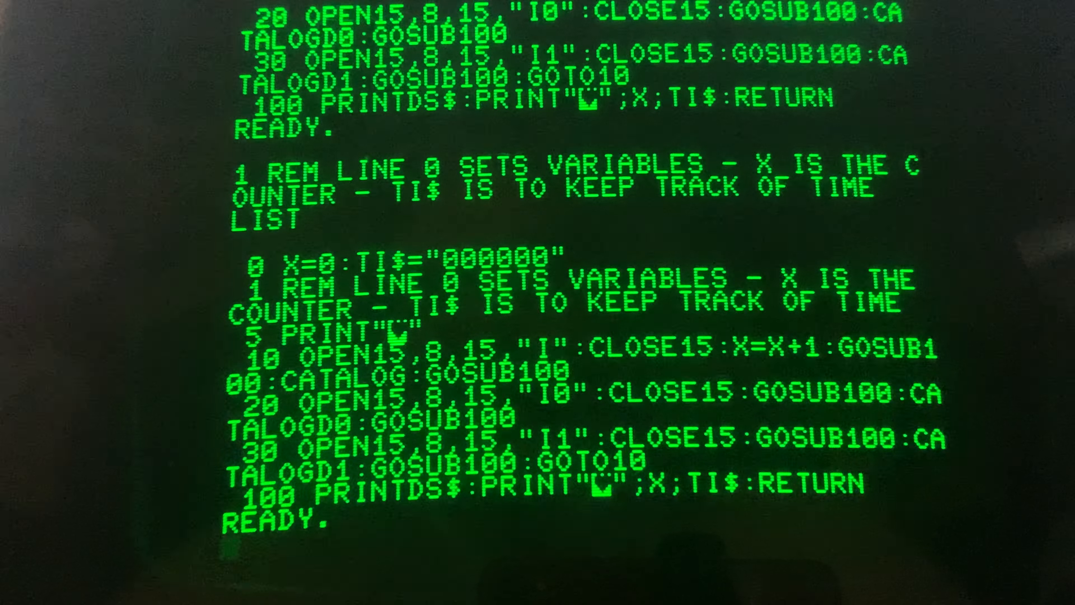
{"action": "type", "text": "RUN"}
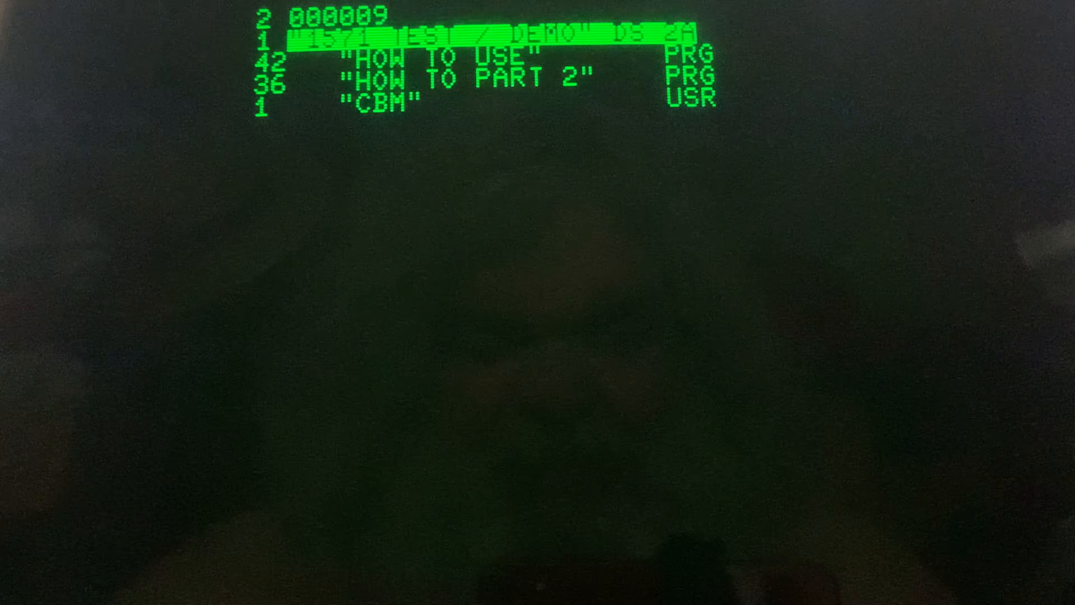
Watch the repeating directory listing as the pass counter climbs to 11 and TI$ reaches 000116
{"action": "scroll", "scroll_direction": "down", "scroll_amount": 3}
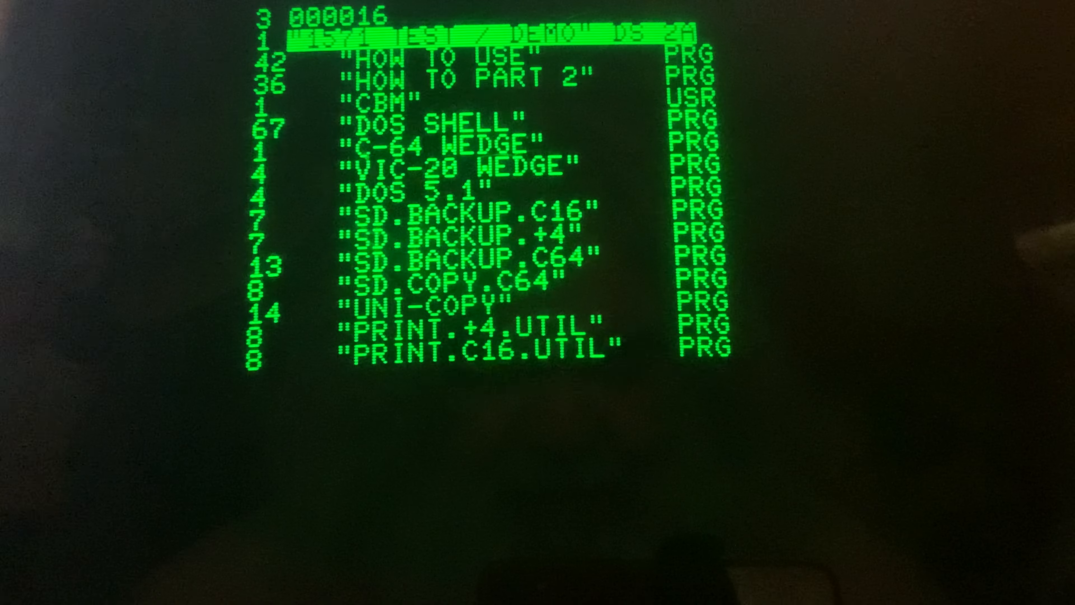
{"action": "scroll", "scroll_direction": "down", "scroll_amount": 3}
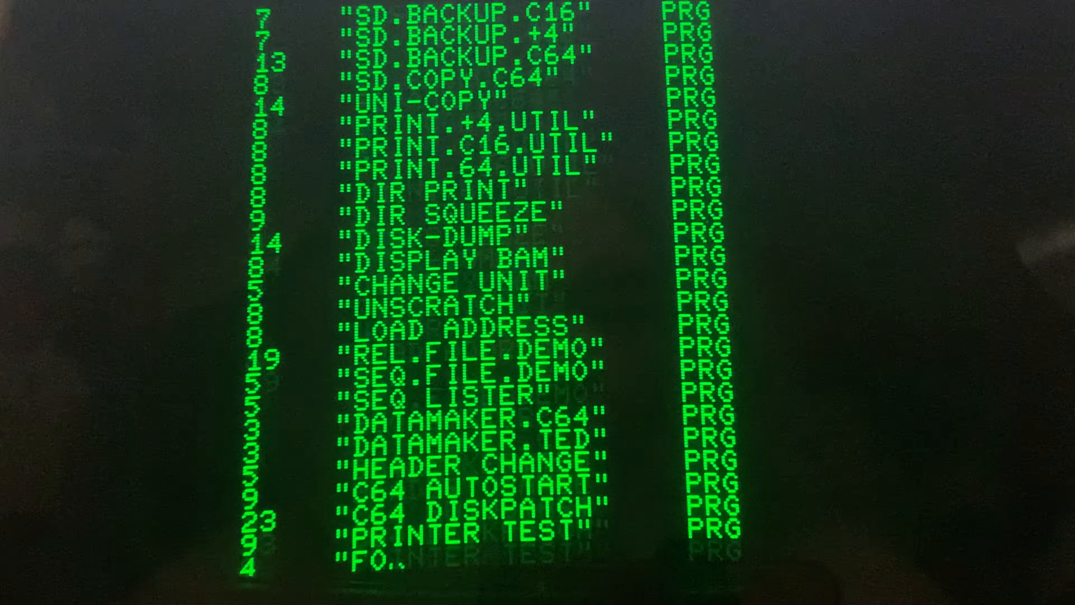
{"action": "scroll", "scroll_direction": "up", "scroll_amount": 3}
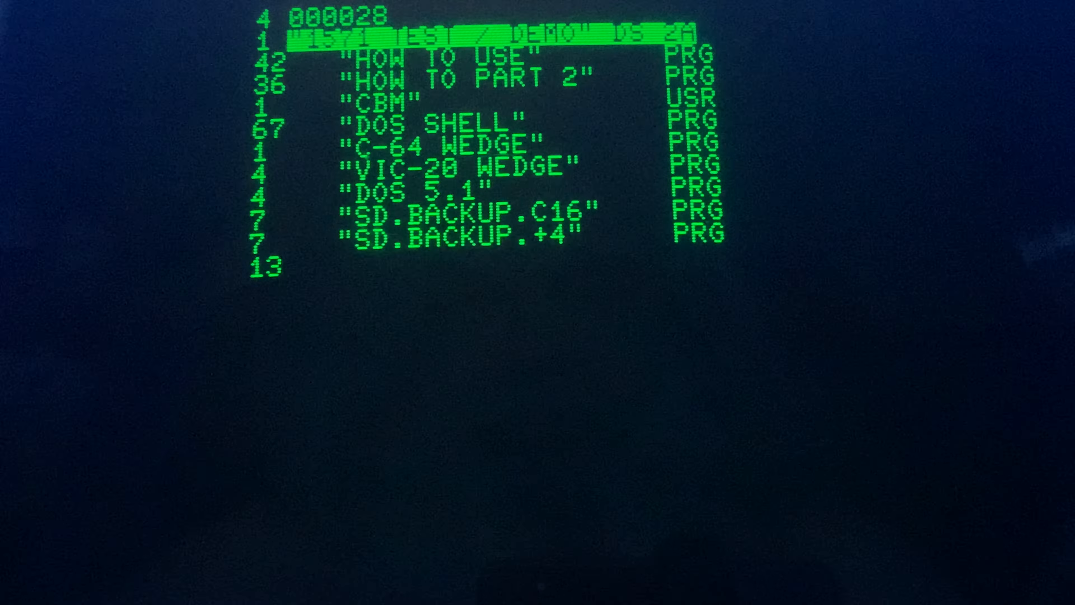
{"action": "scroll", "scroll_direction": "down", "scroll_amount": 3}
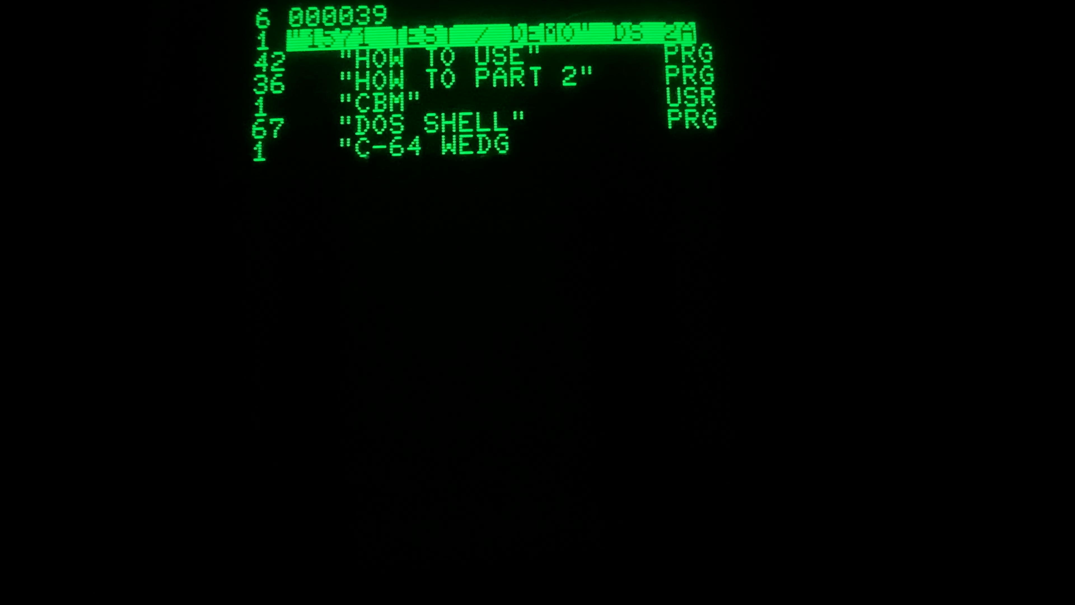
{"action": "scroll", "scroll_direction": "down", "scroll_amount": 3}
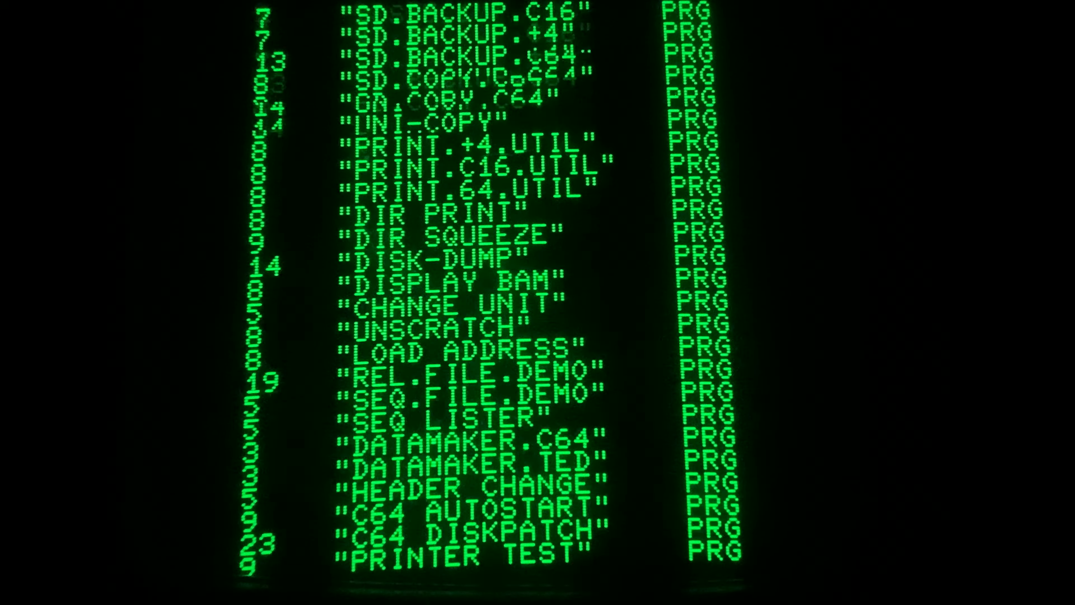
{"action": "scroll", "scroll_direction": "up", "scroll_amount": 3}
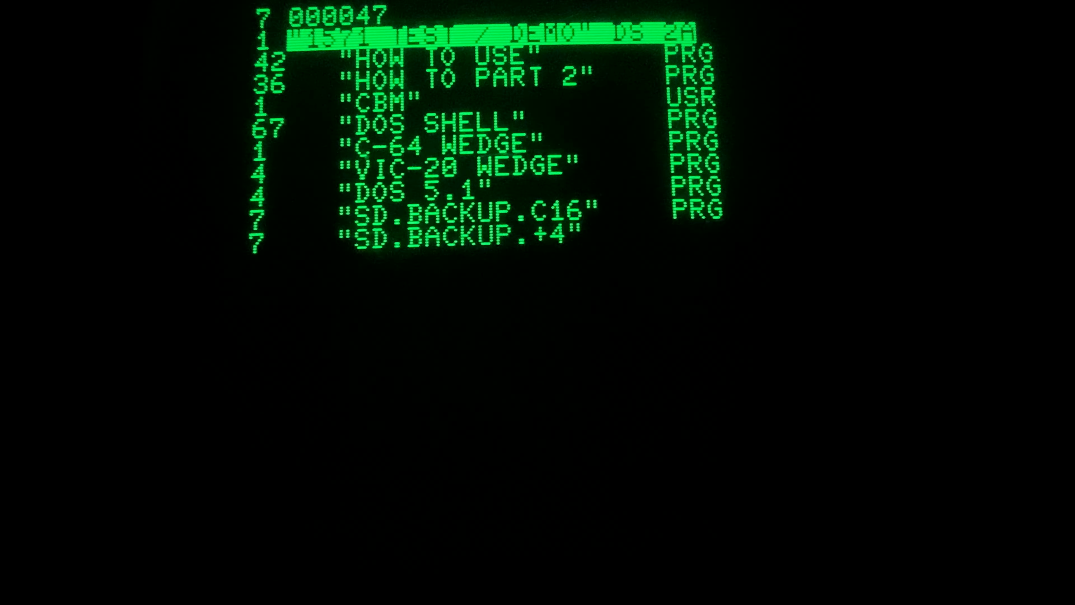
{"action": "scroll", "scroll_direction": "down", "scroll_amount": 3}
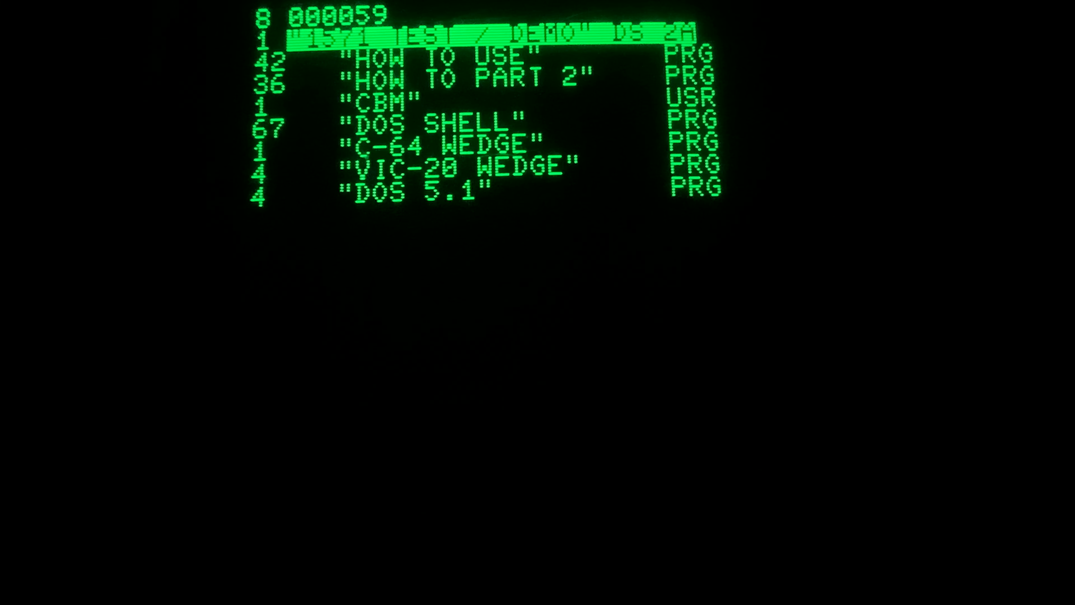
{"action": "scroll", "scroll_direction": "down", "scroll_amount": 3}
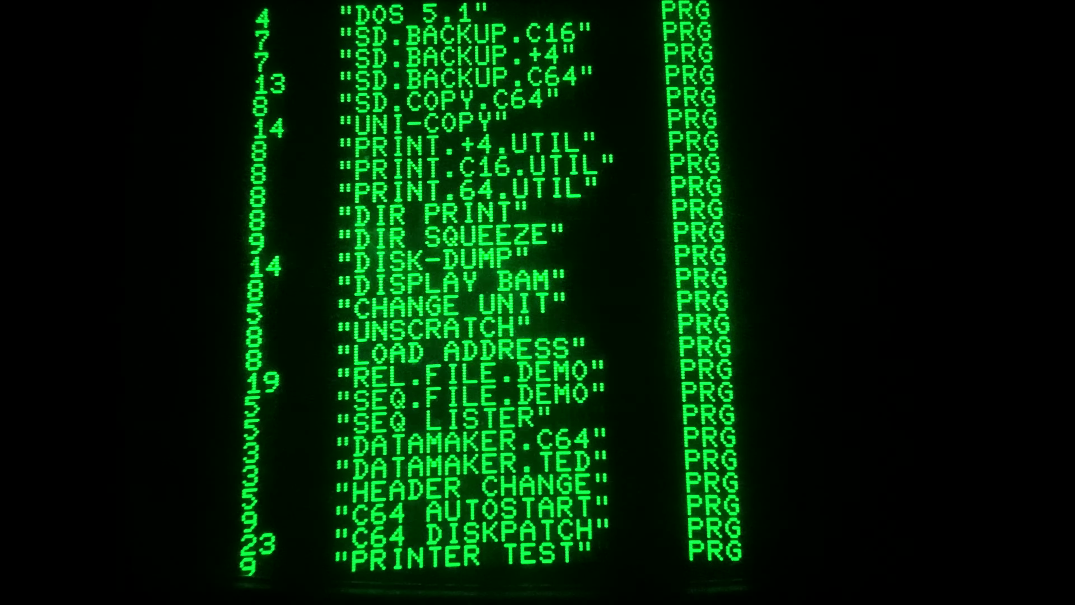
{"action": "scroll", "scroll_direction": "up", "scroll_amount": 3}
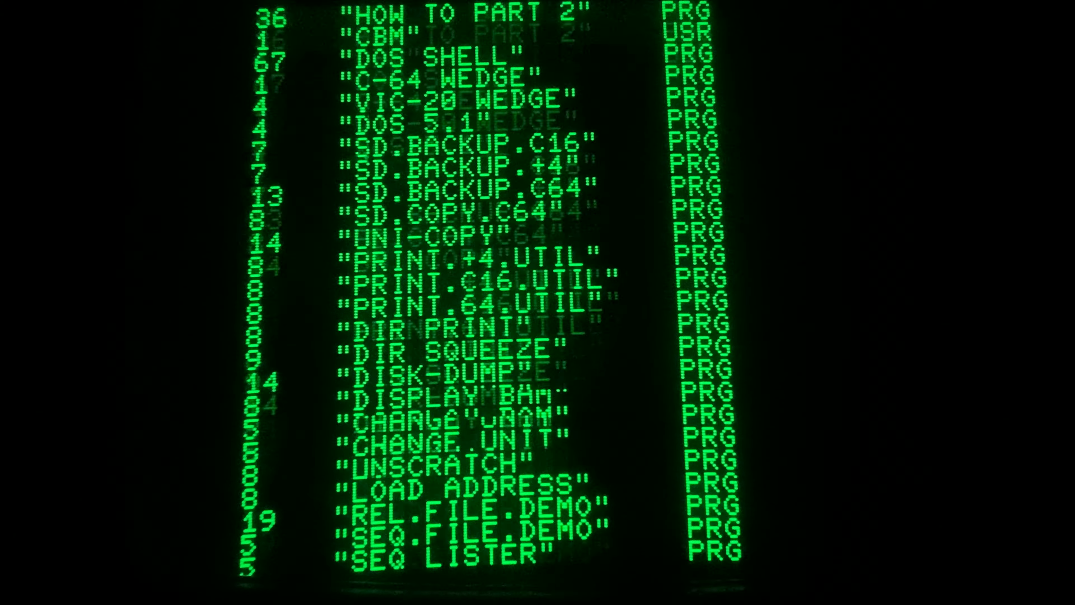
{"action": "scroll", "scroll_direction": "up", "scroll_amount": 3}
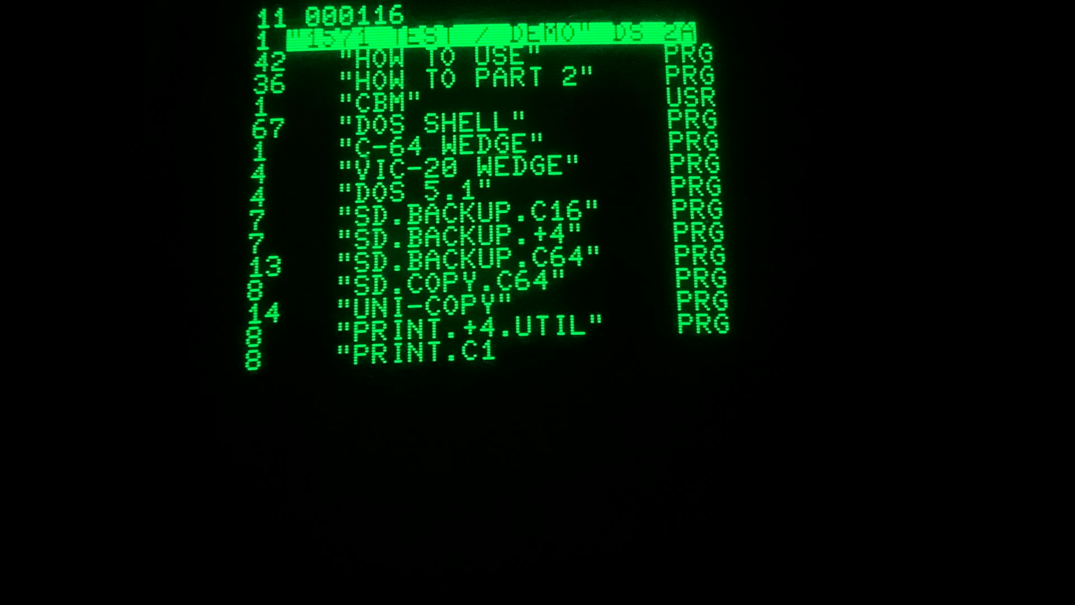
{"action": "scroll", "scroll_direction": "down", "scroll_amount": 3}
{"action": "type", "text": "LIST"}
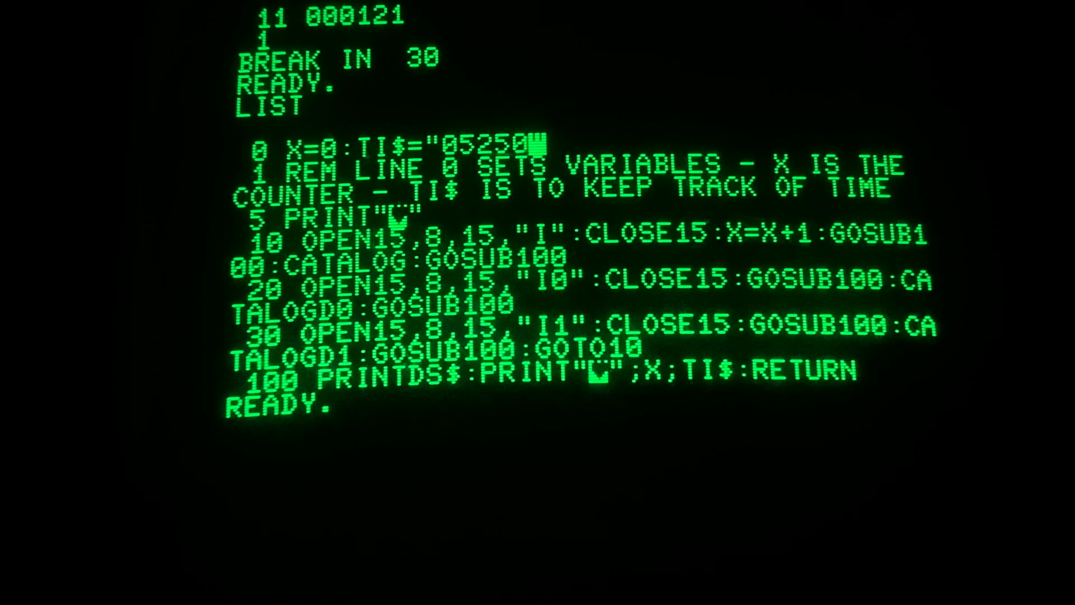
Change line 0 to TI$="052500" and begin entering RUN beneath the listing
{"action": "type", "text": "0"}
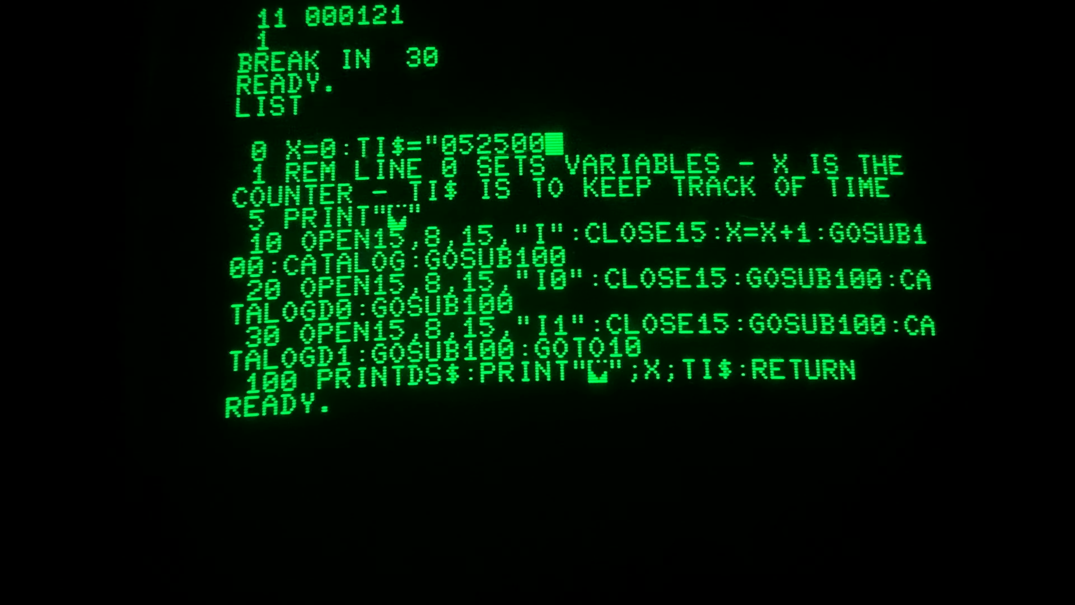
{"action": "type", "text": "\""}
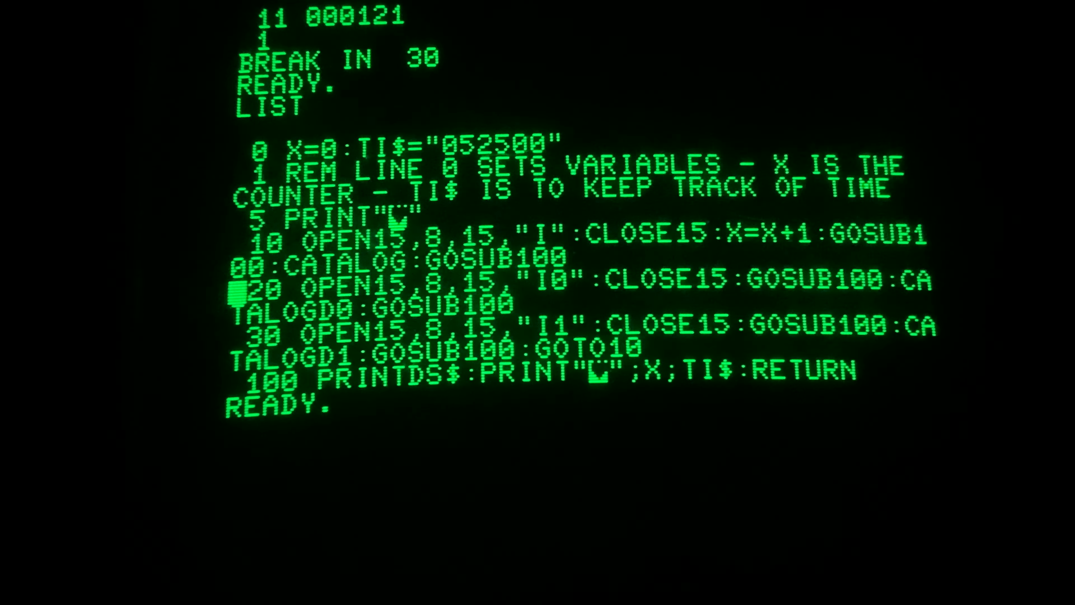
{"action": "type", "text": "R"}
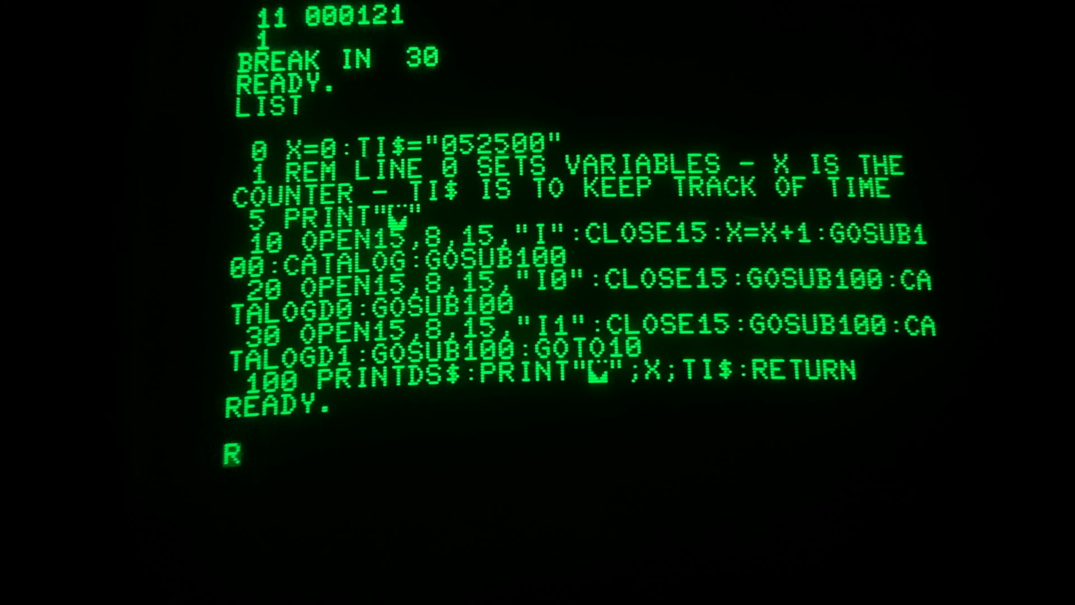
Execute RUN and watch the loop catalogue the disk from 052500 up to pass 8 at 052554
{"action": "type", "text": "UN"}
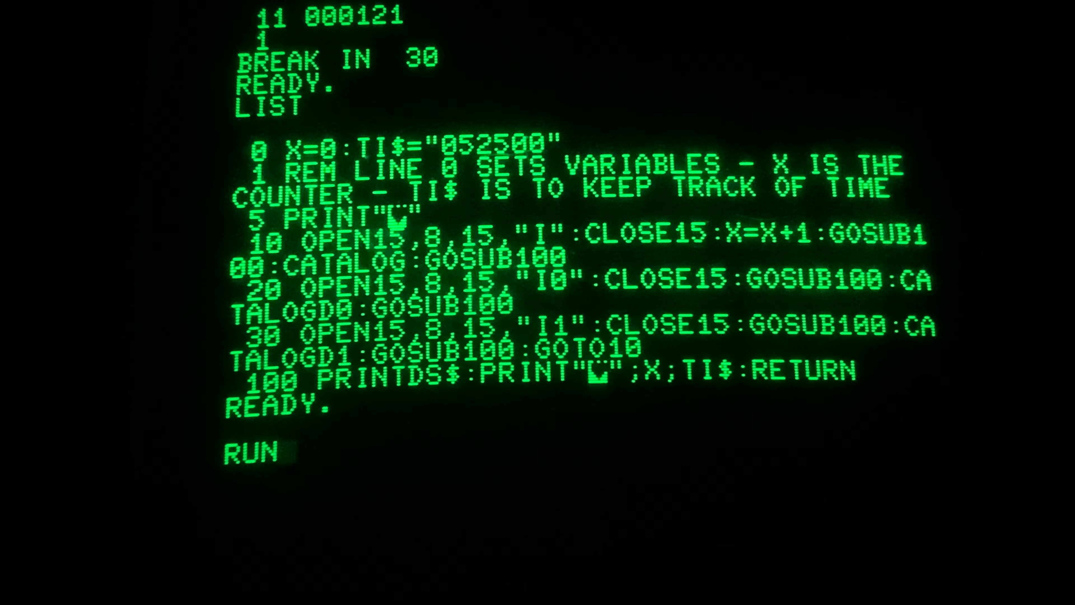
{"action": "key", "text": "Return"}
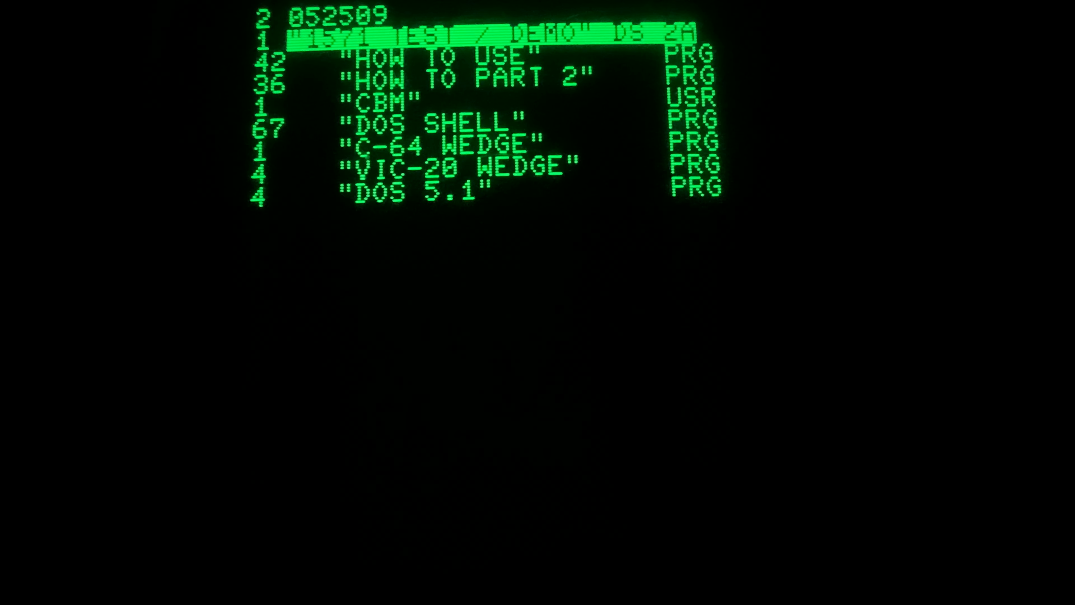
{"action": "scroll", "scroll_direction": "down", "scroll_amount": 3}
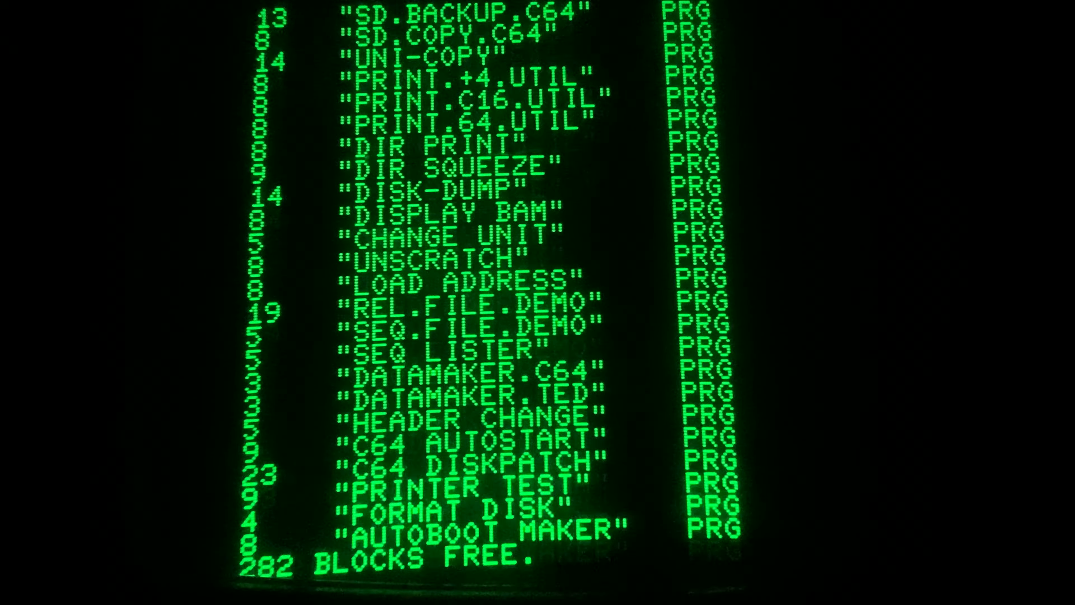
{"action": "scroll", "scroll_direction": "up", "scroll_amount": 3}
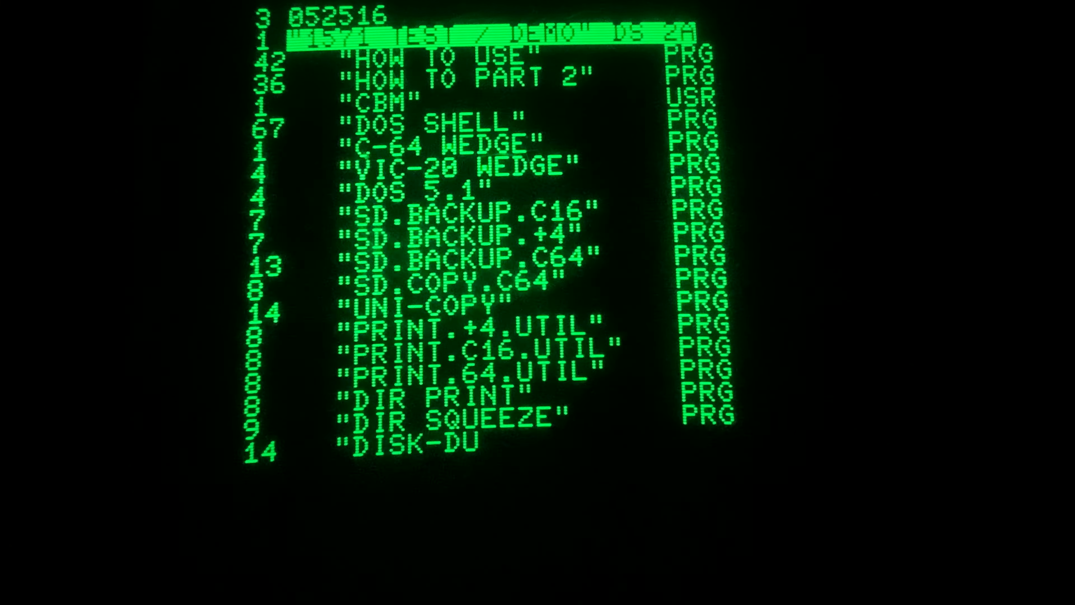
{"action": "scroll", "scroll_direction": "down", "scroll_amount": 3}
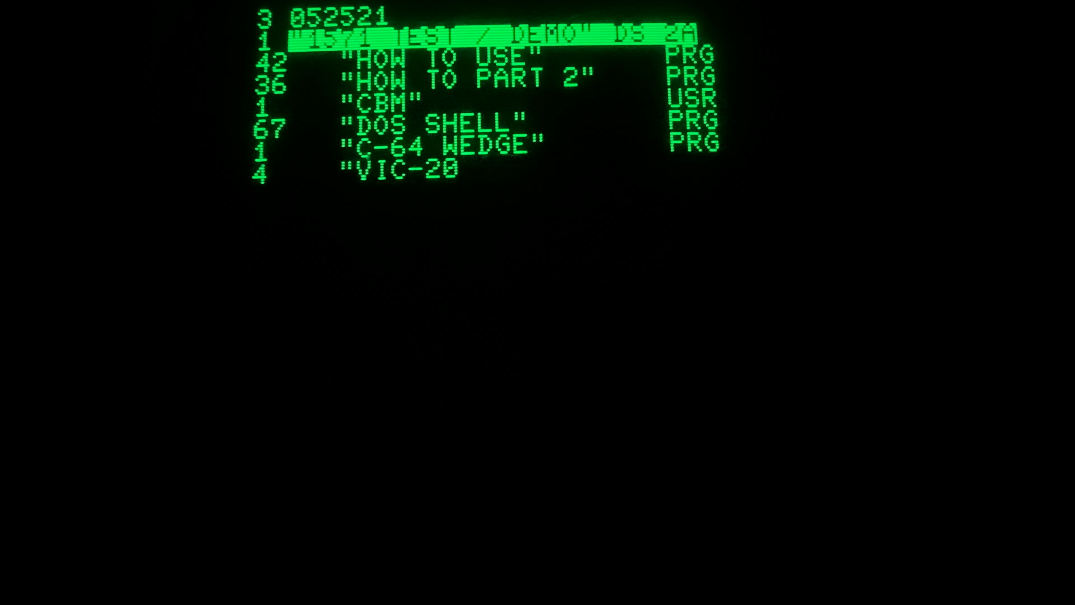
{"action": "scroll", "scroll_direction": "down", "scroll_amount": 3}
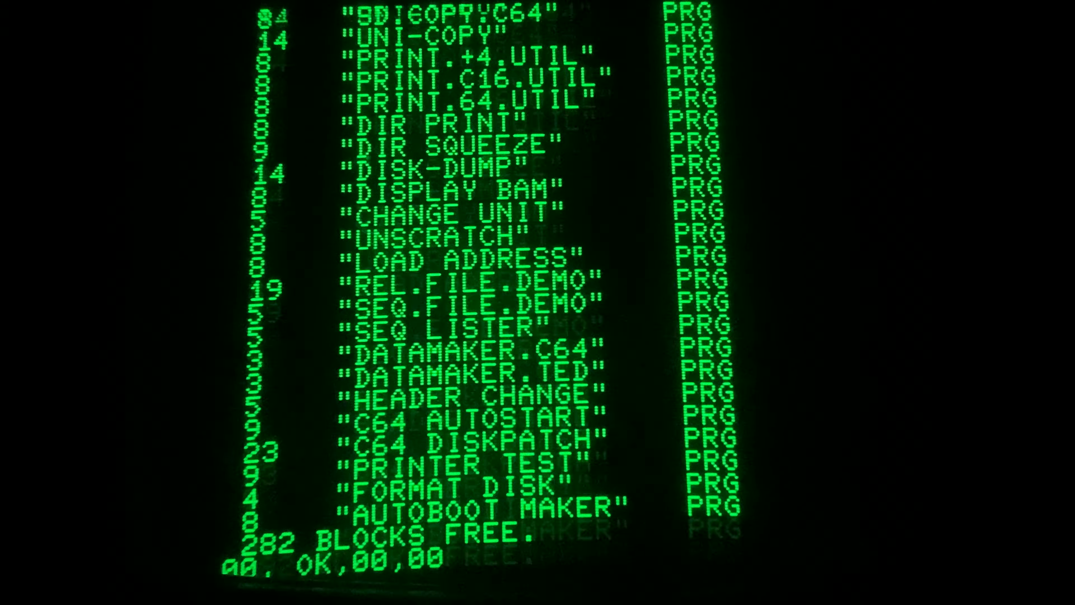
{"action": "scroll", "scroll_direction": "up", "scroll_amount": 3}
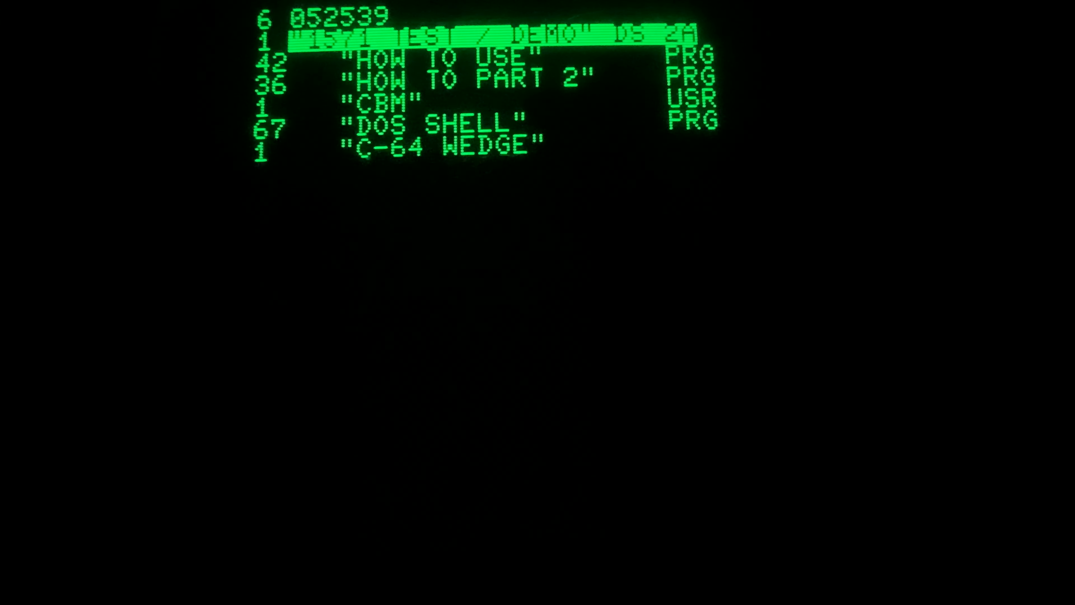
{"action": "scroll", "scroll_direction": "down", "scroll_amount": 3}
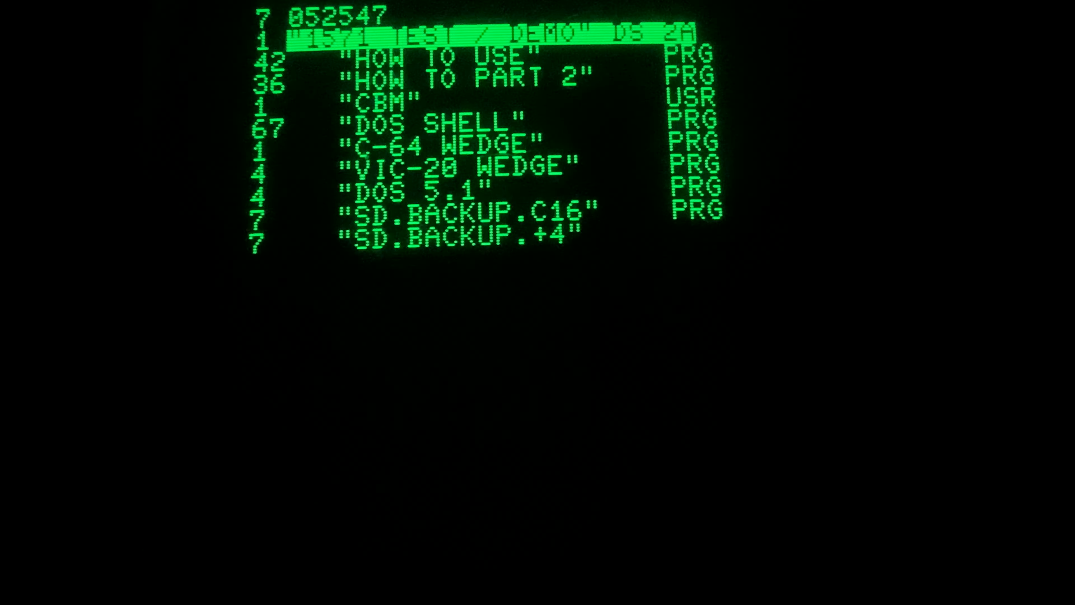
{"action": "scroll", "scroll_direction": "down", "scroll_amount": 3}
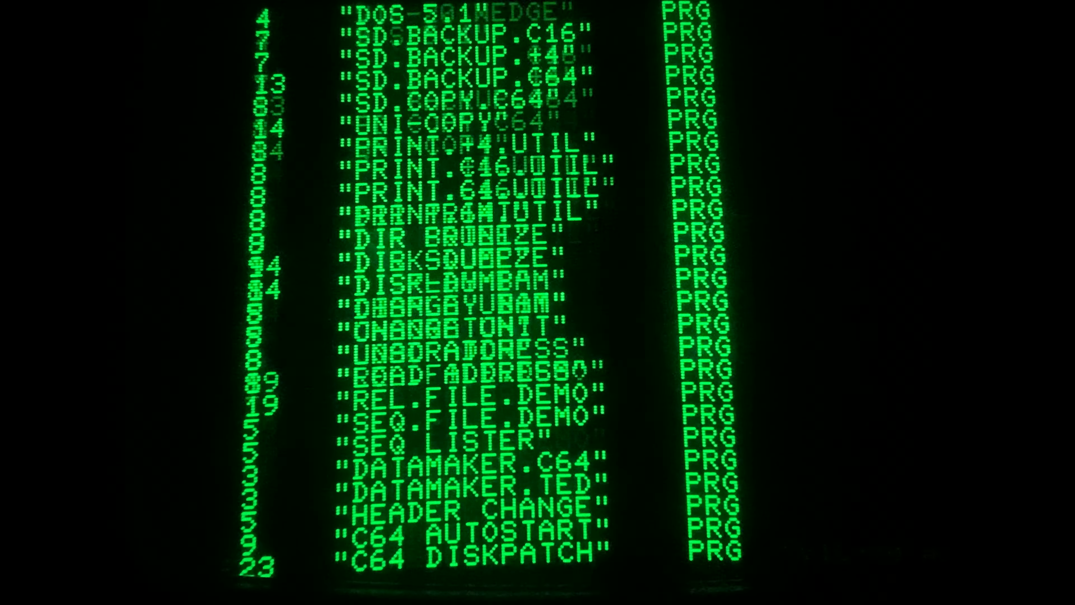
{"action": "scroll", "scroll_direction": "up", "scroll_amount": 3}
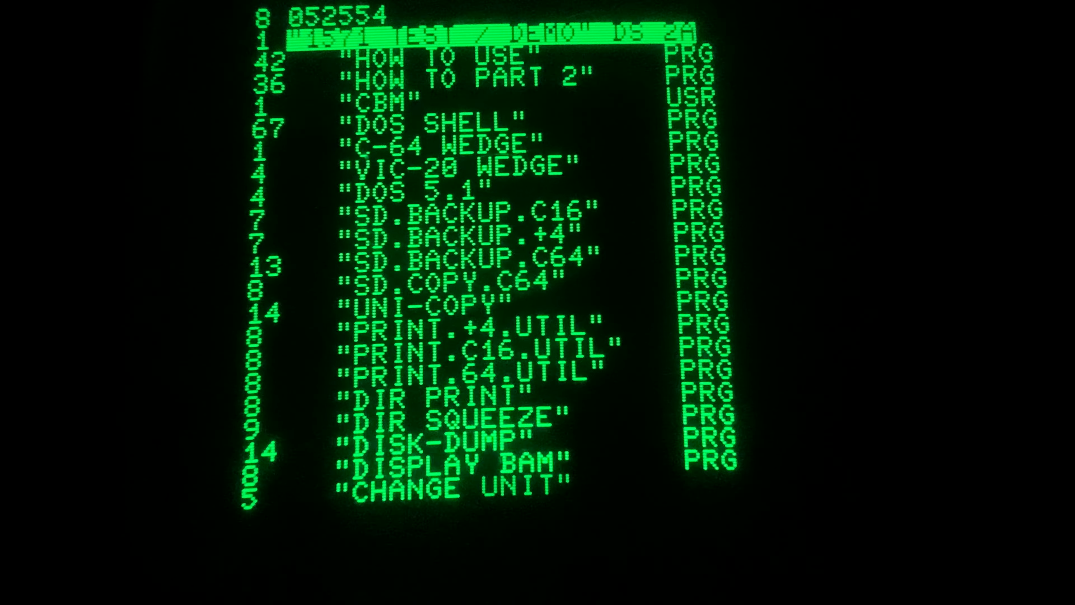